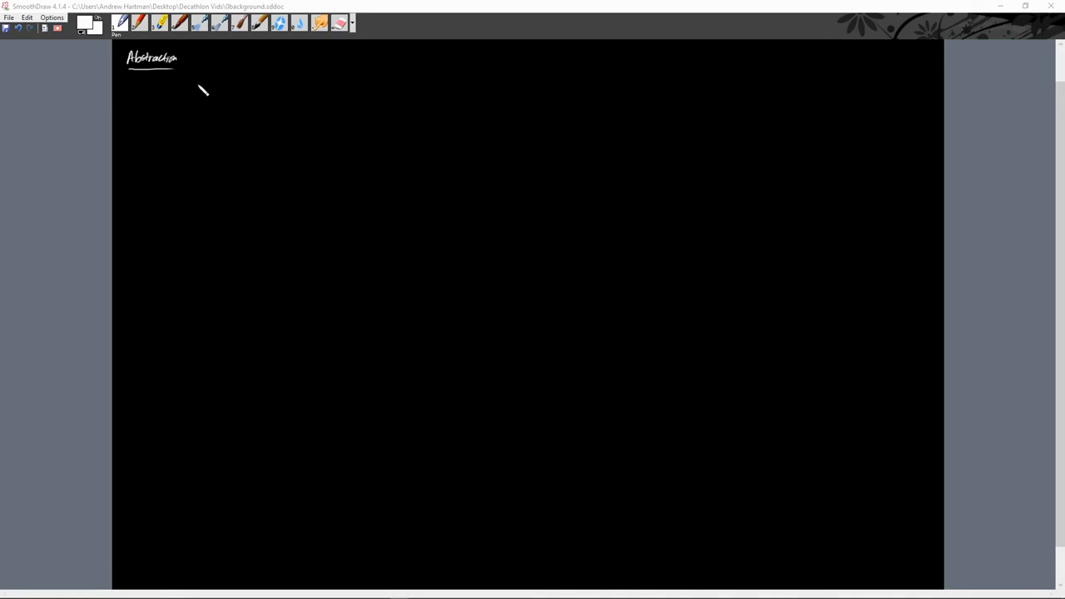
- Handwrite the timeline start: first period → Renaissance → Baroque → Neoclassicism/Romanticism
drag(196, 63, 220, 65)
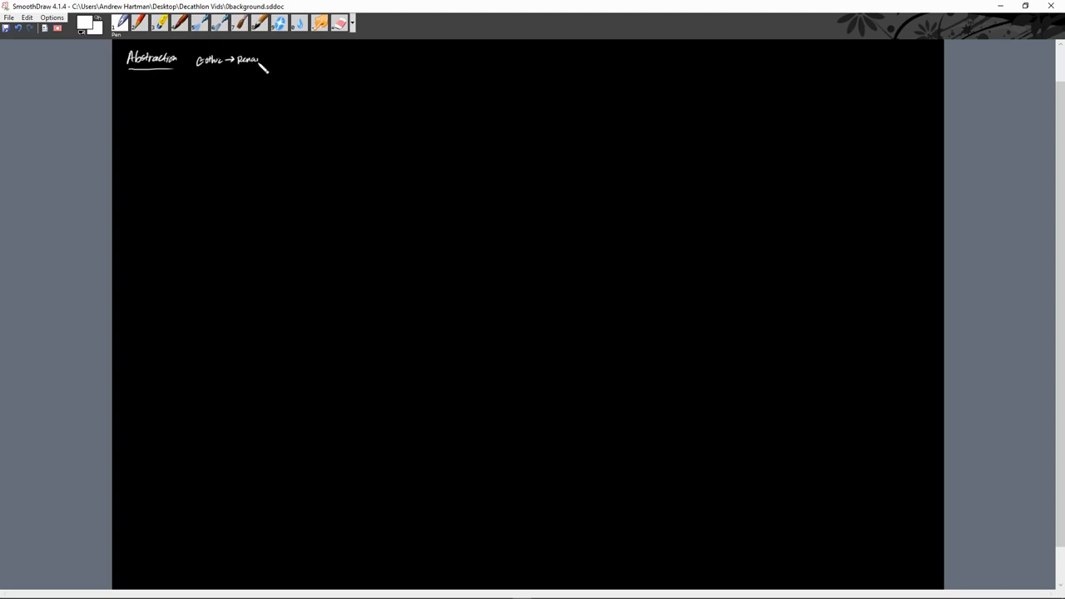
drag(260, 65, 274, 68)
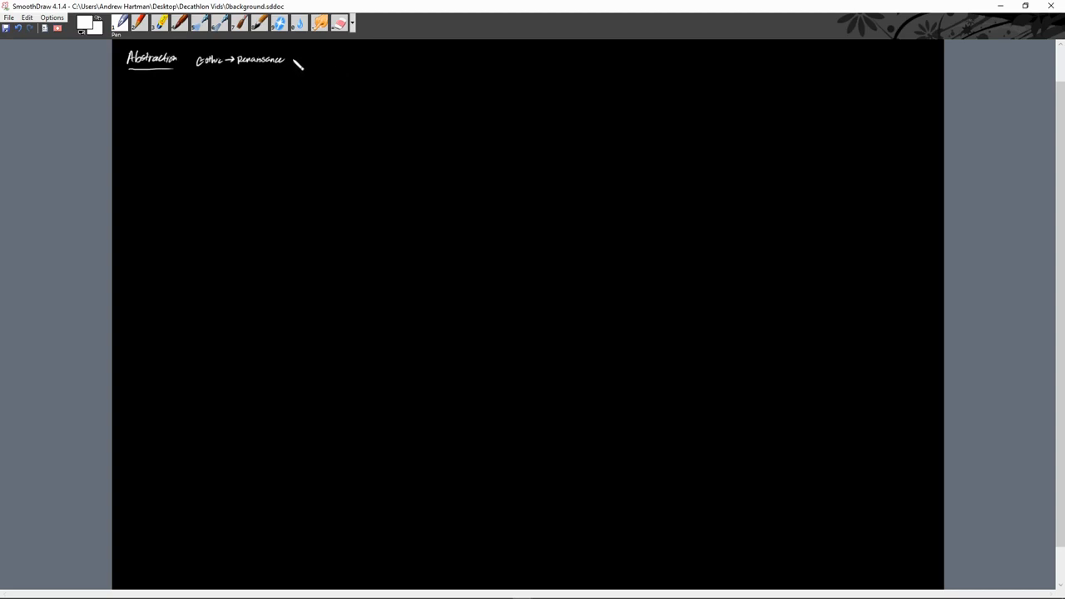
drag(291, 66, 302, 70)
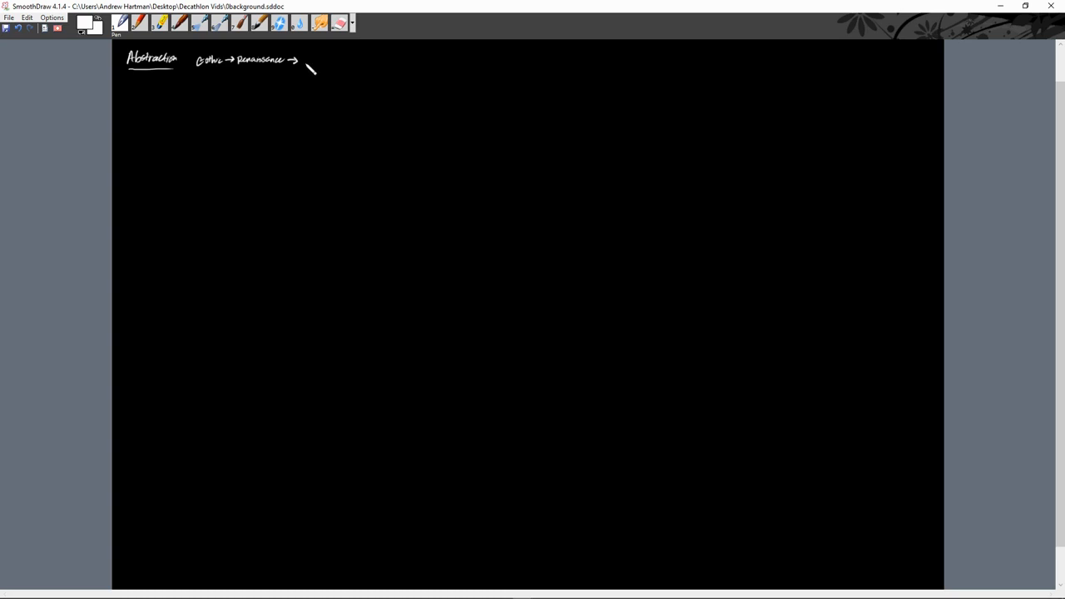
drag(303, 60, 316, 65)
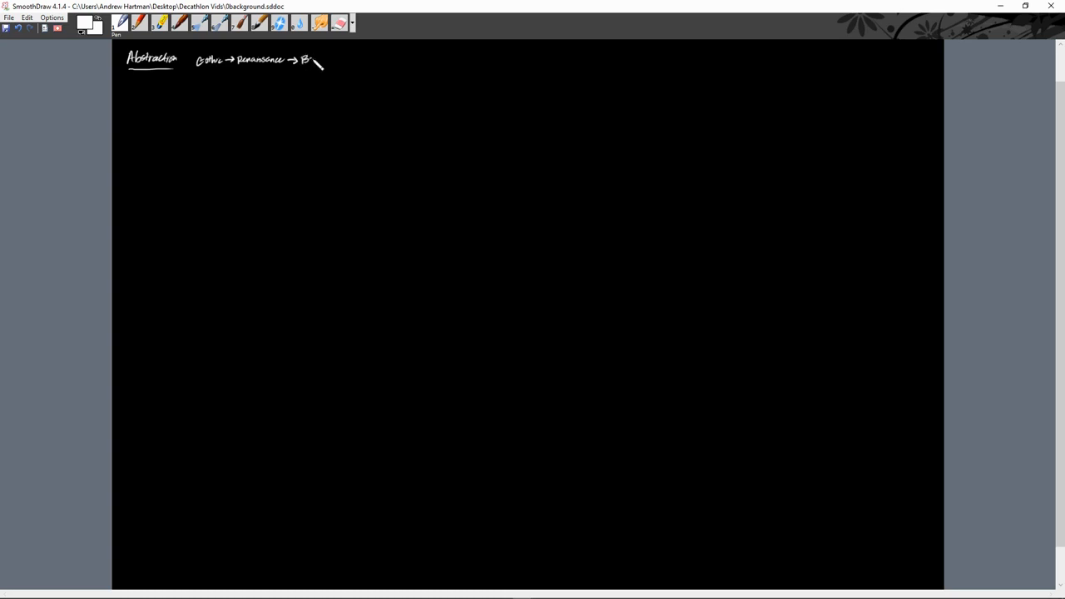
drag(308, 59, 333, 65)
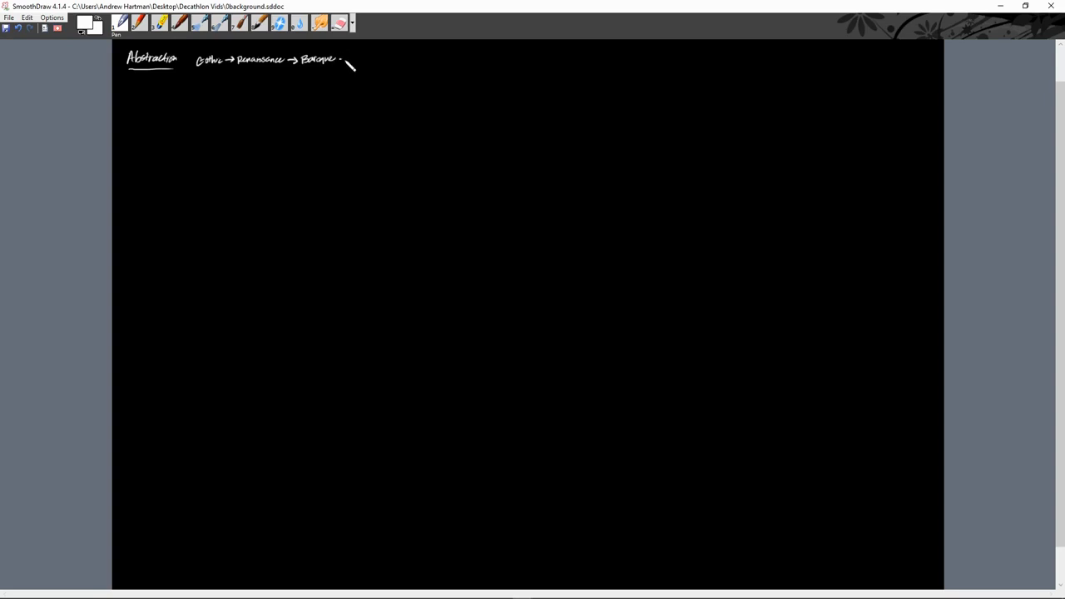
drag(341, 60, 366, 63)
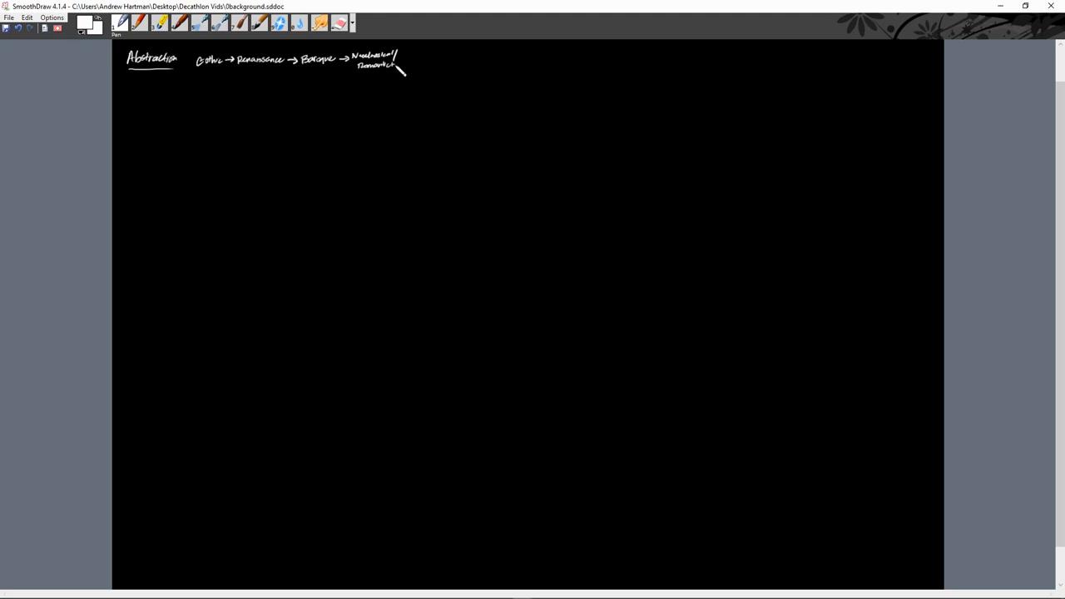
- Continue the chain with Impressionism → Post-Impressionism and a trailing arrow
drag(403, 65, 424, 58)
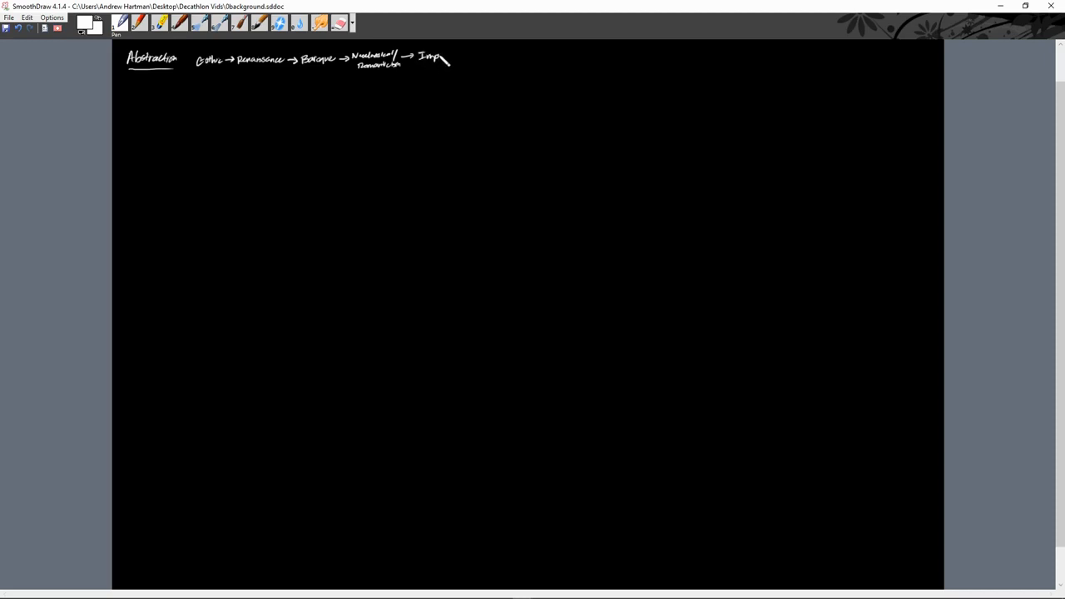
drag(433, 59, 469, 68)
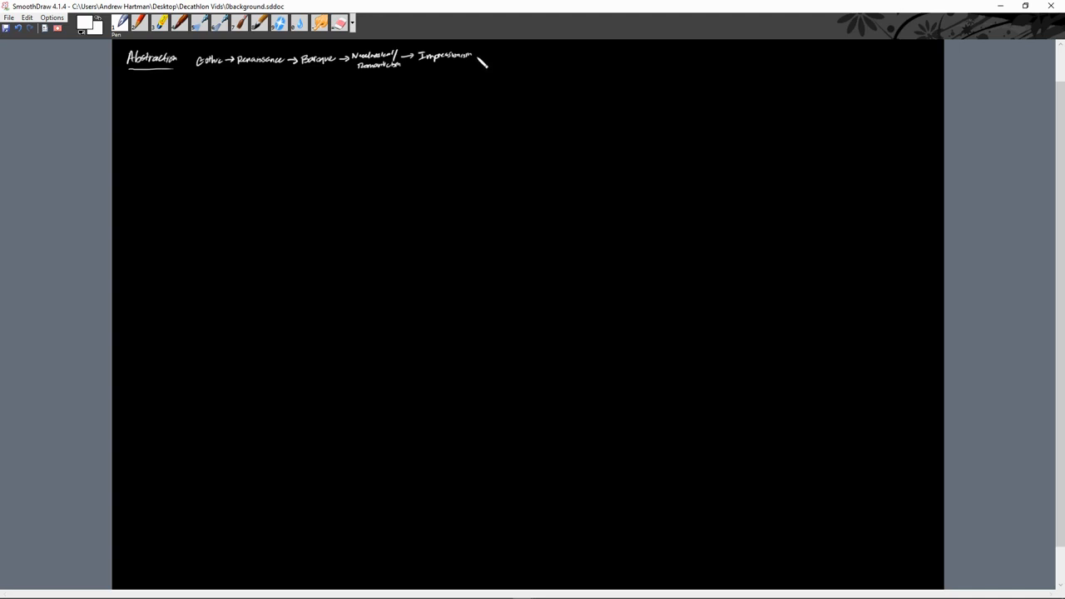
drag(481, 60, 499, 50)
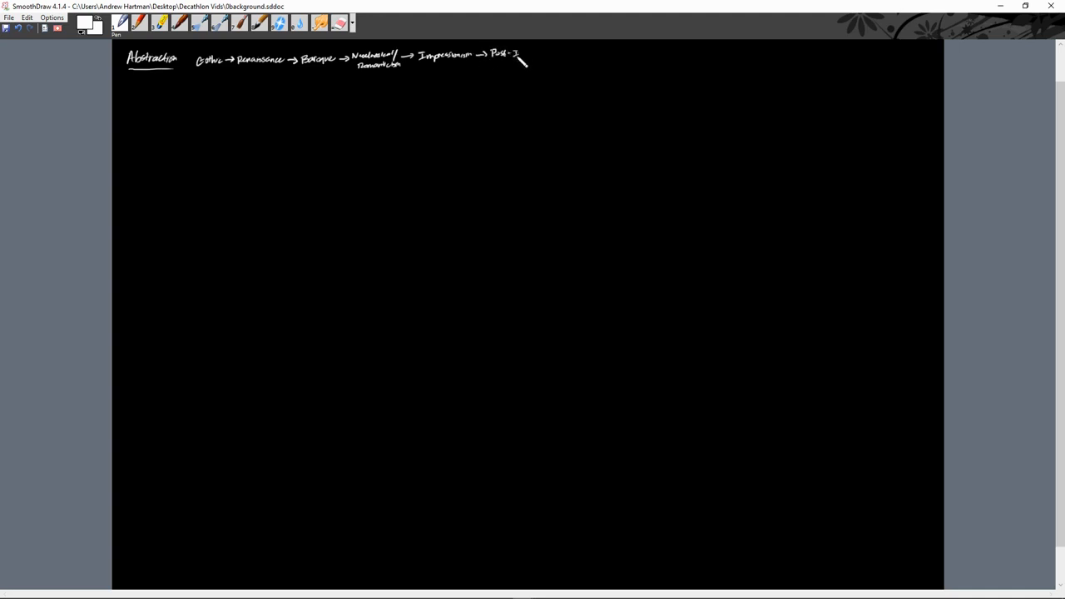
drag(520, 56, 549, 60)
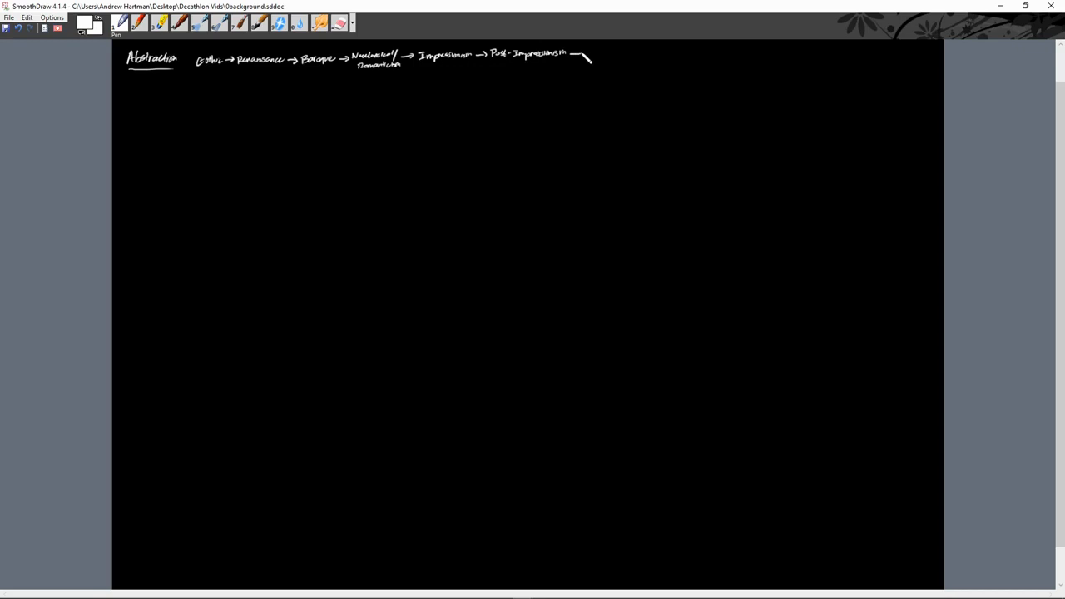
drag(580, 52, 556, 68)
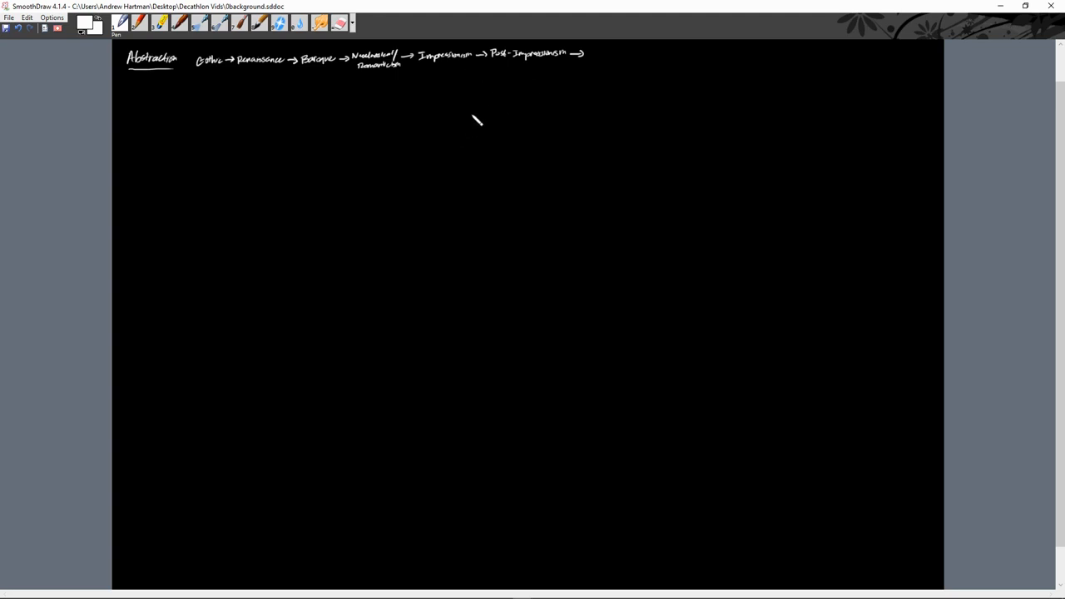
mouse_move(476, 135)
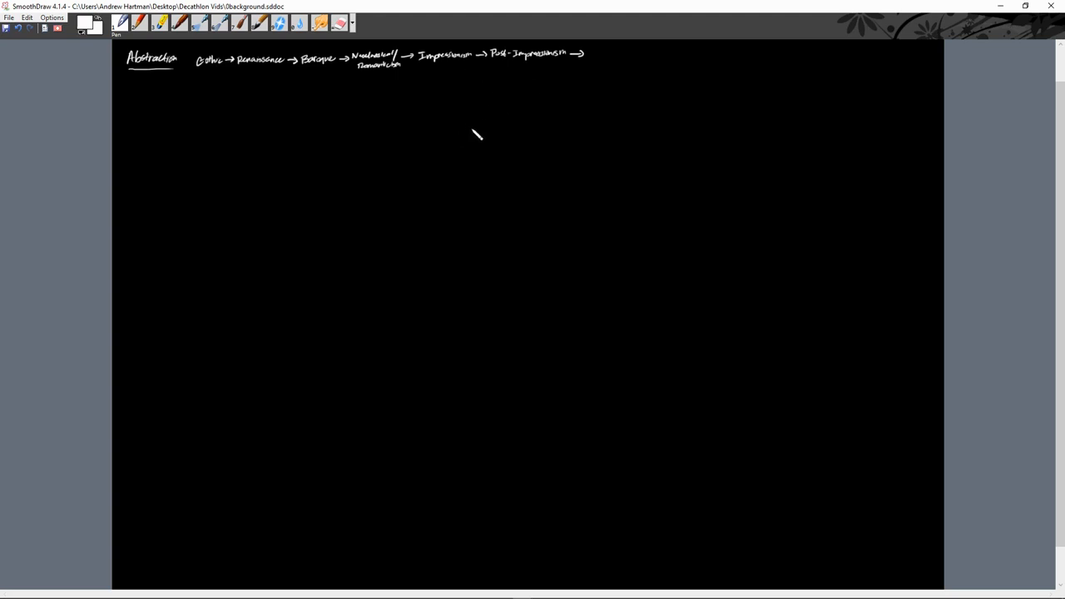
mouse_move(593, 56)
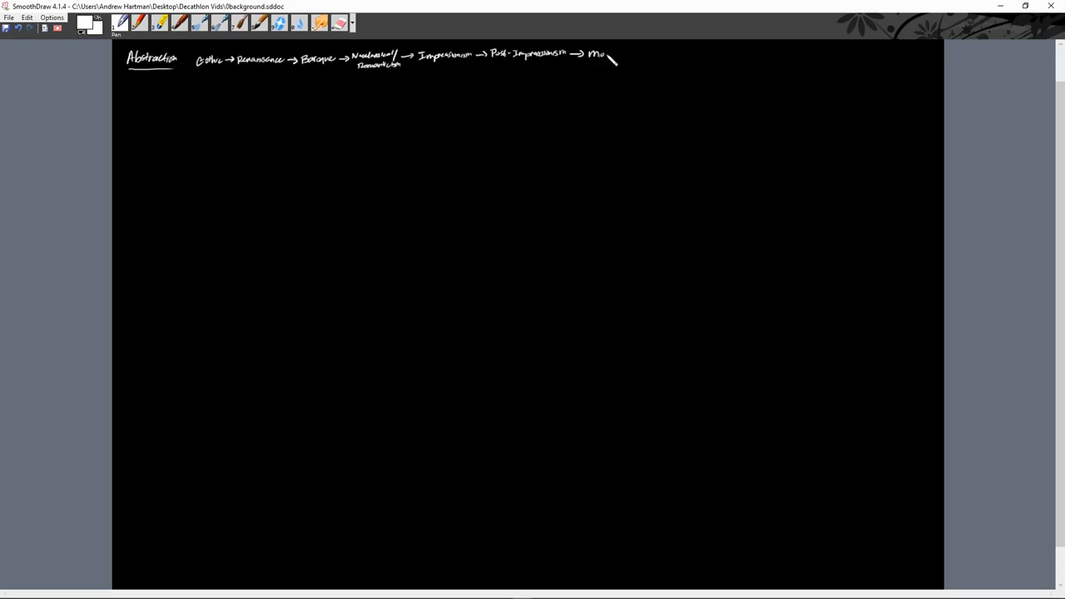
- Extend the timeline with Modernism → Abstraction/Abstract Expressionism
drag(596, 57, 632, 64)
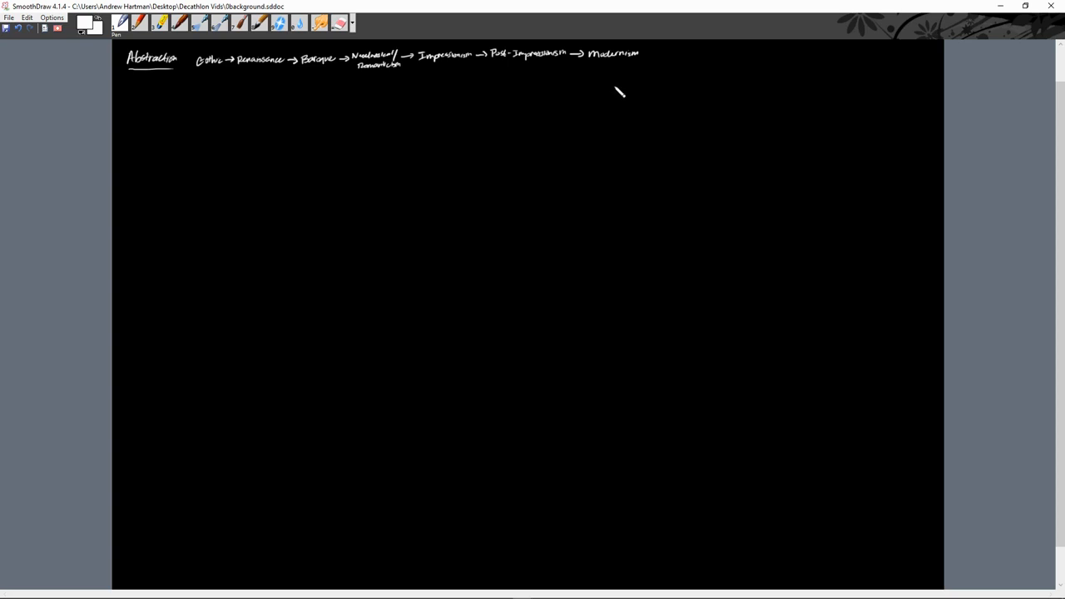
mouse_move(657, 65)
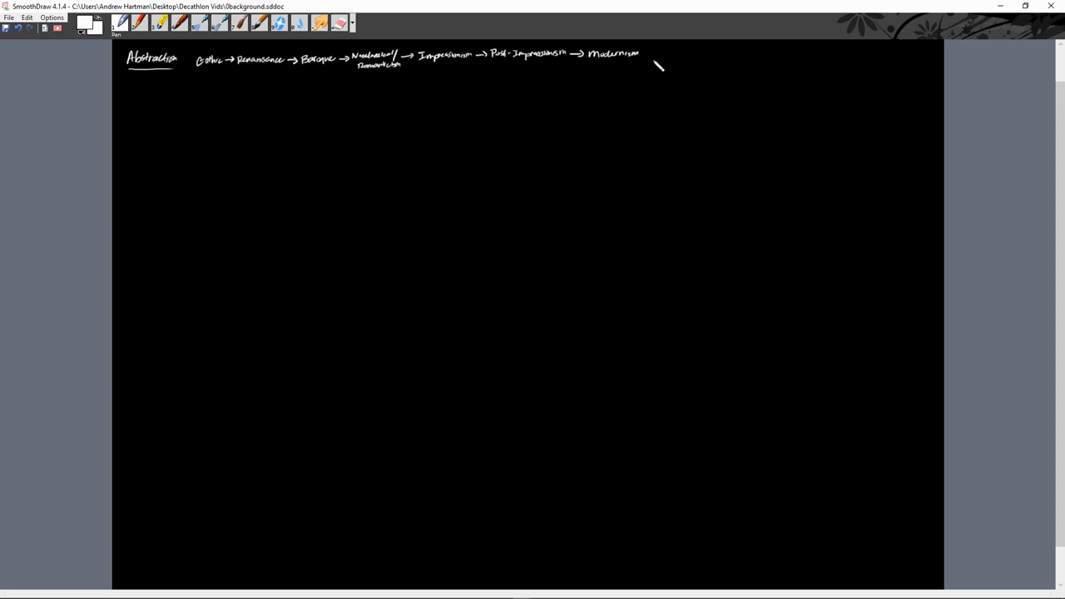
drag(645, 56, 663, 56)
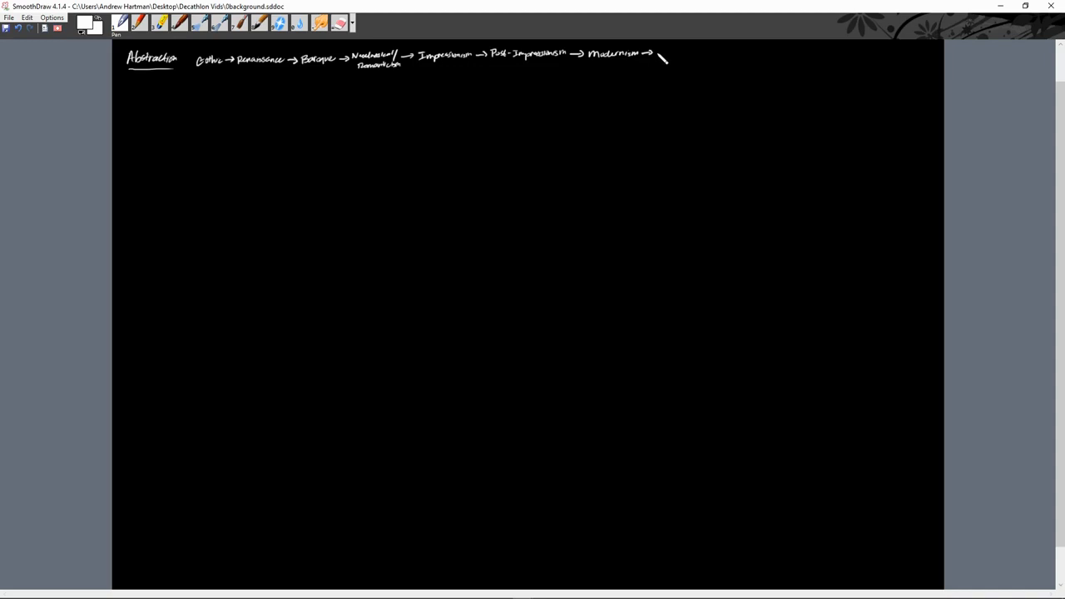
drag(658, 57, 679, 60)
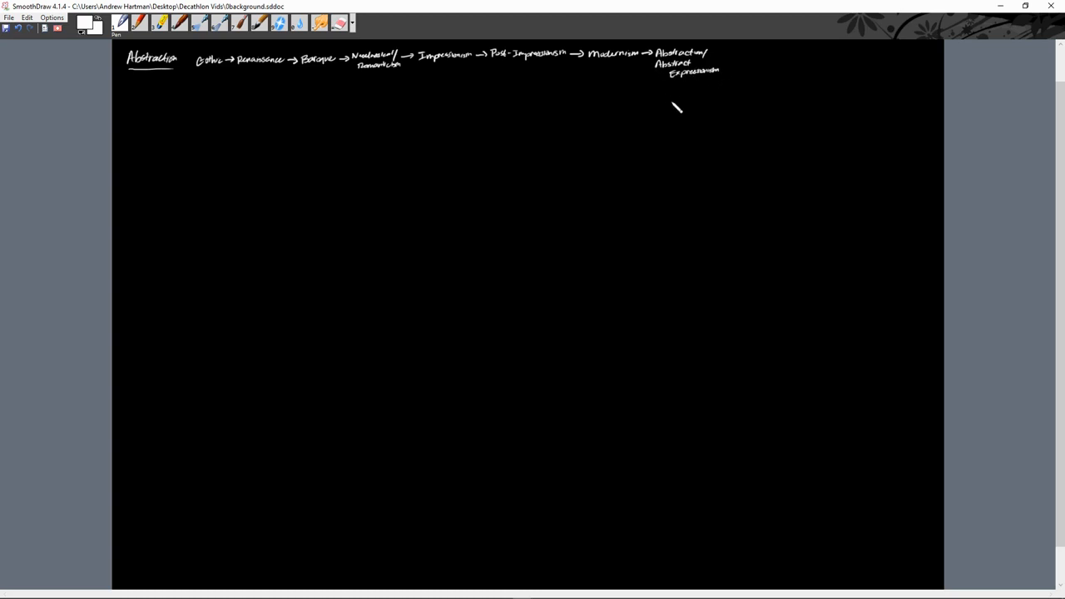
mouse_move(675, 86)
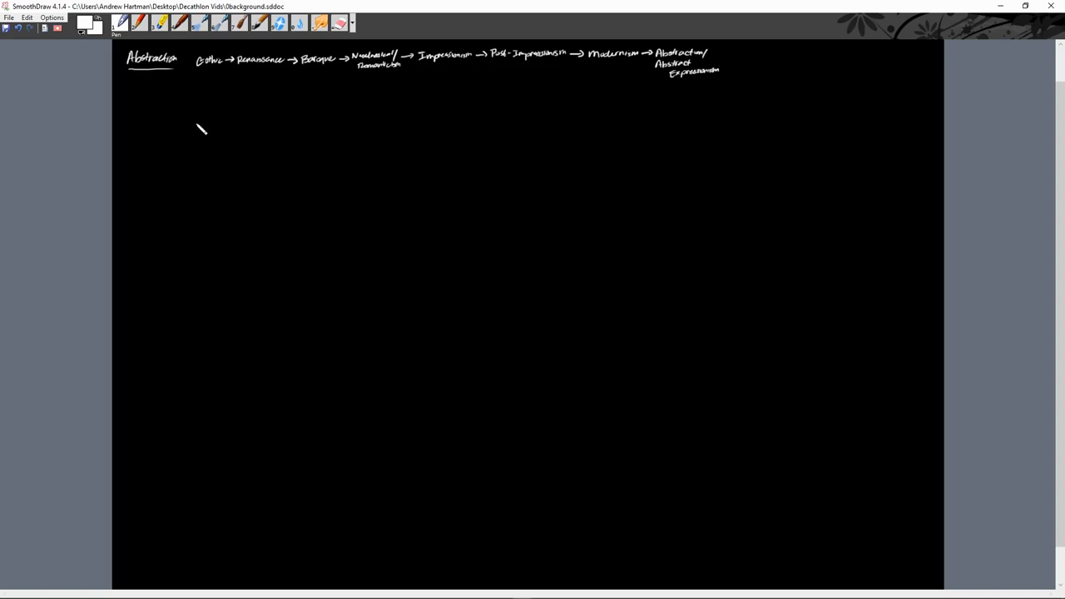
mouse_move(160, 186)
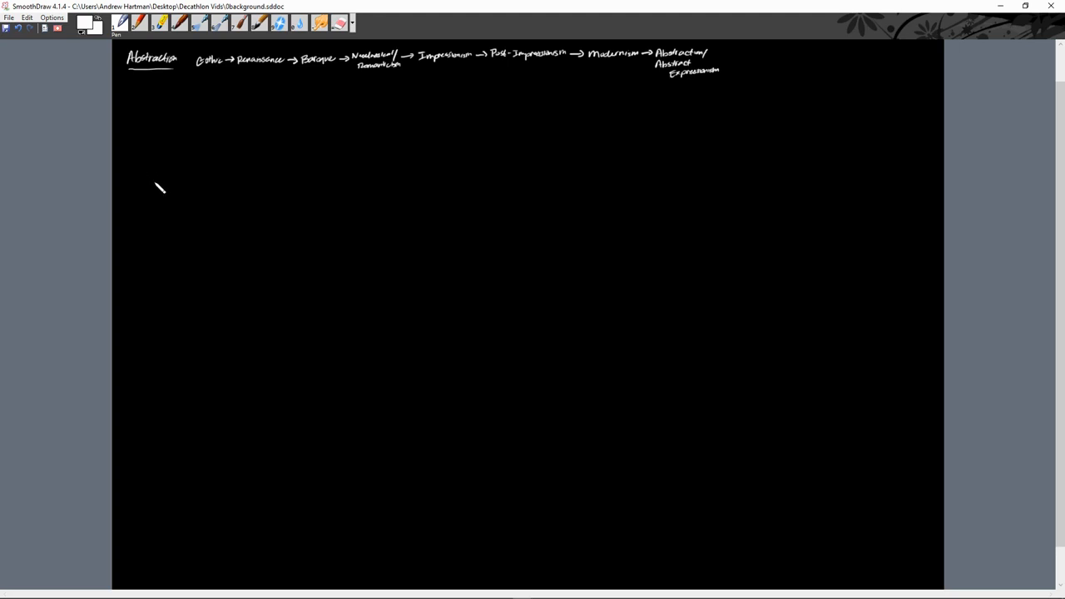
mouse_move(161, 183)
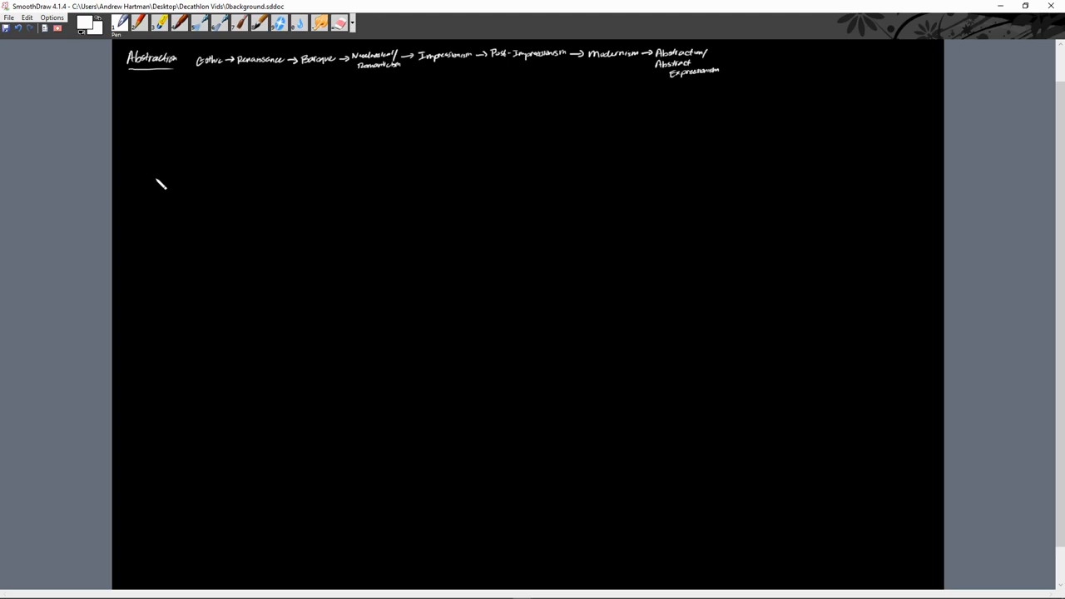
mouse_move(158, 133)
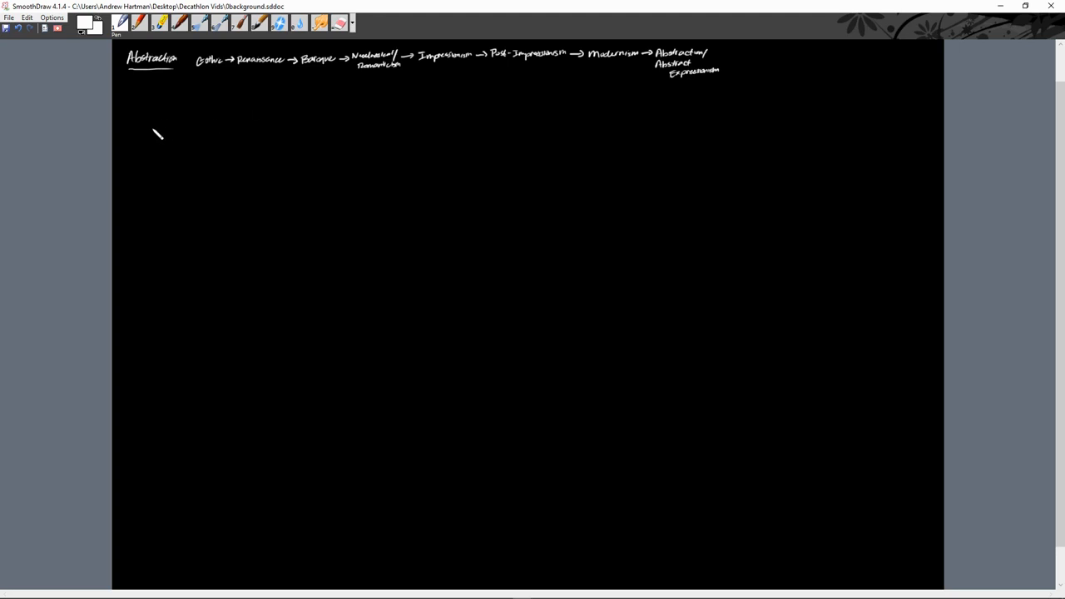
mouse_move(130, 89)
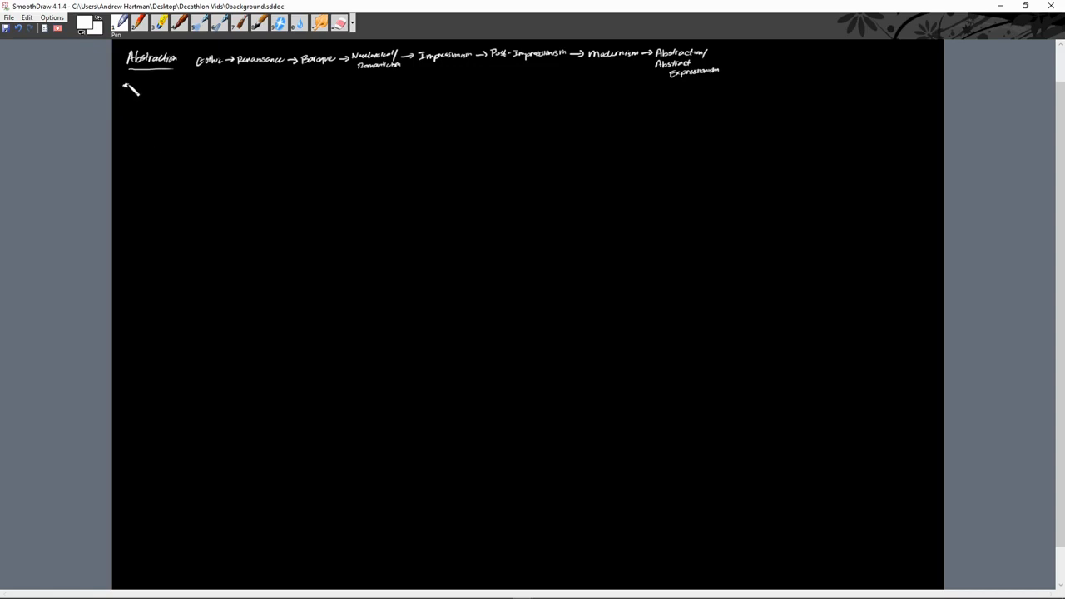
mouse_move(125, 86)
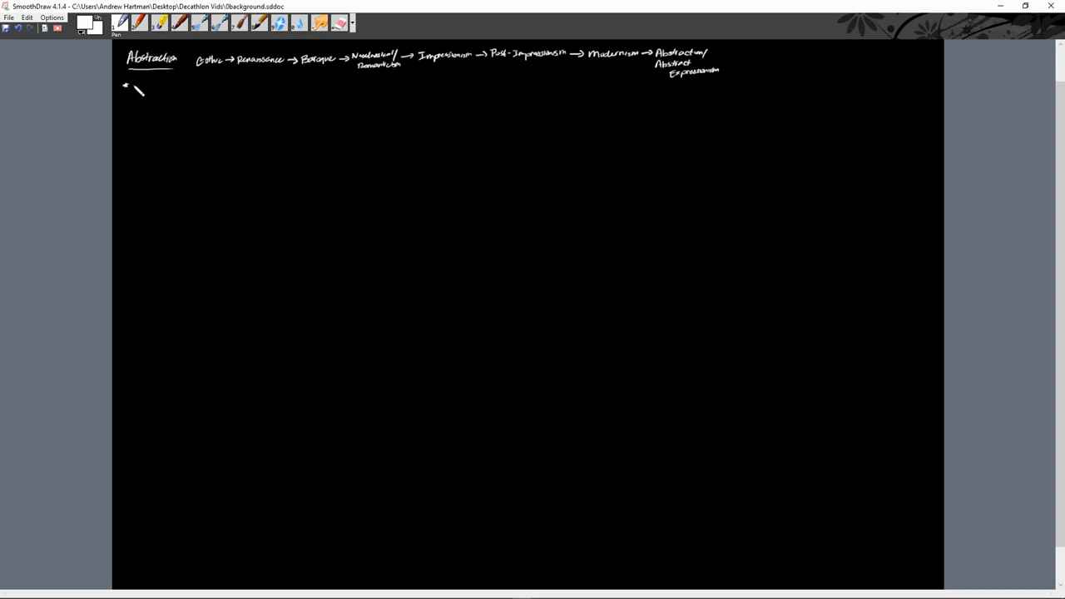
- Handwrite the bullet about art's wartime standstill leading to propaganda
drag(133, 86, 153, 95)
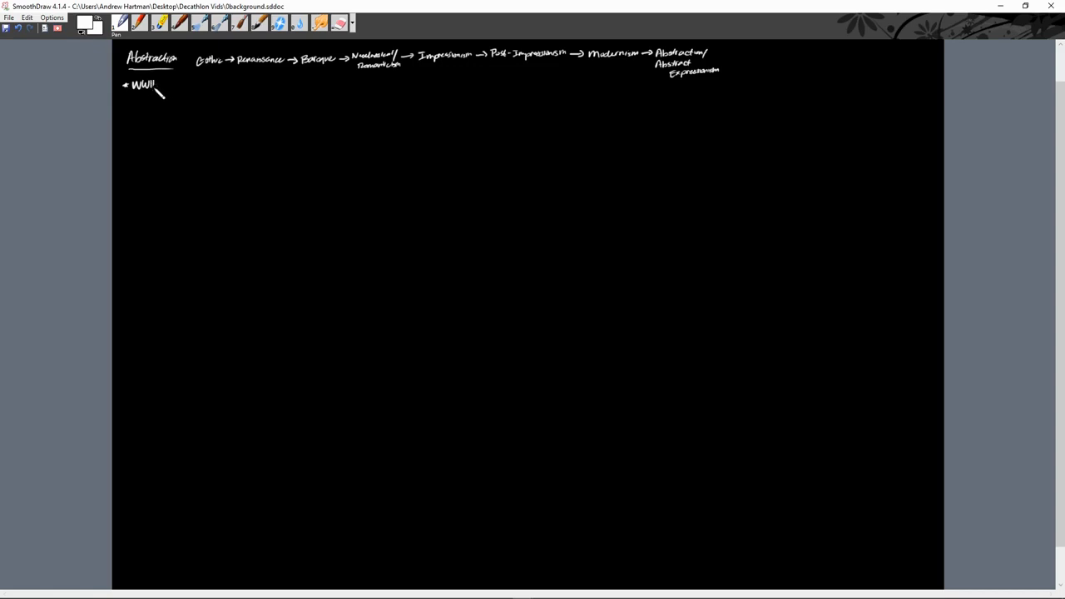
text(, art)
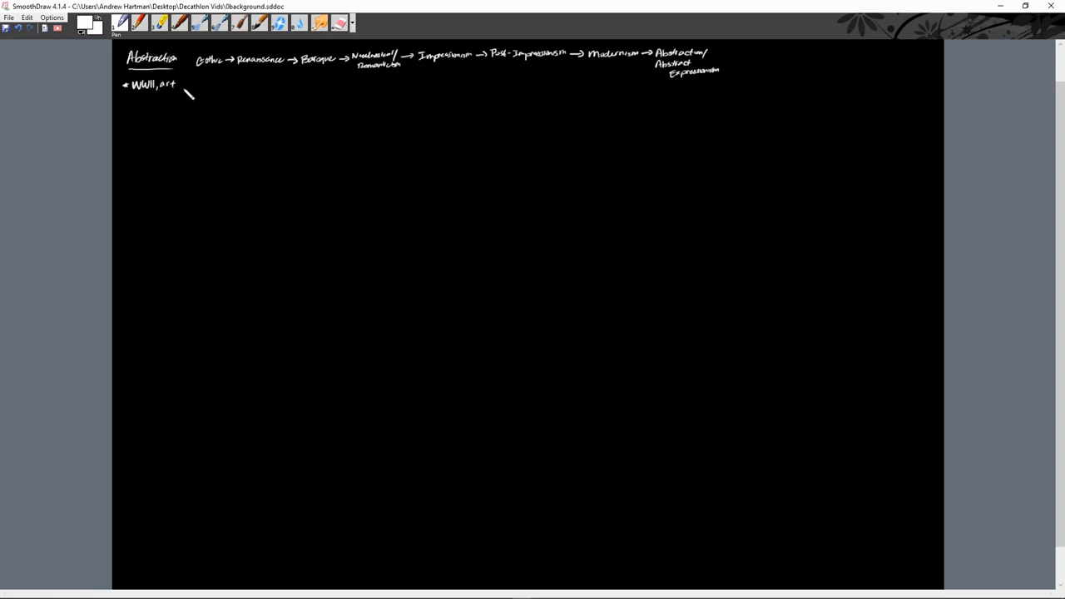
drag(180, 87, 203, 89)
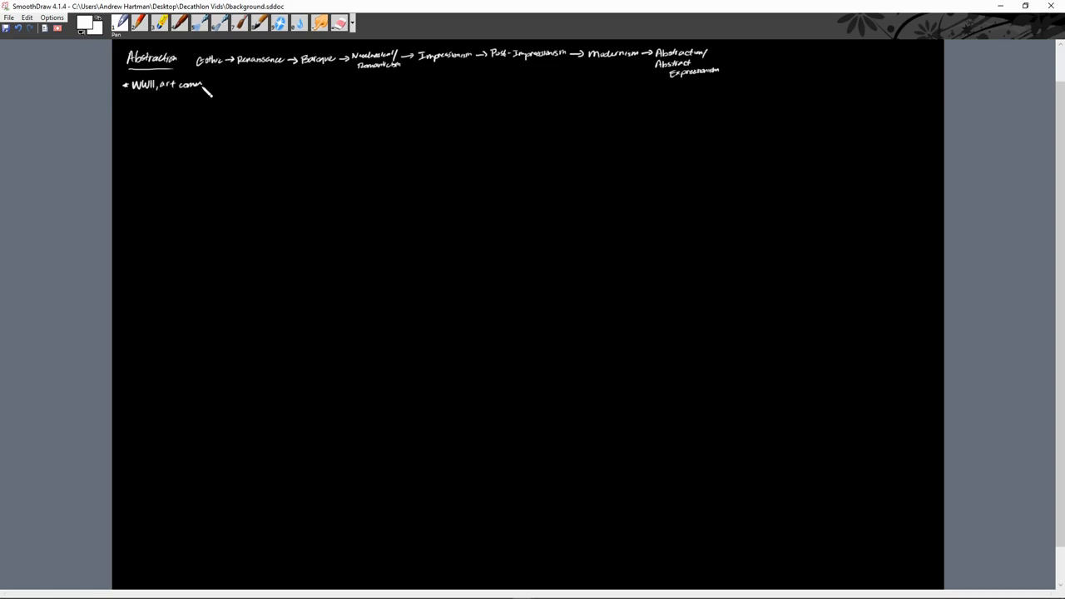
drag(204, 86, 236, 86)
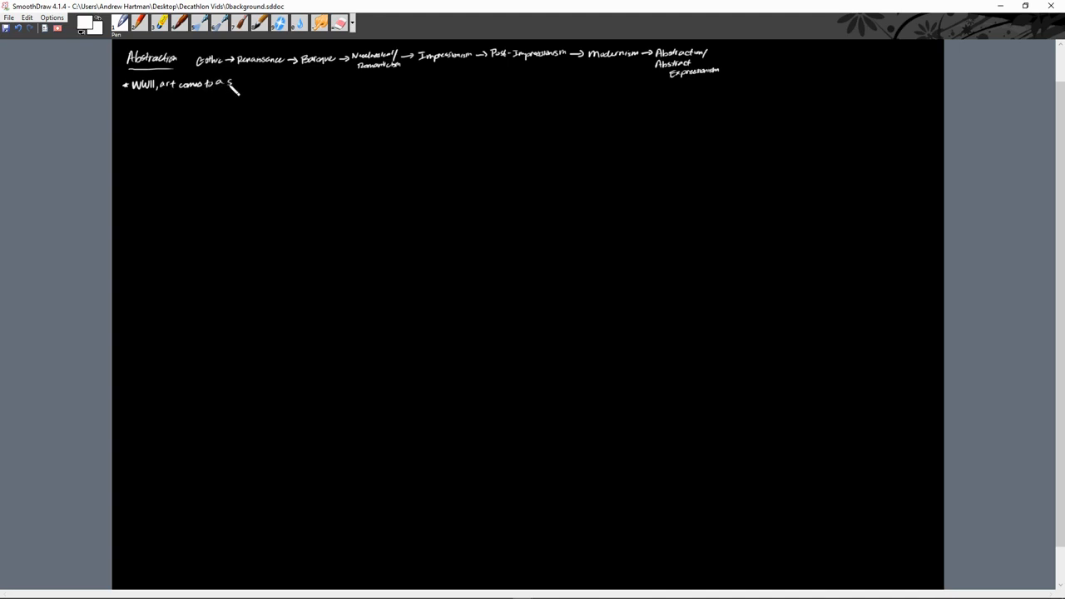
drag(232, 87, 273, 82)
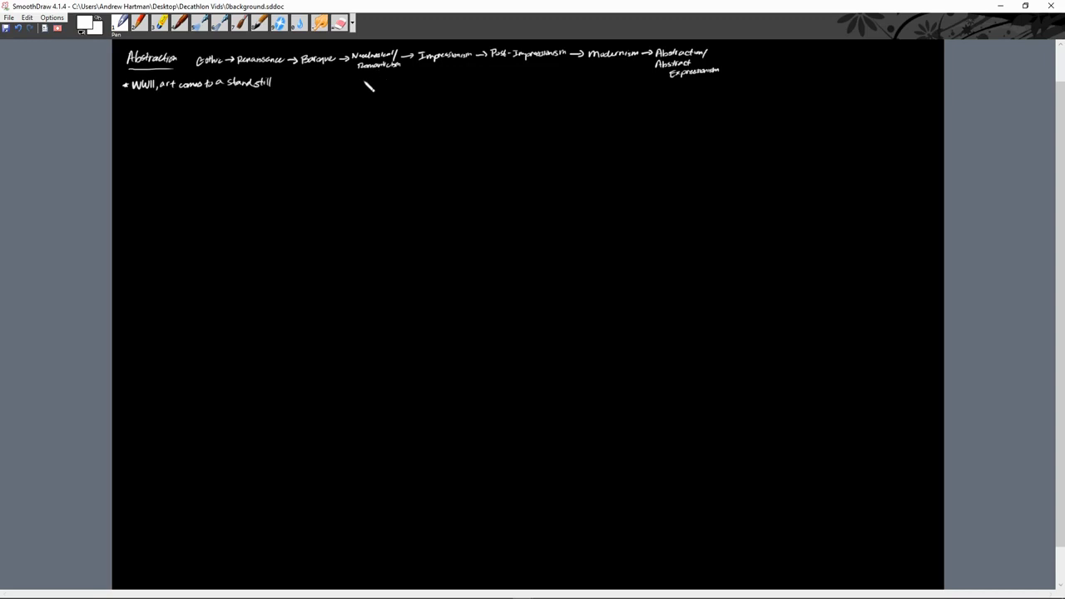
mouse_move(382, 100)
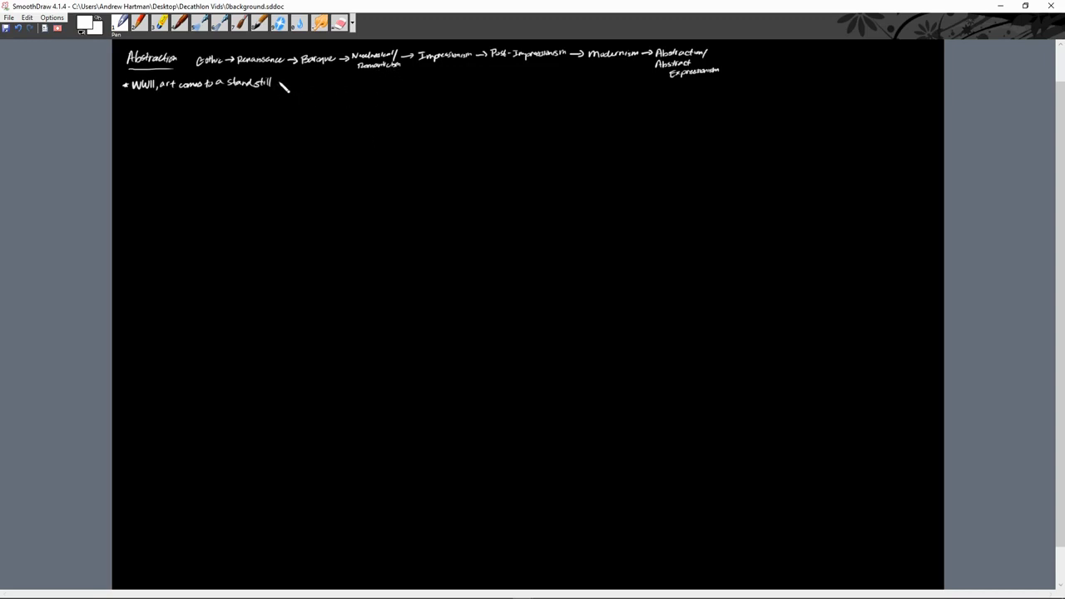
drag(279, 87, 291, 83)
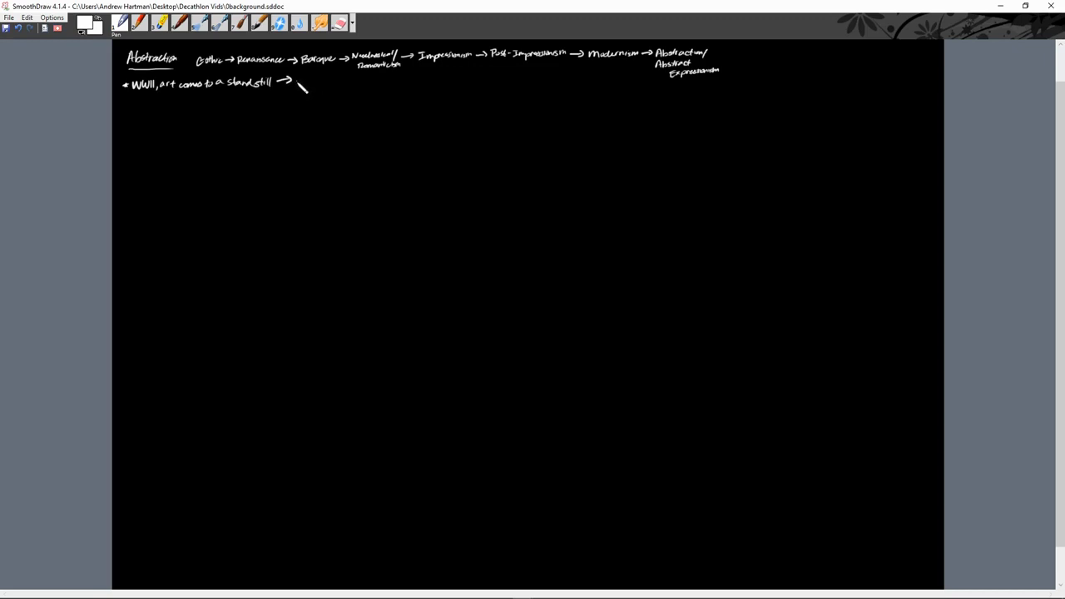
drag(296, 87, 333, 84)
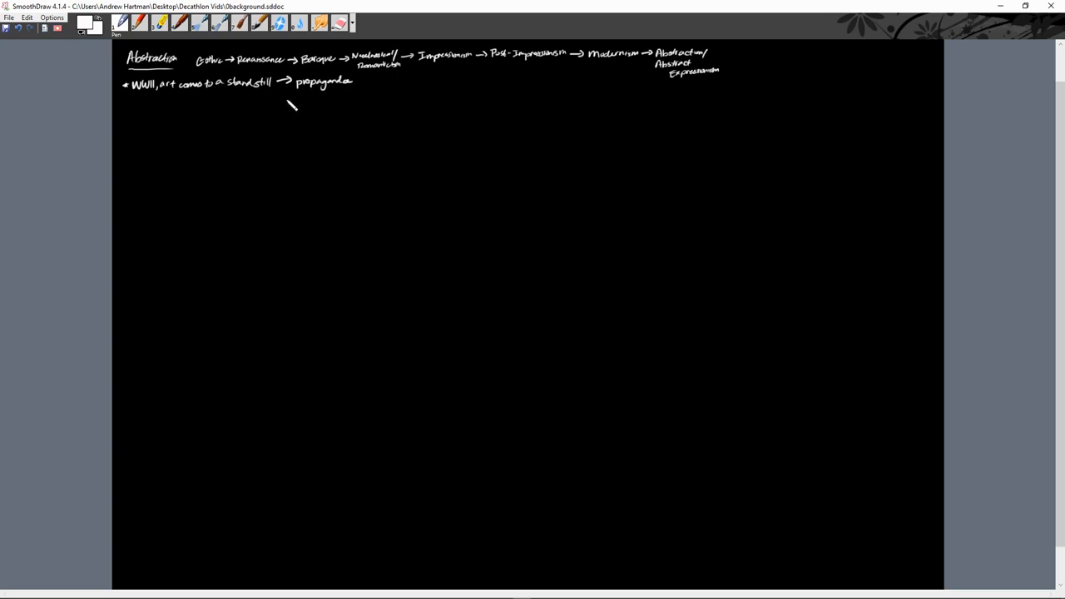
mouse_move(263, 133)
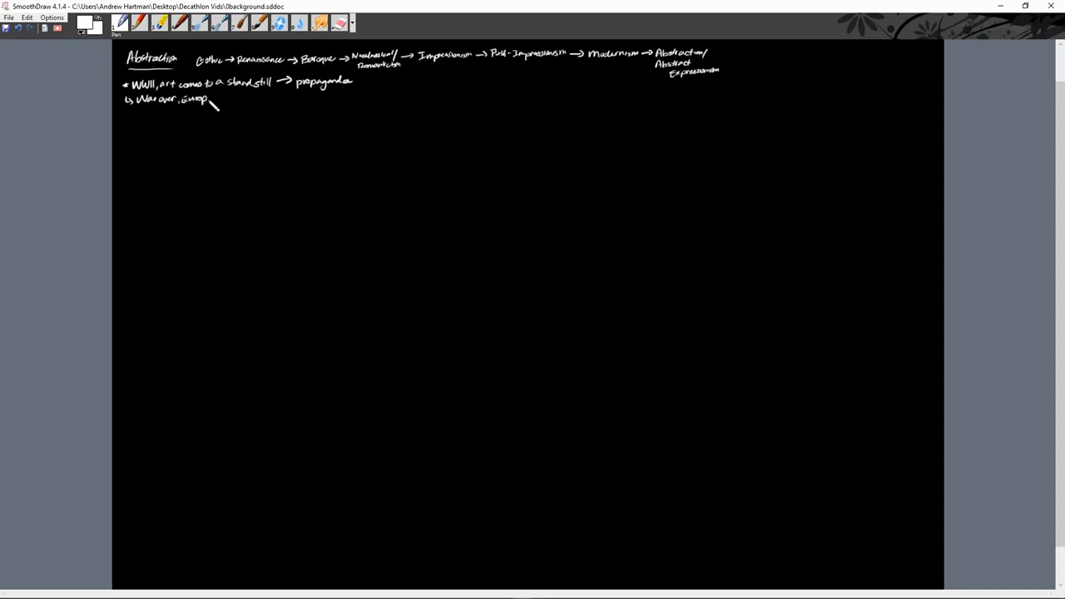
- Add the sub-point: war over, Europe recovering → New York center of art world
drag(213, 100, 236, 102)
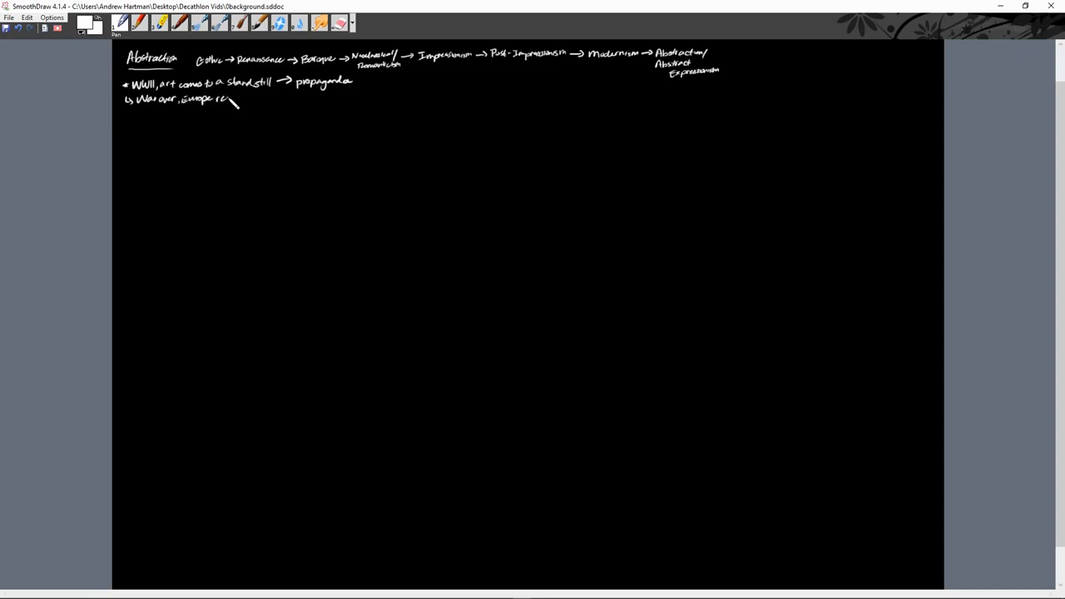
drag(230, 102, 266, 106)
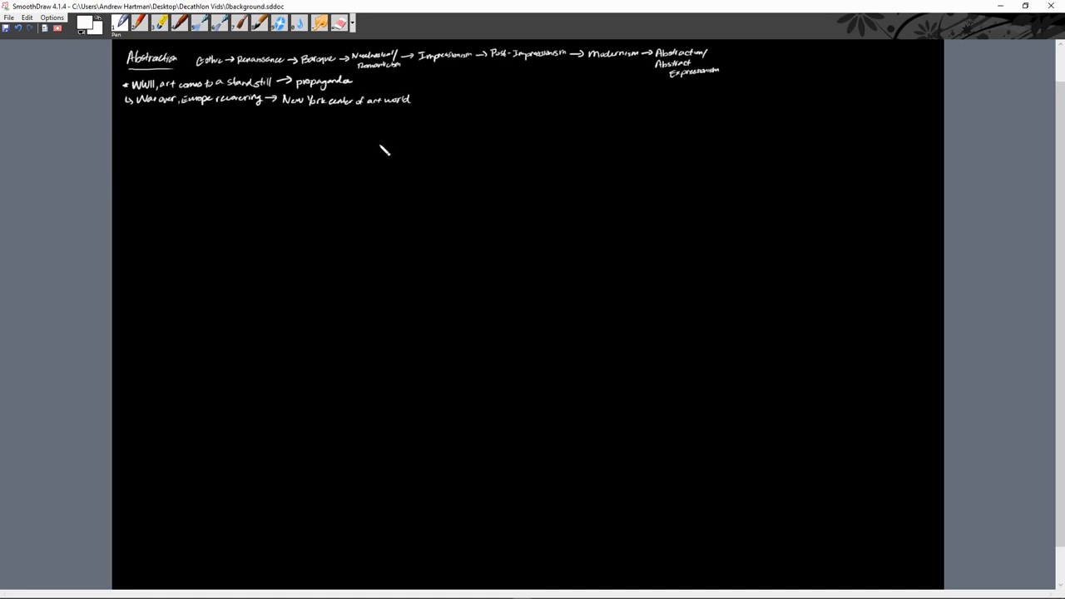
mouse_move(356, 160)
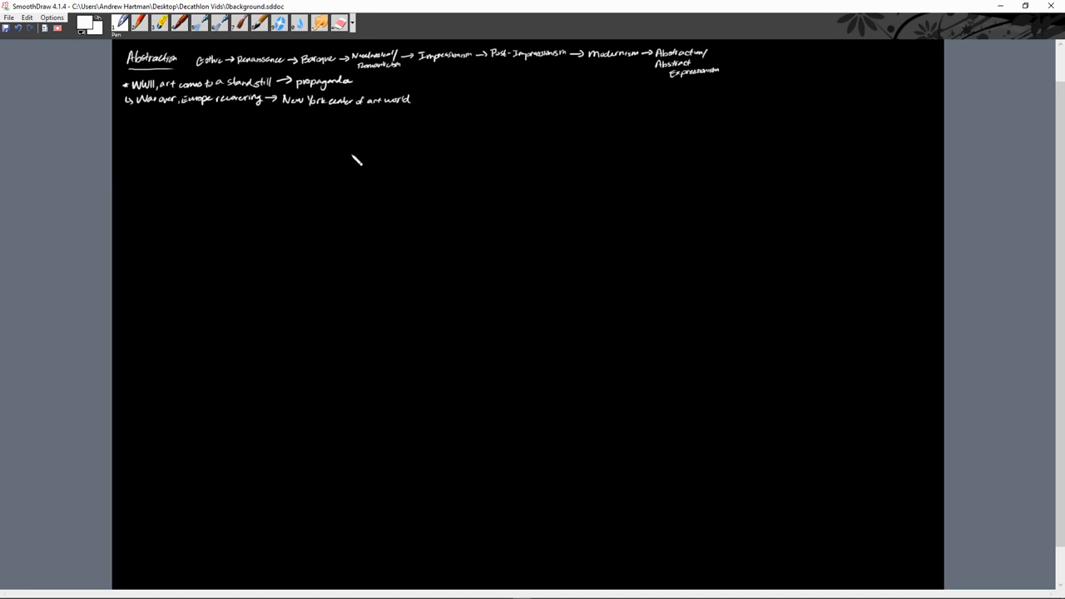
mouse_move(170, 169)
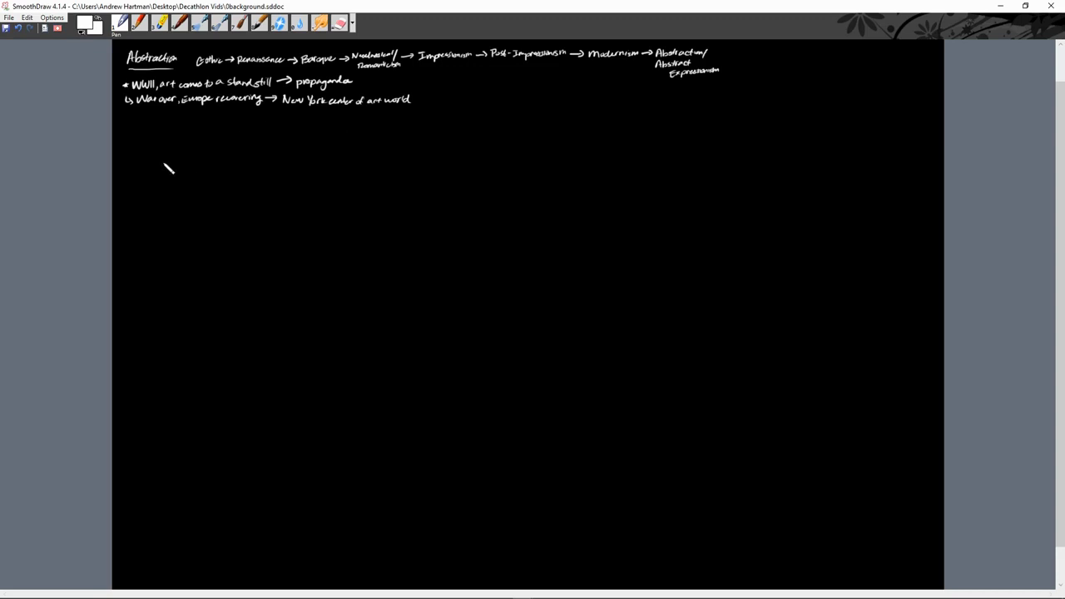
mouse_move(129, 124)
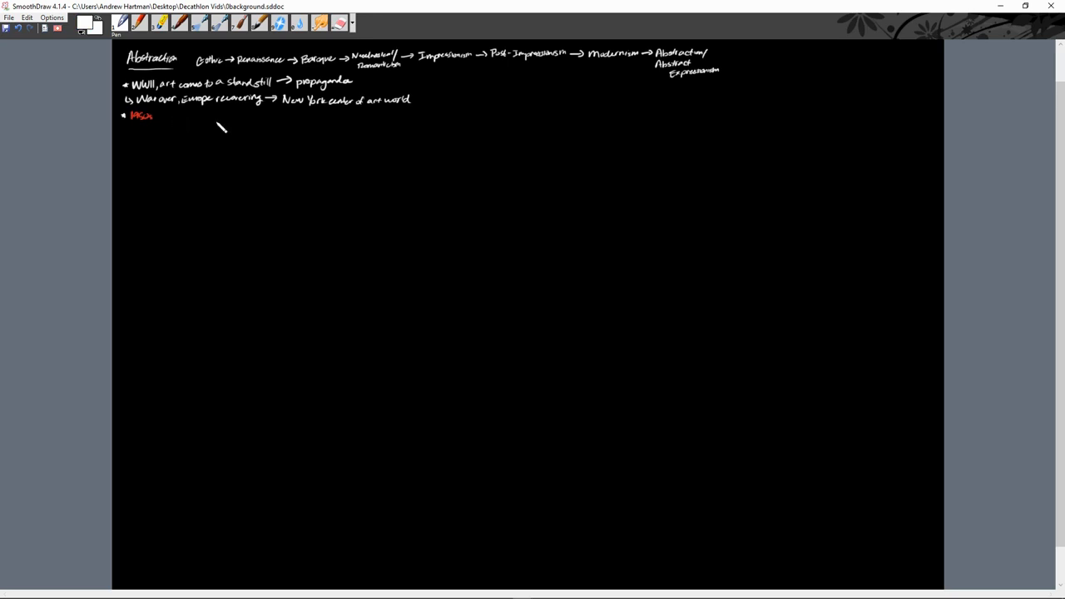
mouse_move(163, 125)
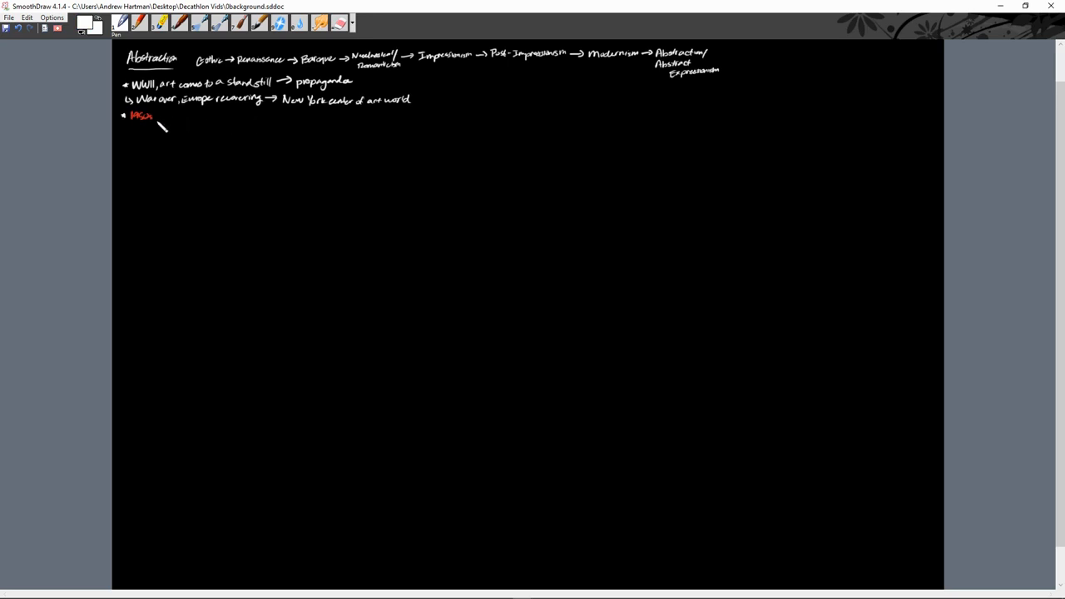
- Write the red-dated bullet 'art scene dominated by critics' with Rosenberg and Greenberg in blue
drag(154, 120, 180, 115)
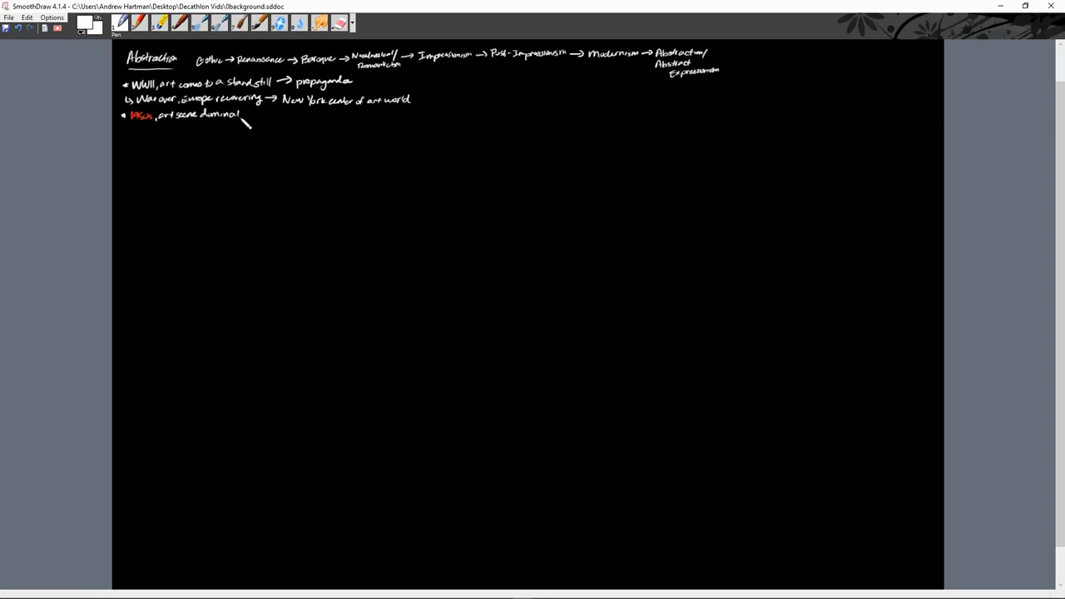
drag(241, 117, 286, 120)
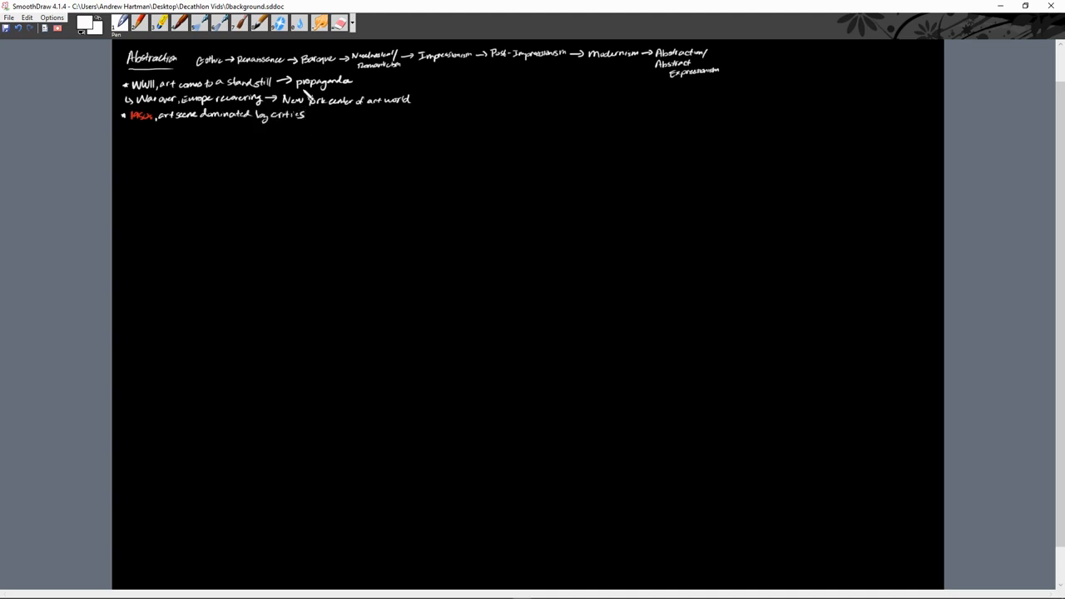
click(86, 27)
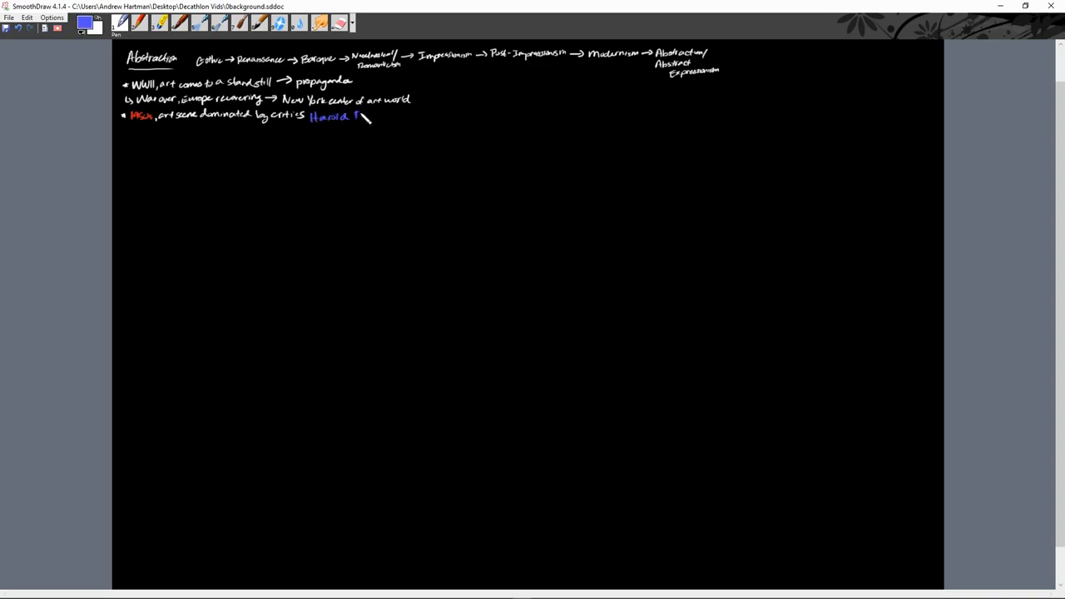
drag(353, 117, 391, 119)
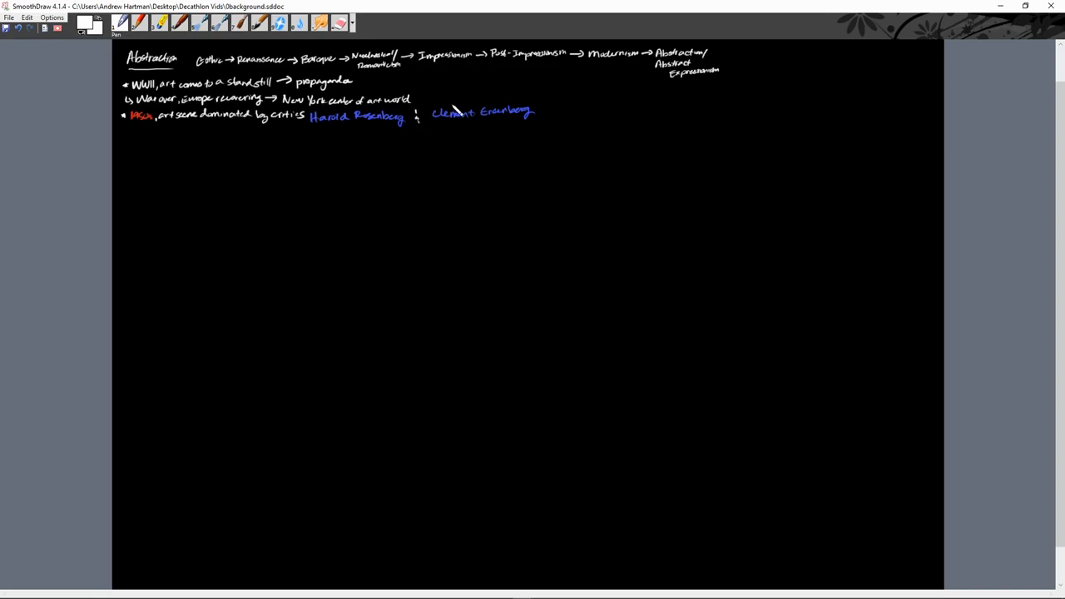
mouse_move(524, 56)
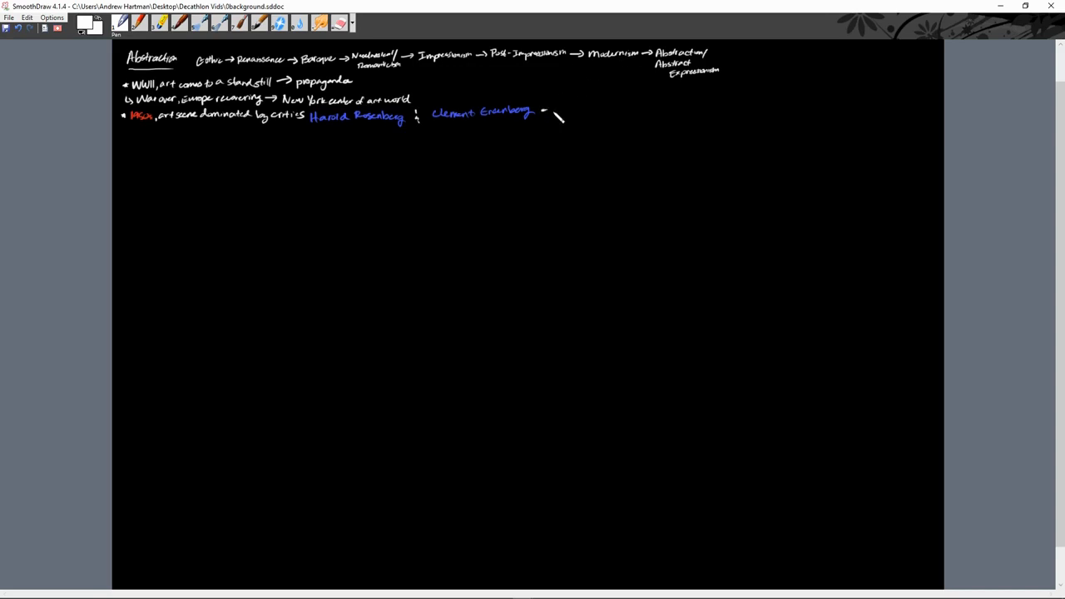
- Add '= influence on art styles' and an arrow to 'Advocates abstraction'
drag(550, 113, 572, 116)
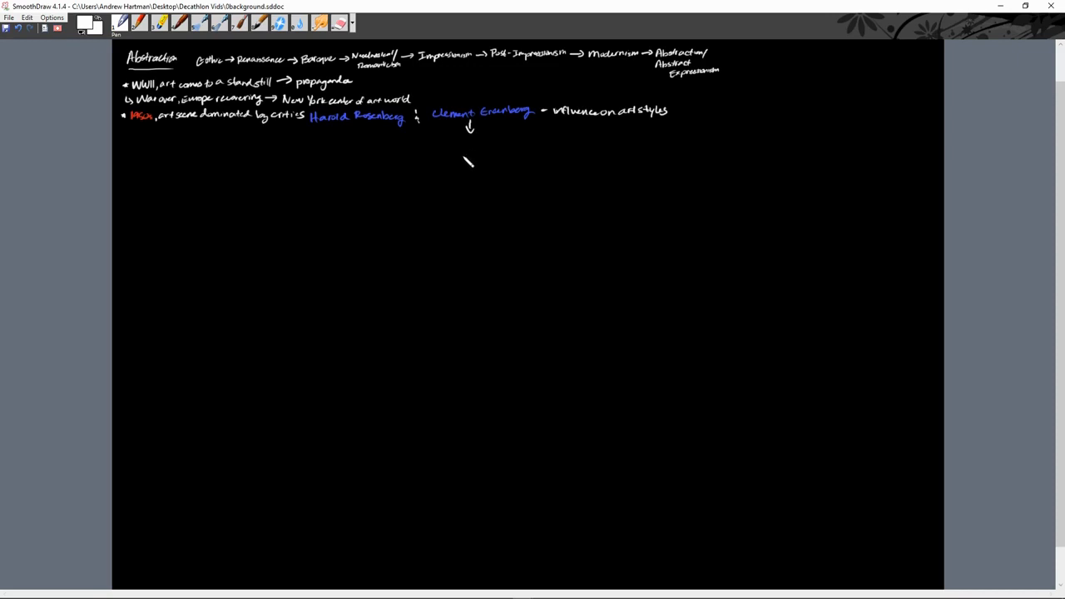
drag(439, 151, 469, 163)
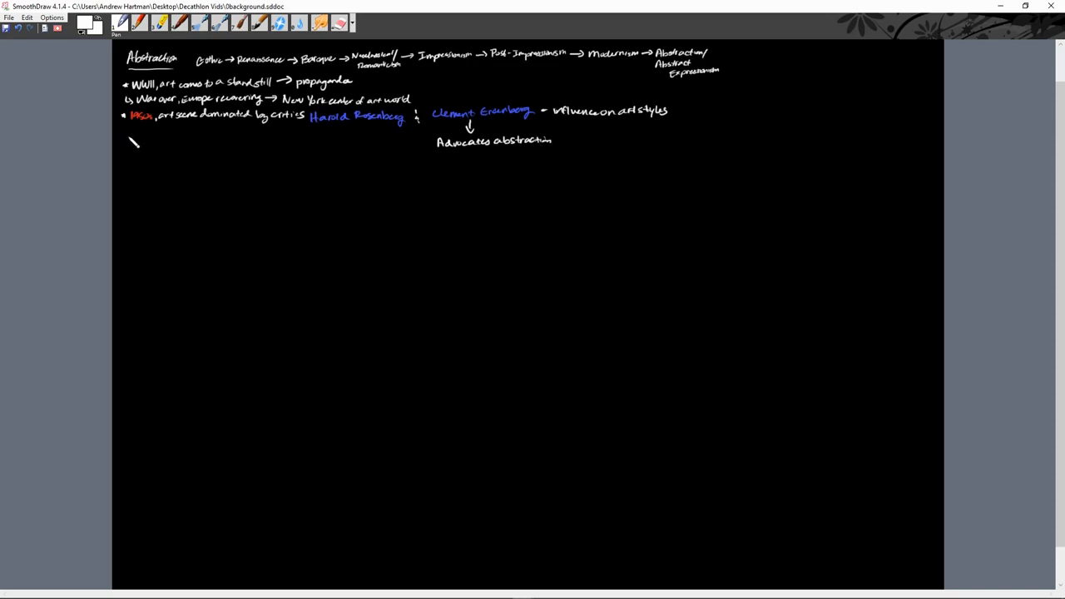
- Write the red-dated Kandinsky bullet 'art free from subject matter' → Abstract Expressionism in blue
click(87, 27)
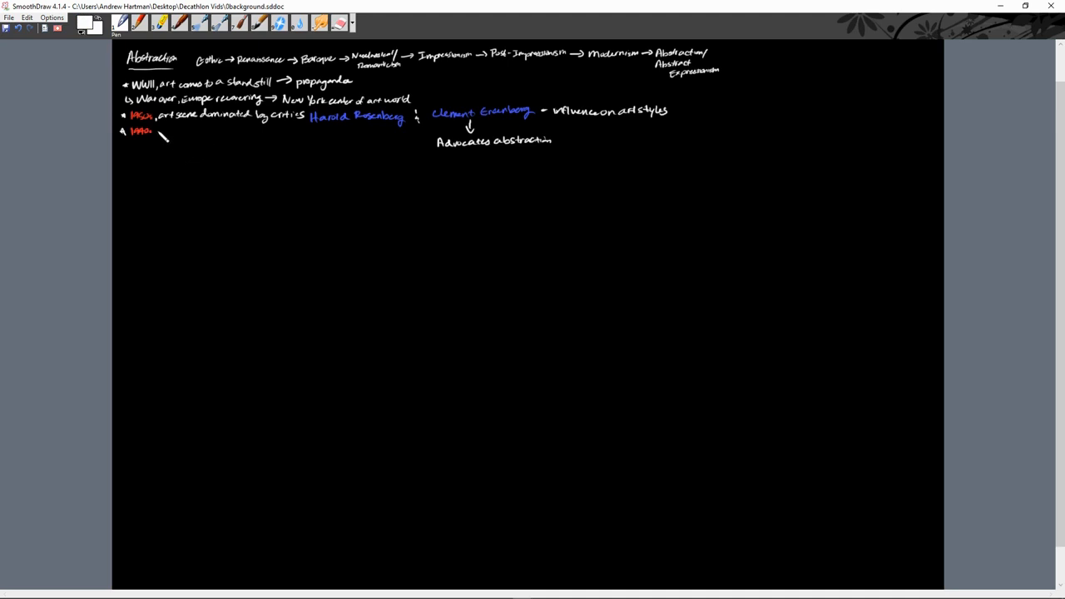
drag(158, 132, 191, 141)
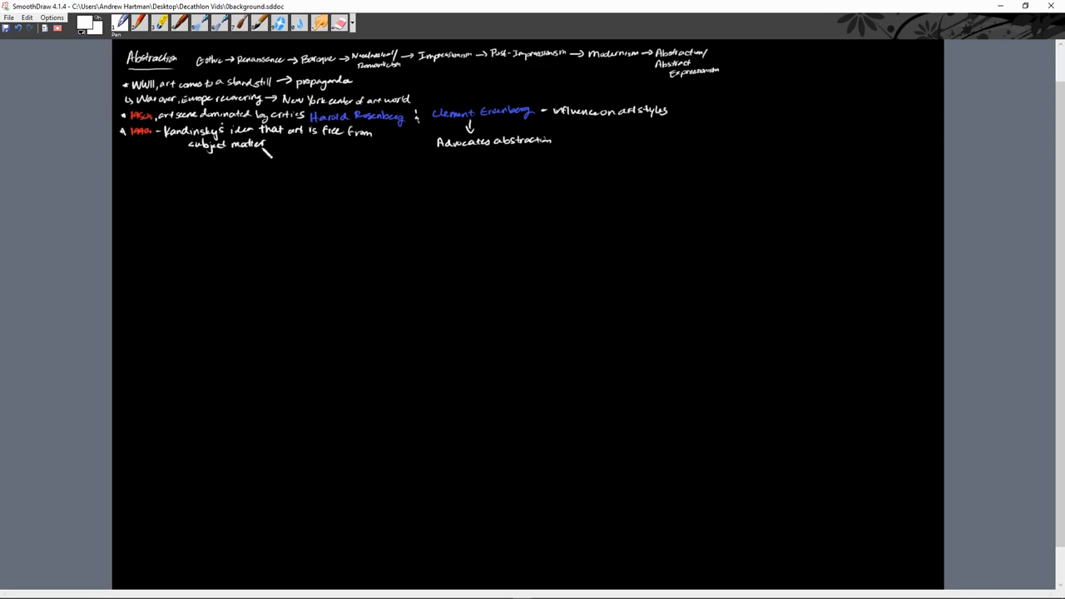
drag(270, 149, 291, 142)
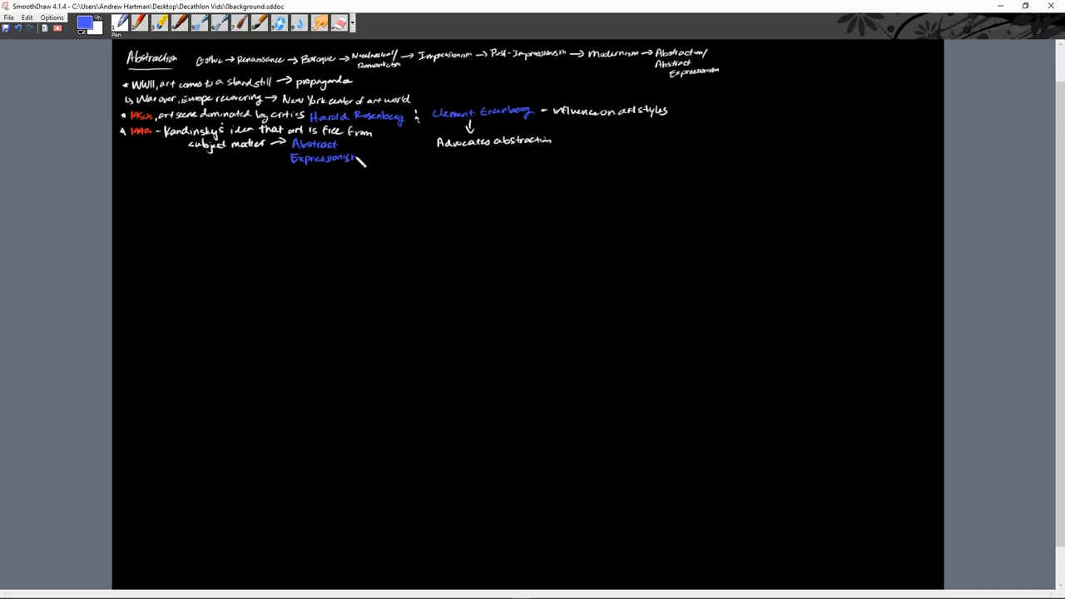
- In white, note 'direct presentation of feeling, emphasis on dramatic colors, sweeping brushstrokes'
click(84, 26)
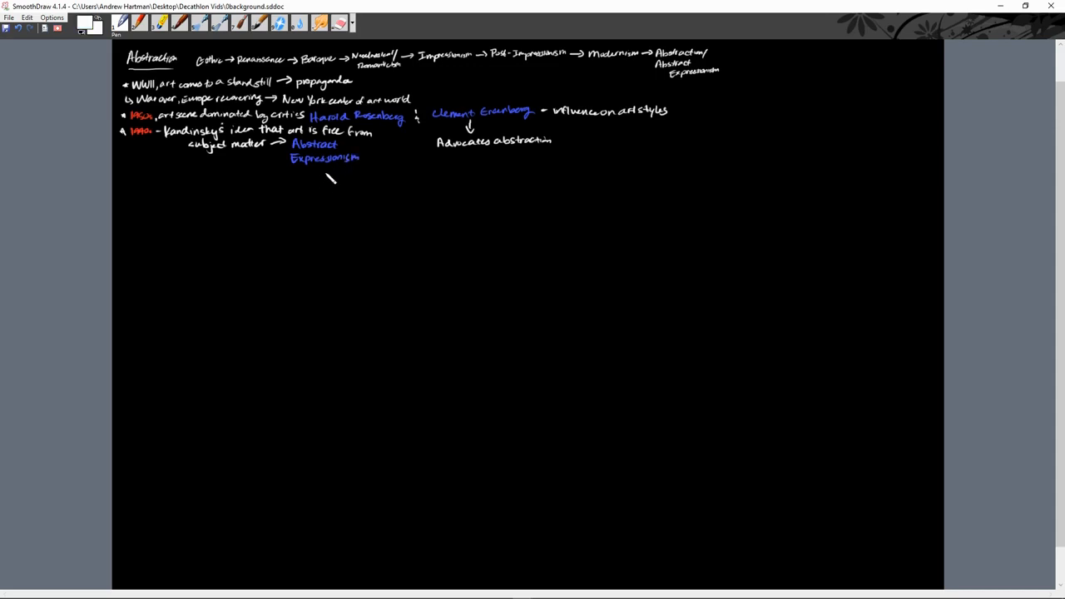
mouse_move(340, 173)
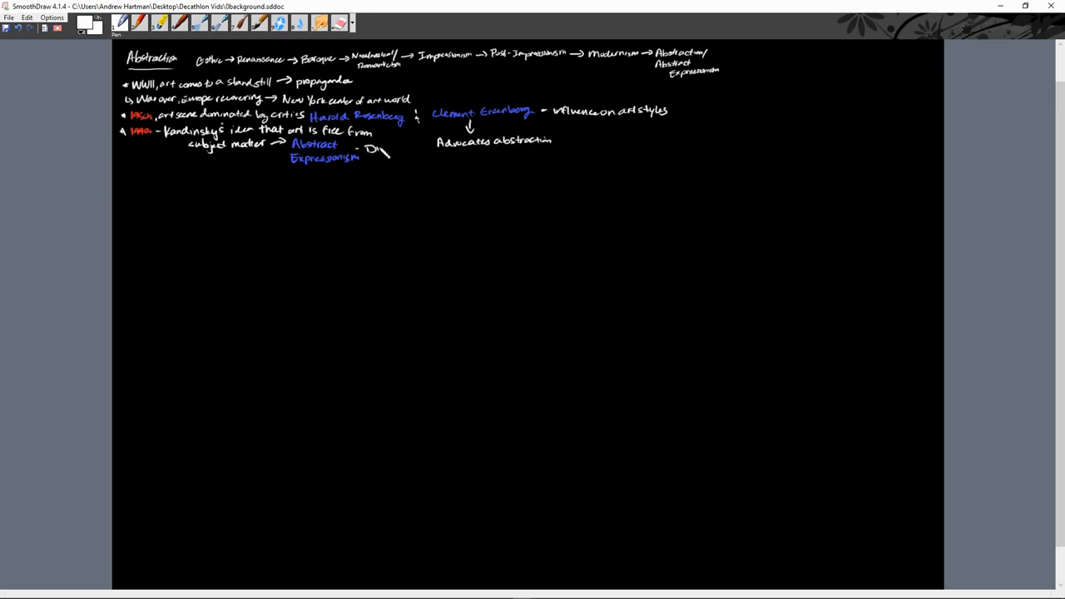
drag(367, 148, 396, 170)
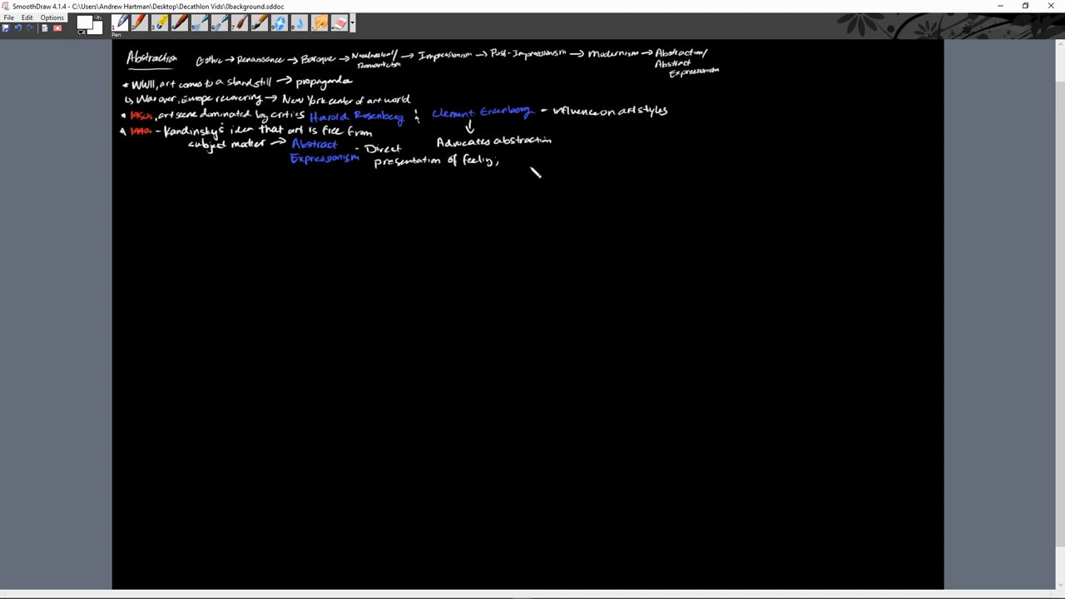
drag(512, 156, 536, 170)
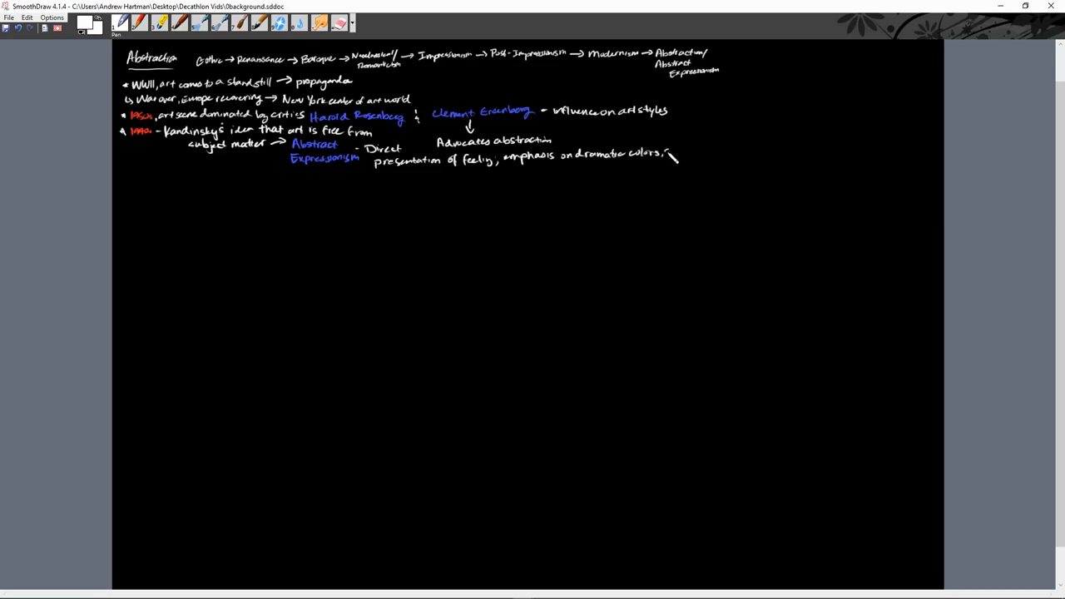
drag(665, 158, 708, 167)
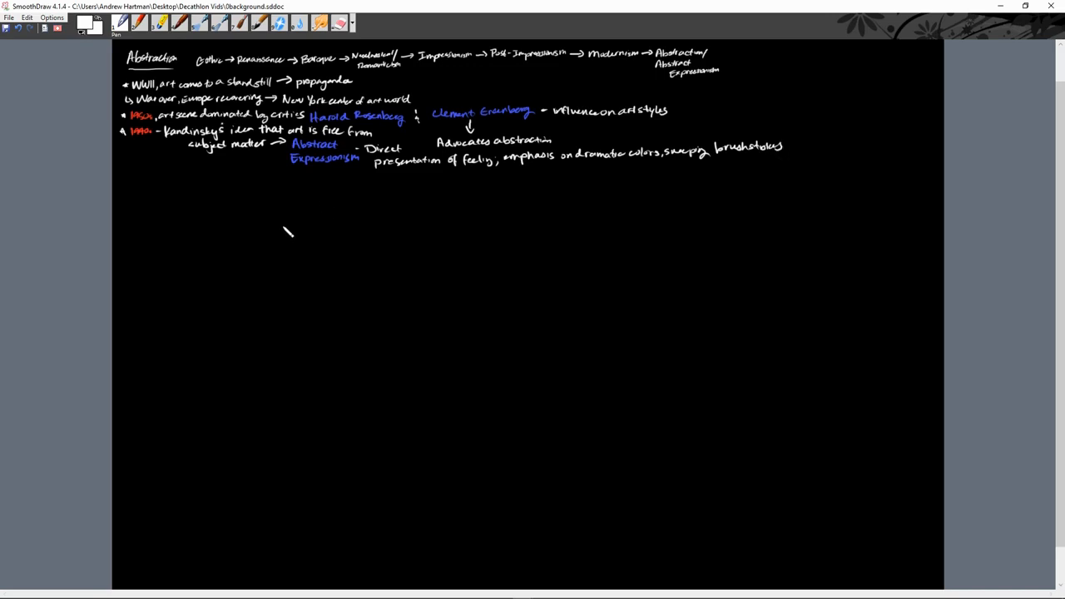
mouse_move(309, 176)
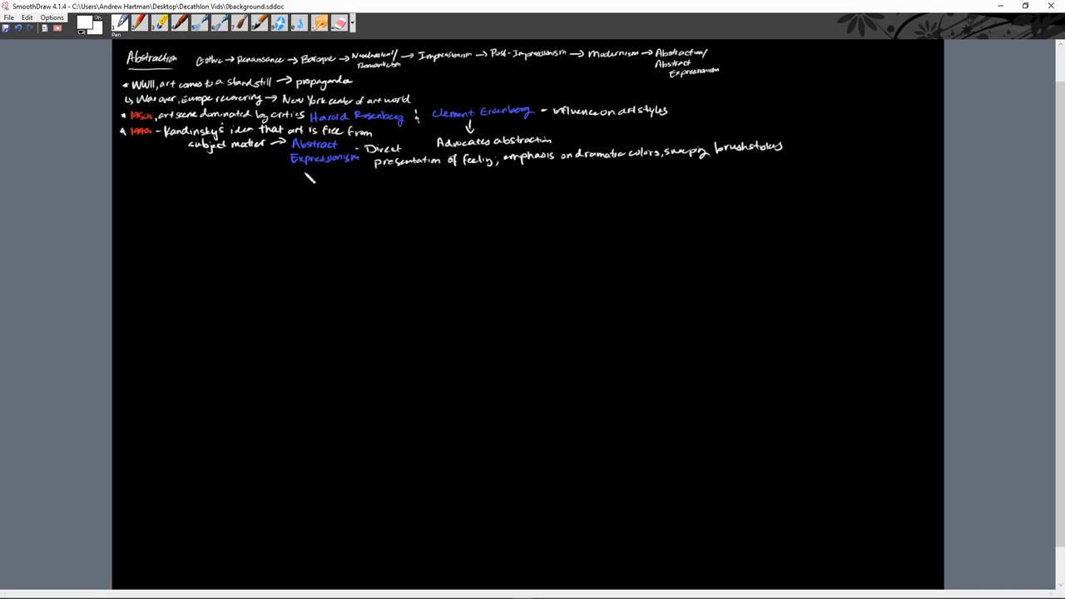
- Underline Abstract Expressionism and list de Kooning, Krasner, Kline and Pollock in blue
drag(296, 169, 374, 167)
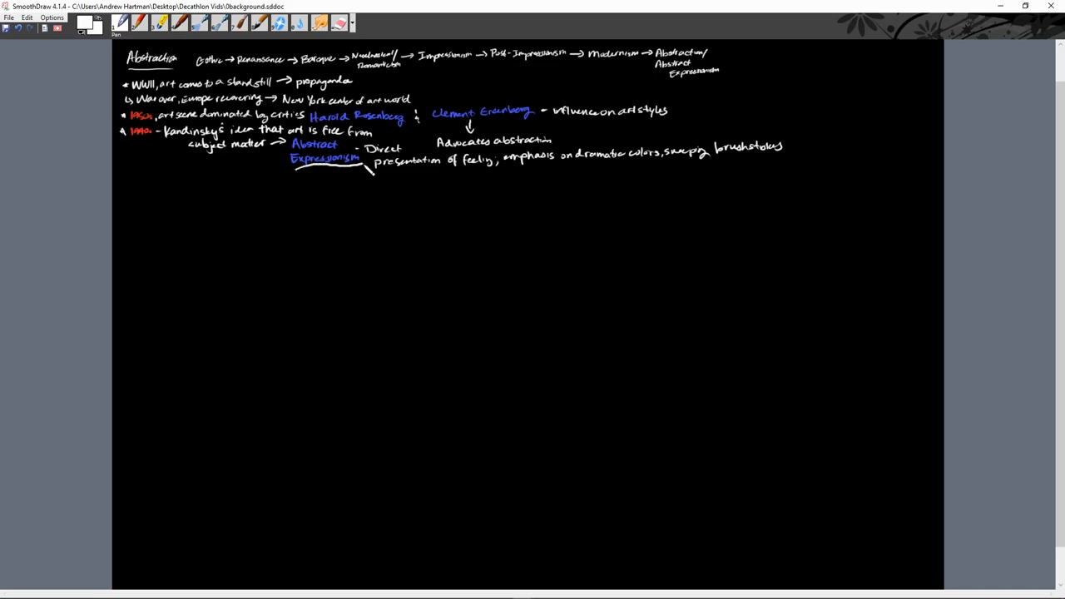
click(87, 25)
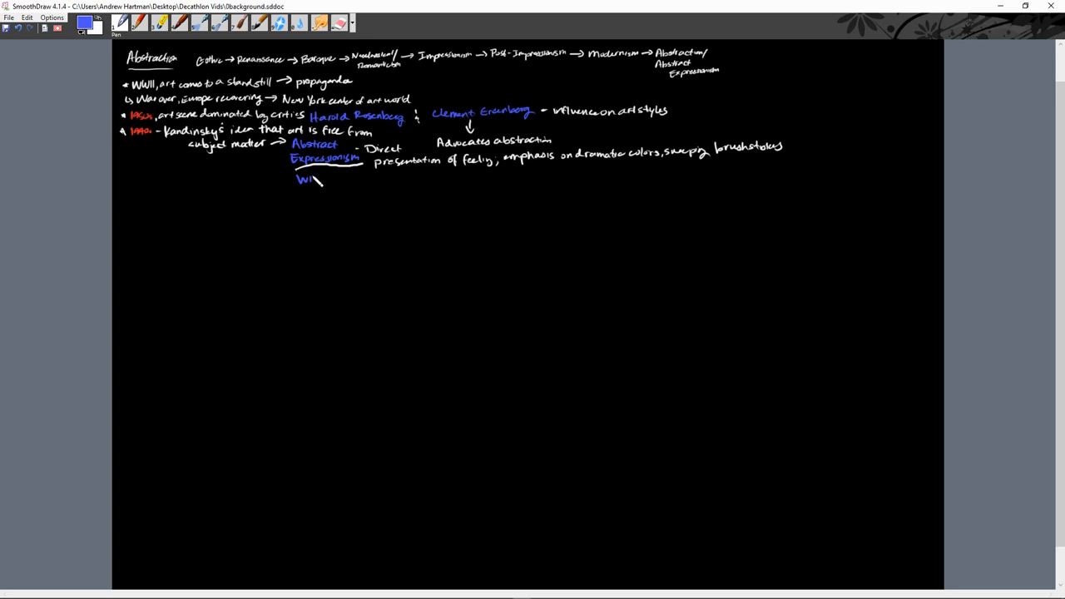
drag(308, 180, 353, 185)
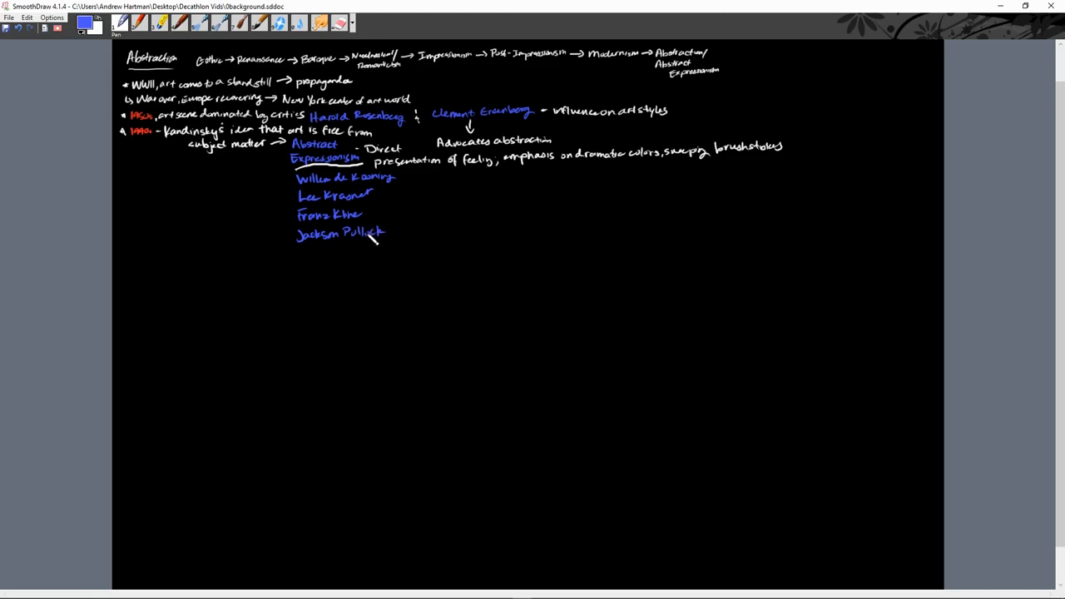
- Add each artist's birth–death years in red, ending with Pollock's (1910-...)
click(85, 23)
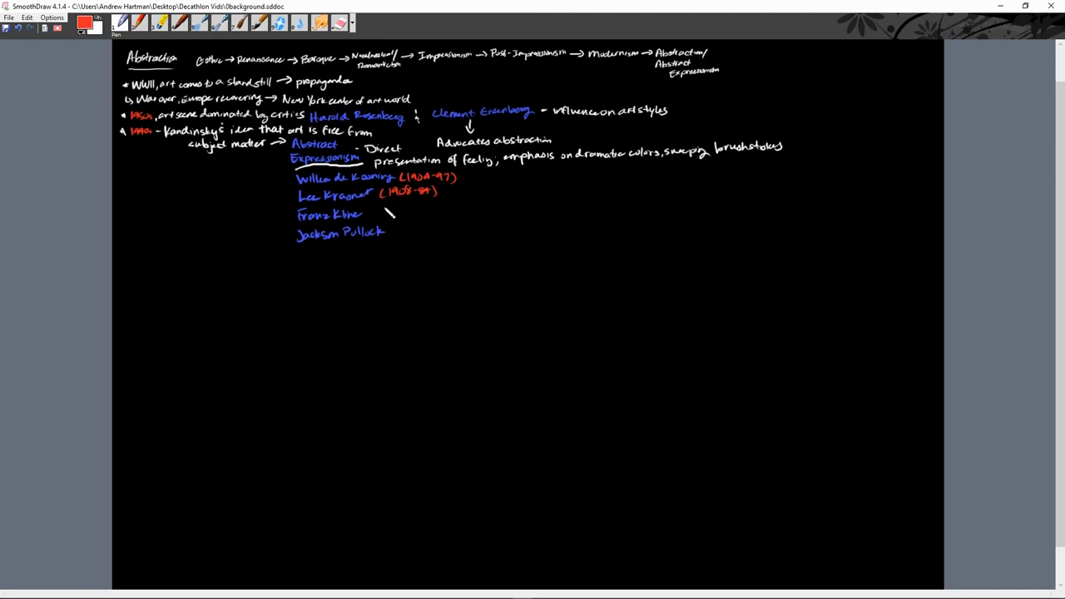
text((1910-62)
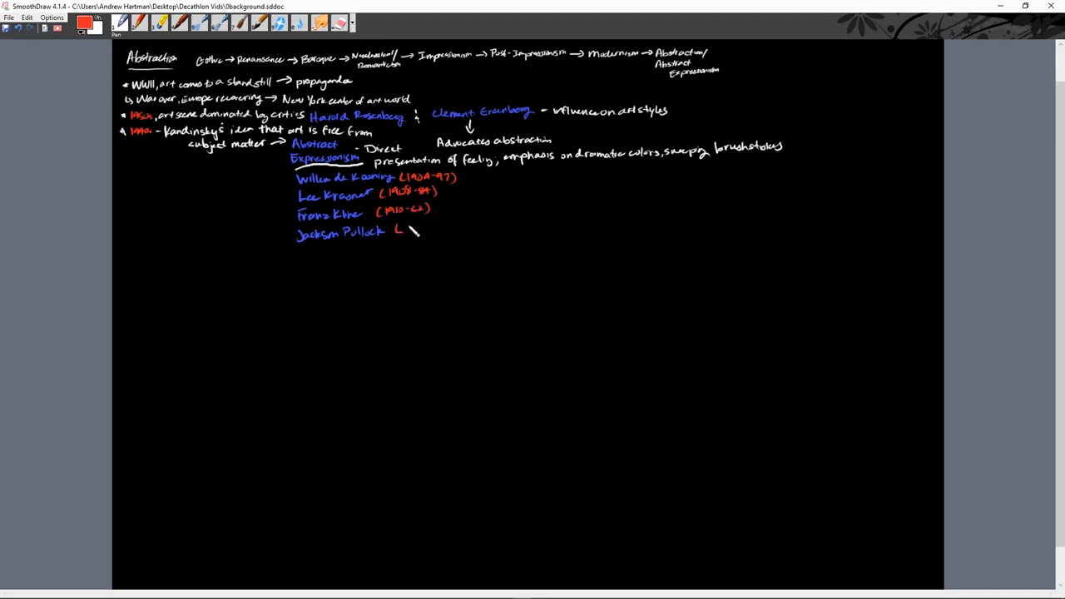
drag(408, 232, 446, 225)
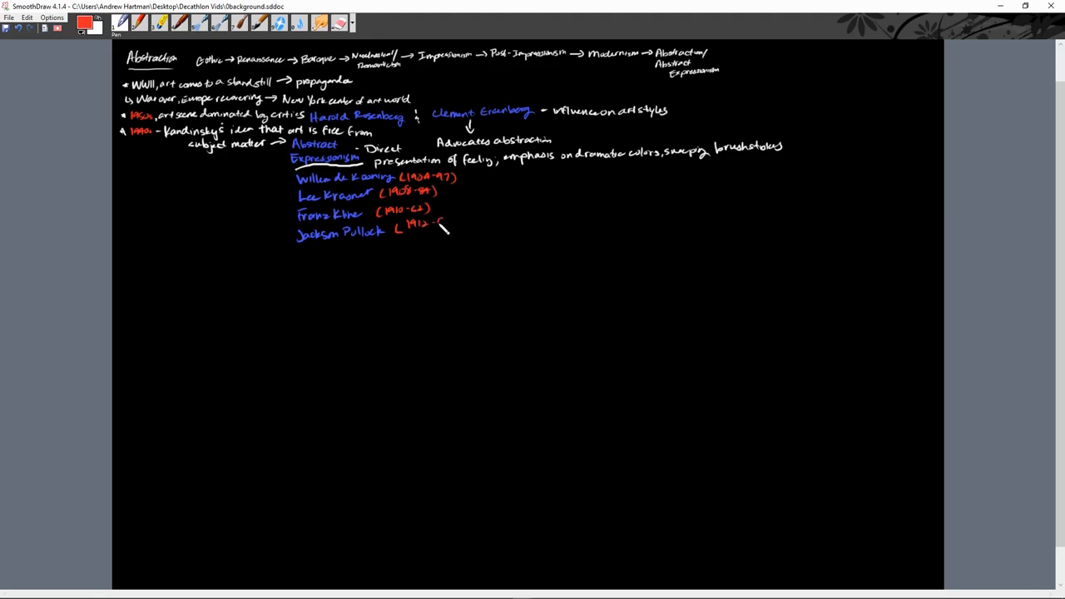
drag(433, 223, 460, 223)
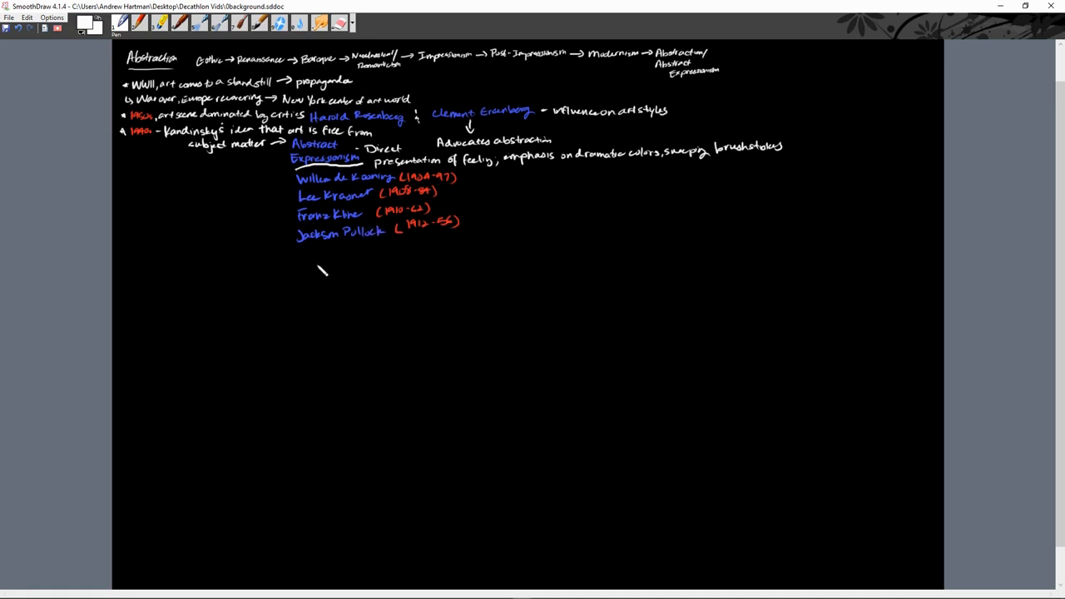
- In white under Jackson Pollock, write 'Abandon paintbrush, drips paint…'
drag(308, 252, 324, 258)
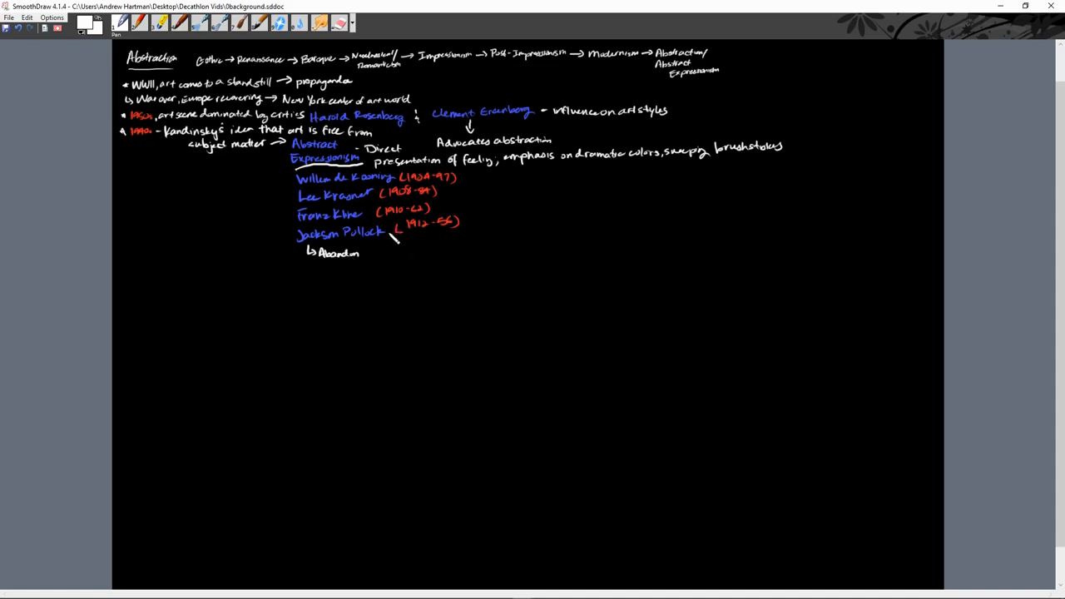
mouse_move(374, 258)
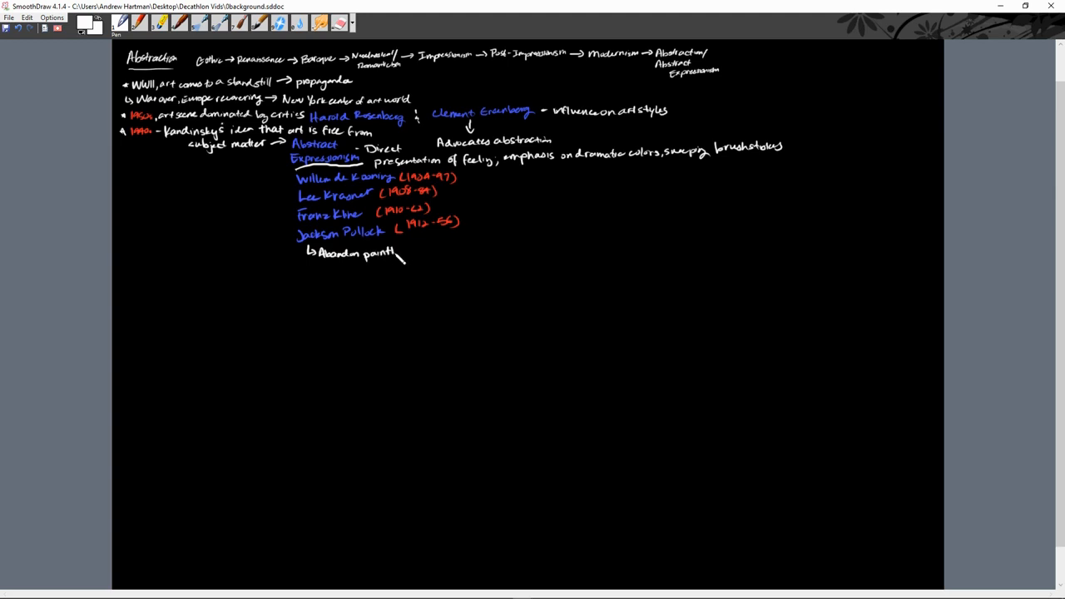
text(rush, dri)
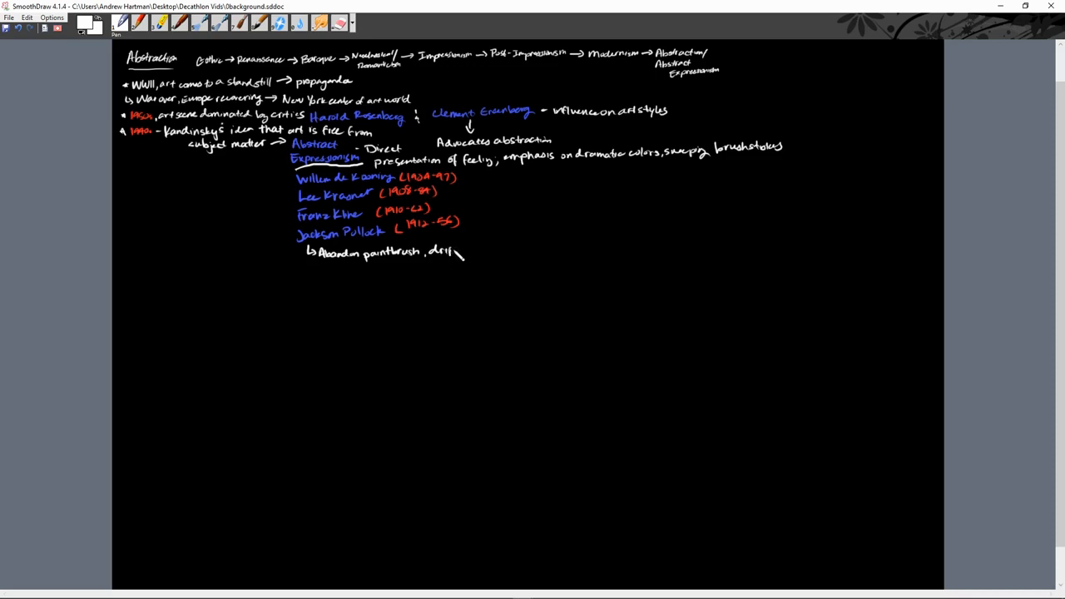
text(paint on canvas)
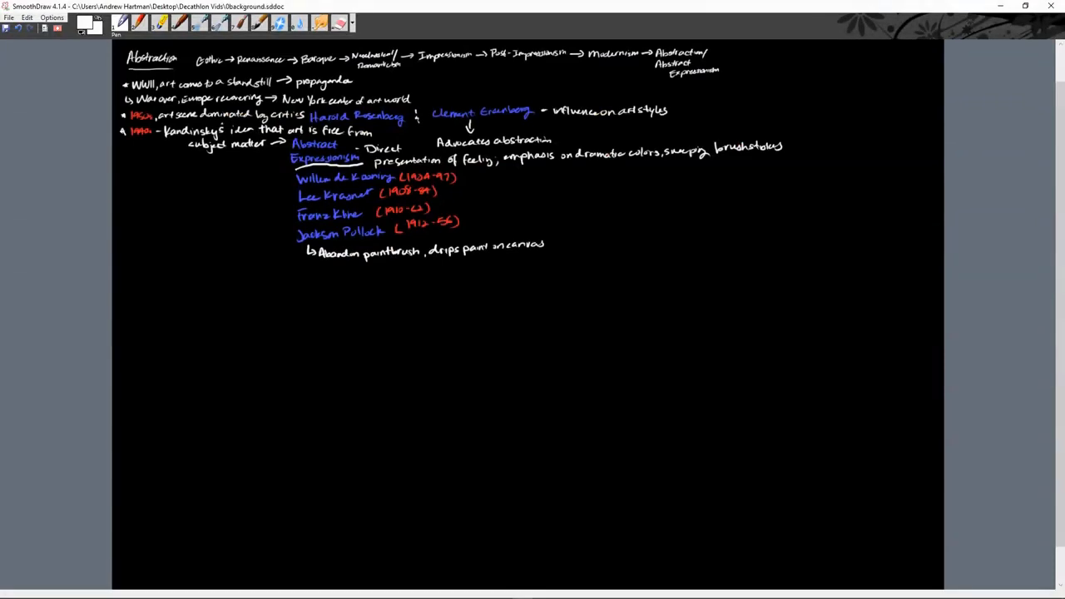
mouse_move(213, 186)
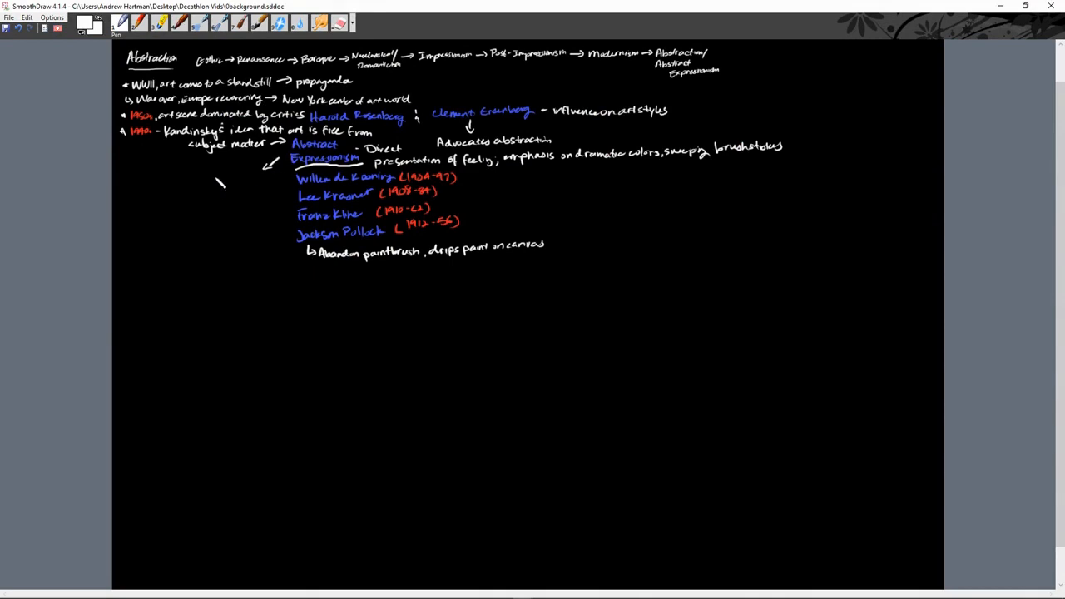
- Branch to blue 'Action Painting' with Pollock's dripping note and an arrow down to Color Field Paintings
click(84, 24)
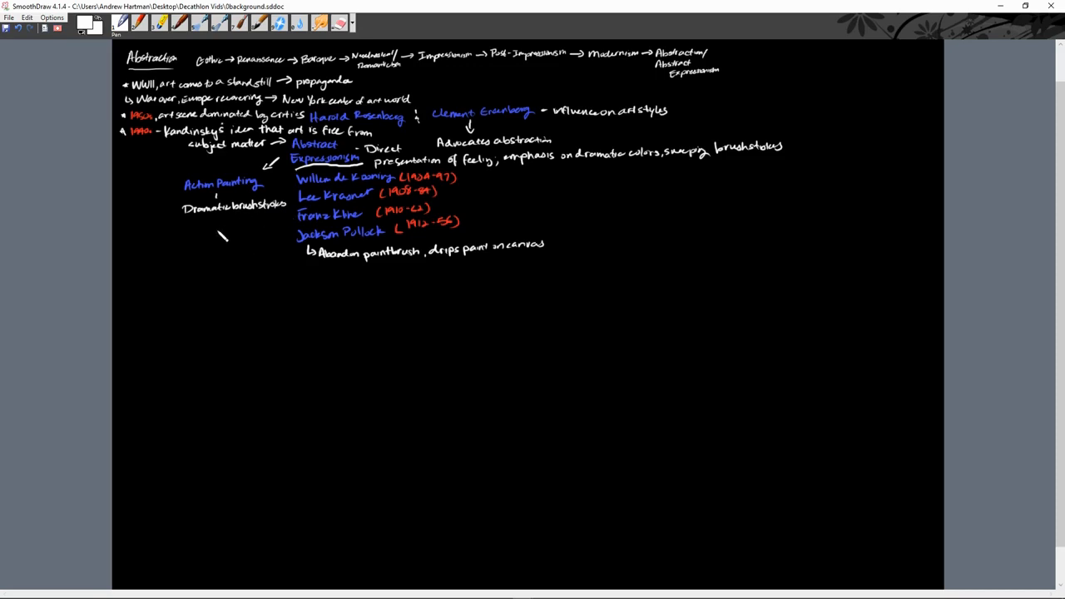
text(Pollocks dripping)
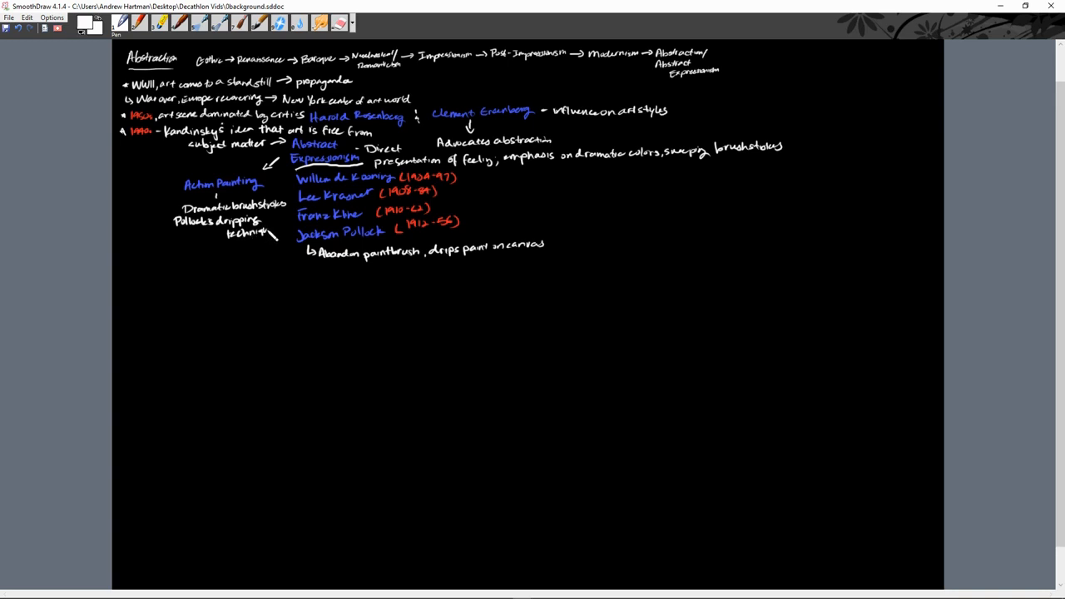
drag(282, 163, 280, 266)
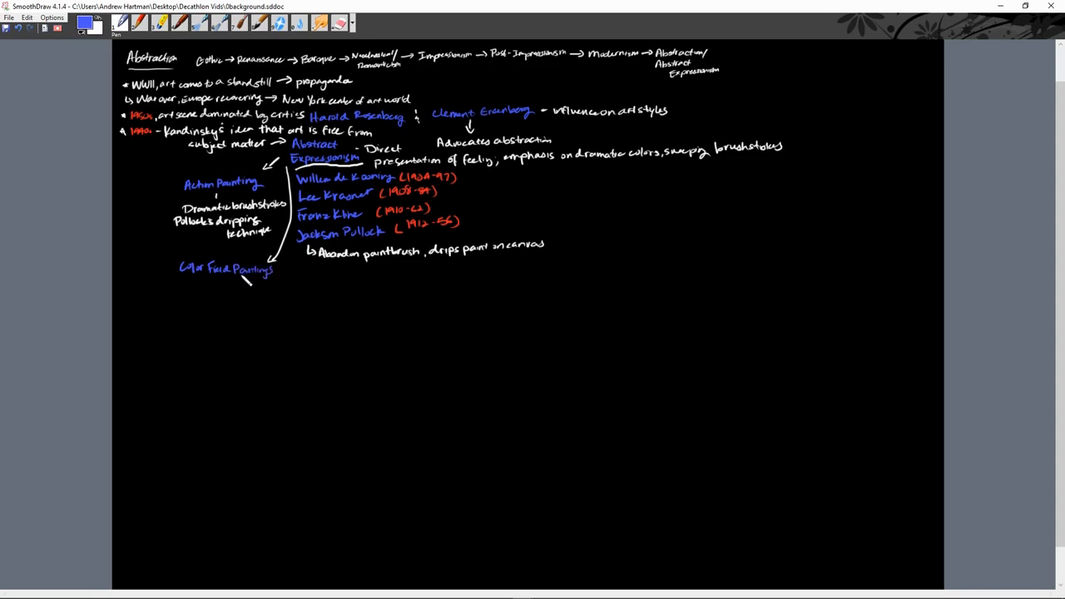
- In white, note Color Field as 'broad areas of color' and 'simple geometric paintings'
click(83, 24)
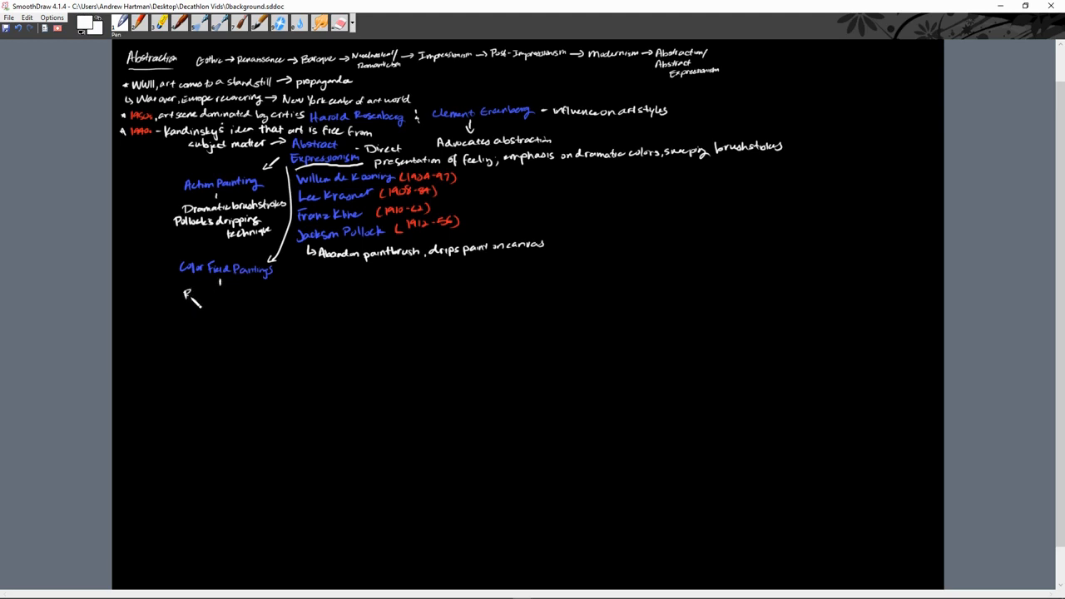
text(Broad an)
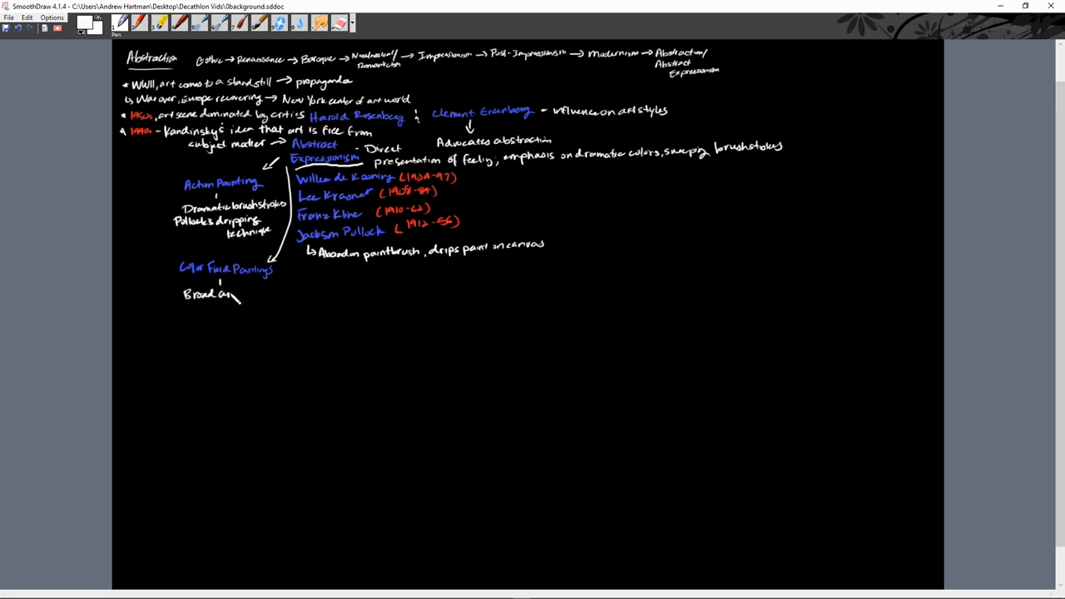
text(areas of color)
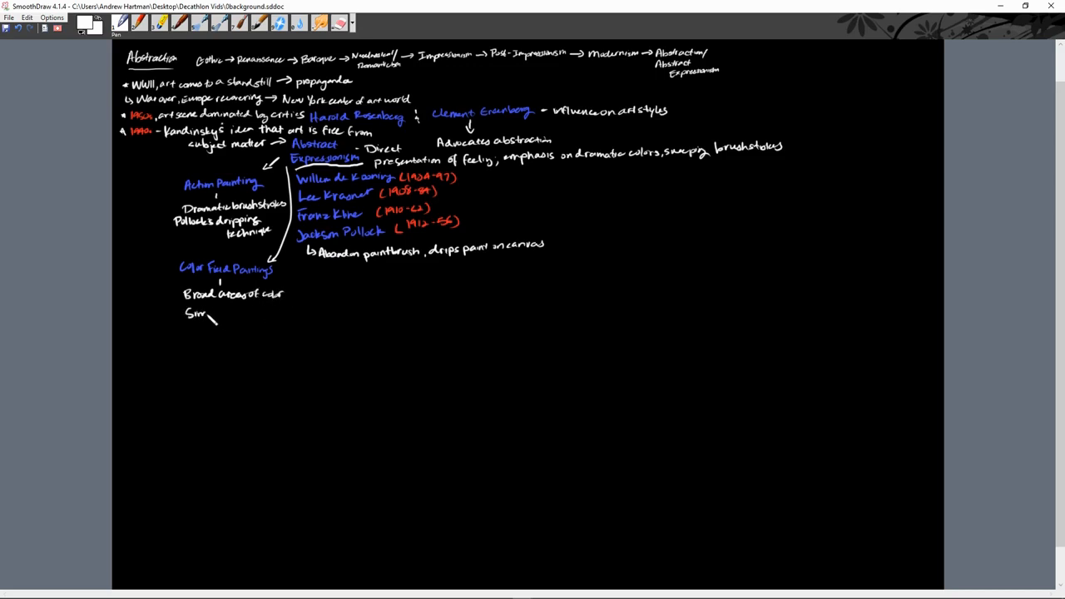
text(Simple, geometric paintings)
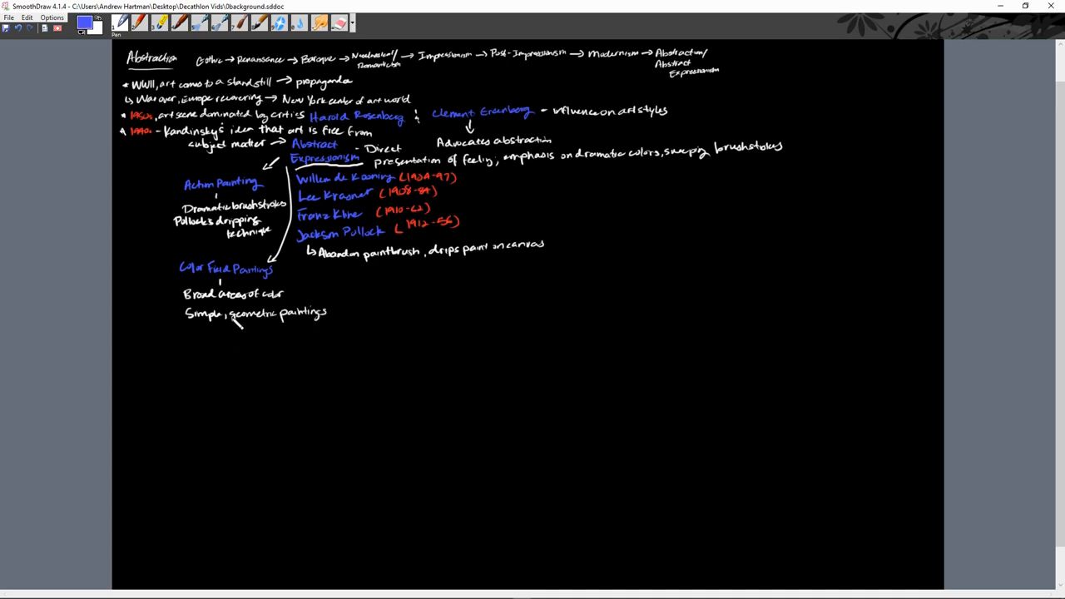
- List Mark Rothko and Josef Albers in blue with '(Bauhaus)' in white
drag(200, 333, 213, 324)
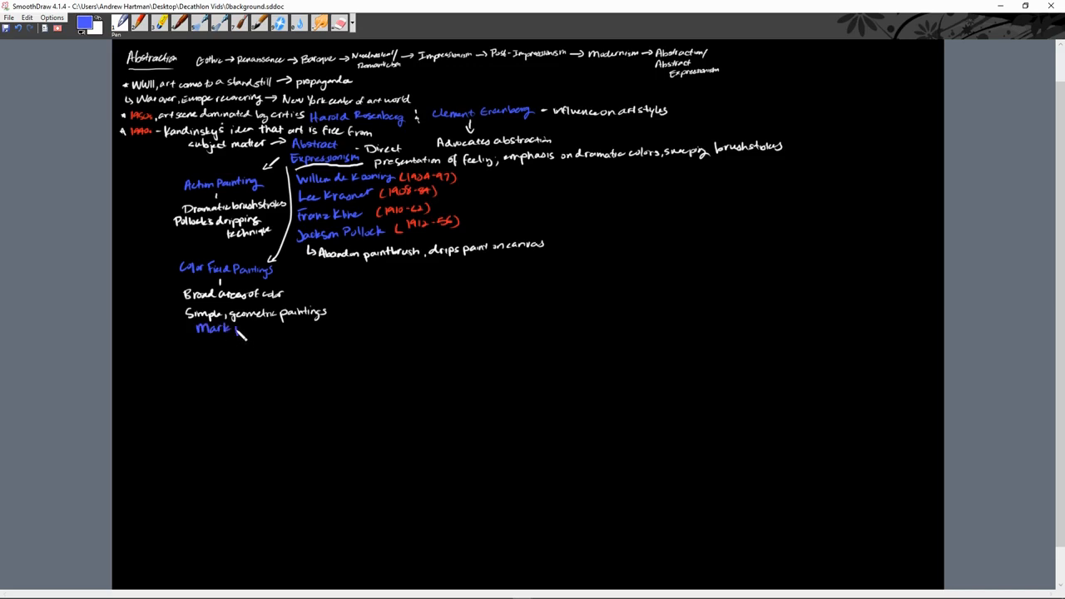
text(Rothko)
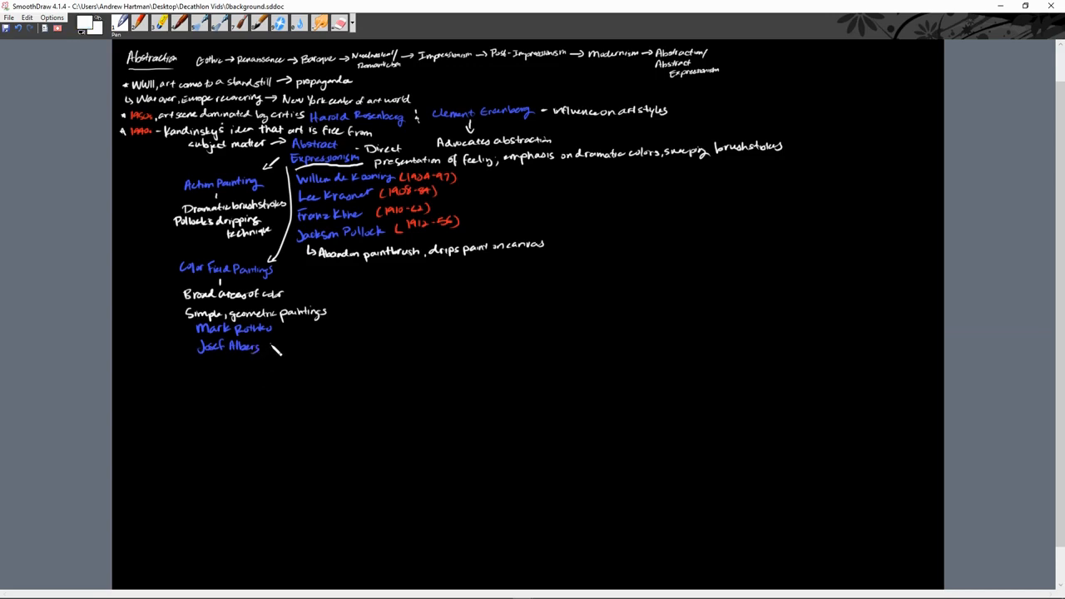
drag(286, 347, 313, 351)
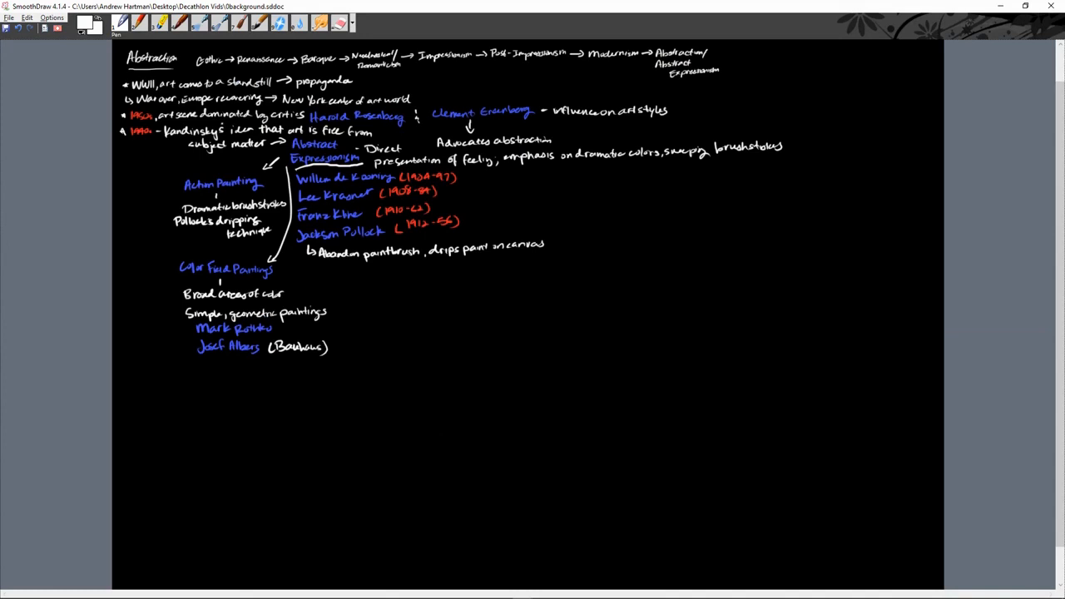
mouse_move(133, 440)
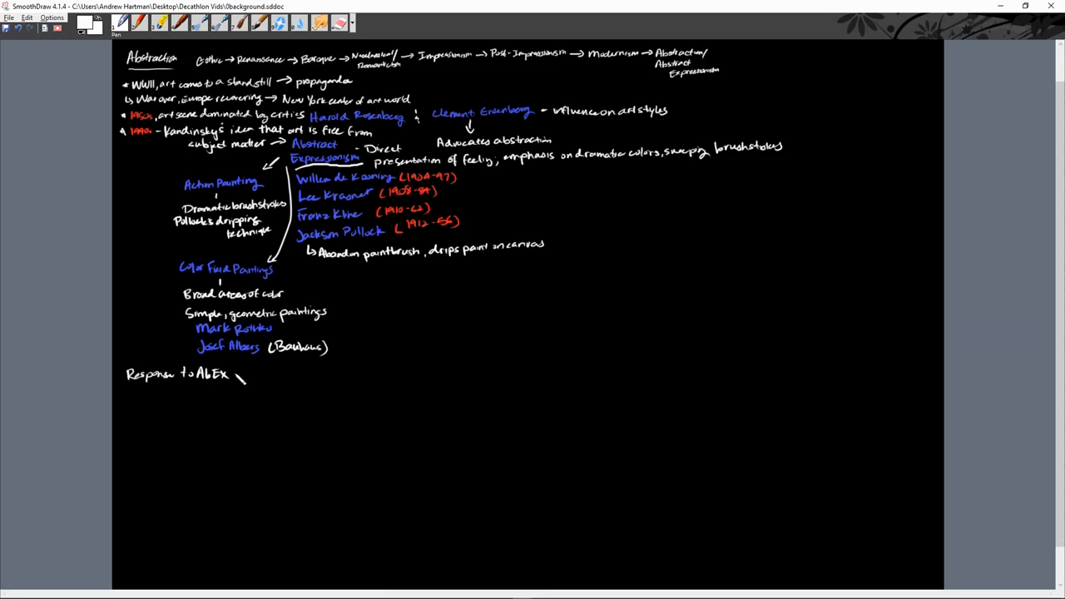
- Handwrite the heading 'Response to AbEx → return to naturalism'
text(→ return to naturalism)
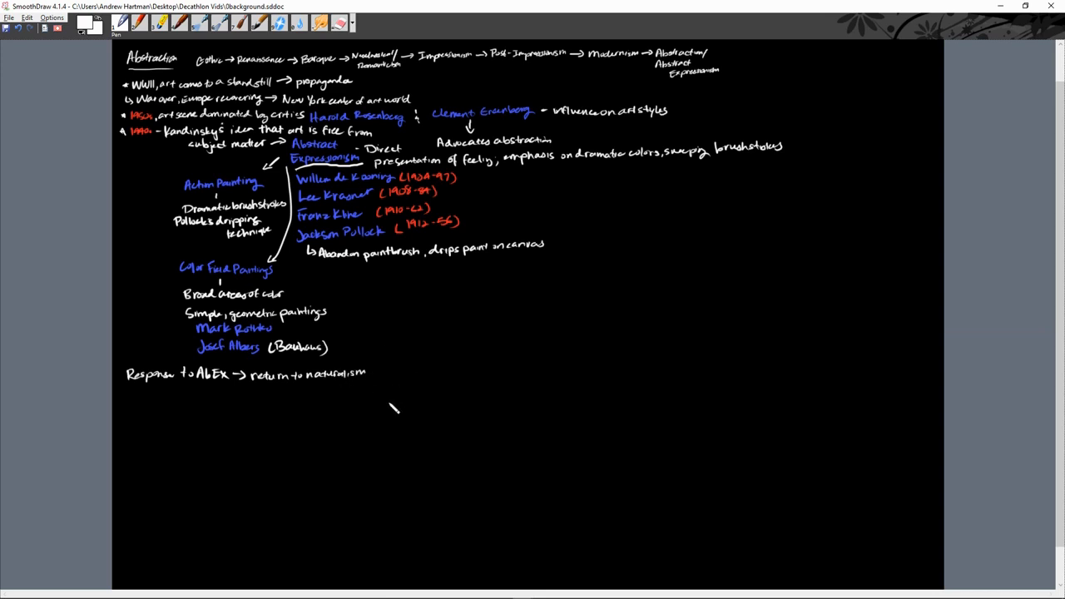
mouse_move(386, 396)
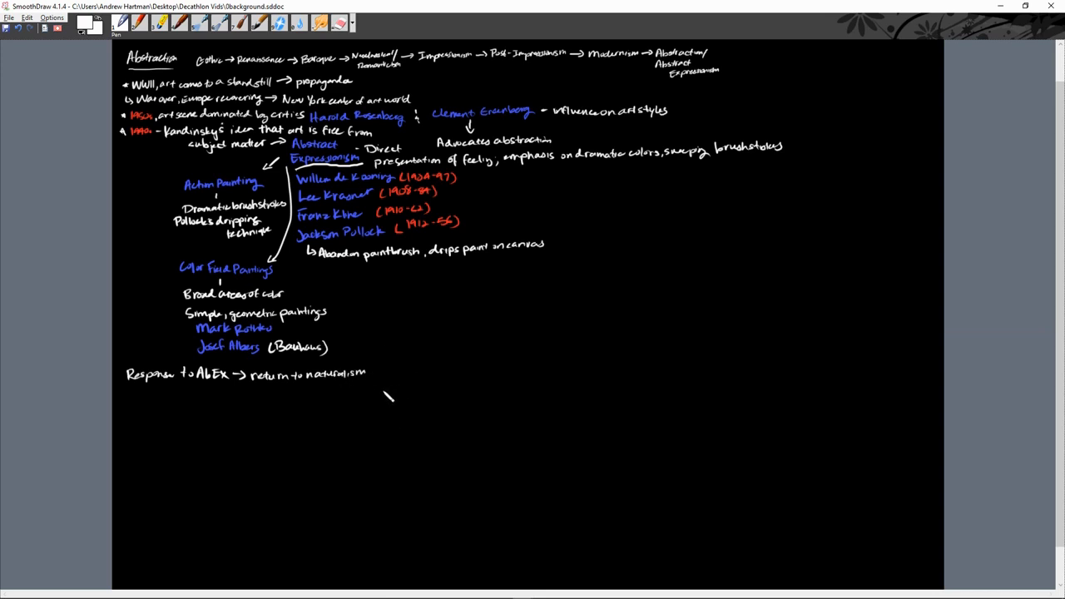
mouse_move(374, 389)
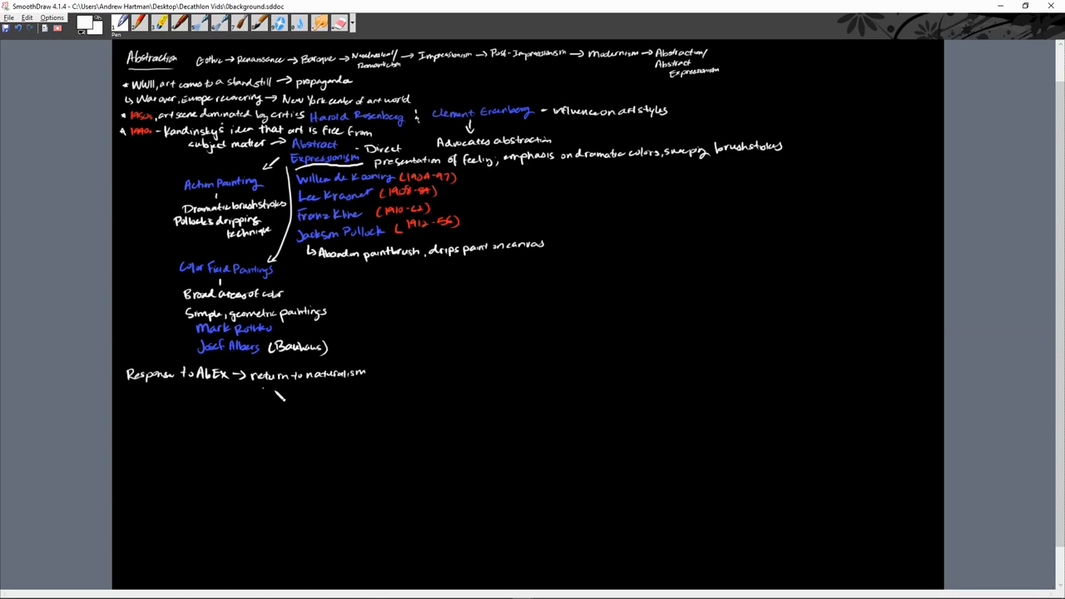
- Bullet 'Similarities to AbEx' and 'Focused on consumer objects' beneath the heading
text(Similarities)
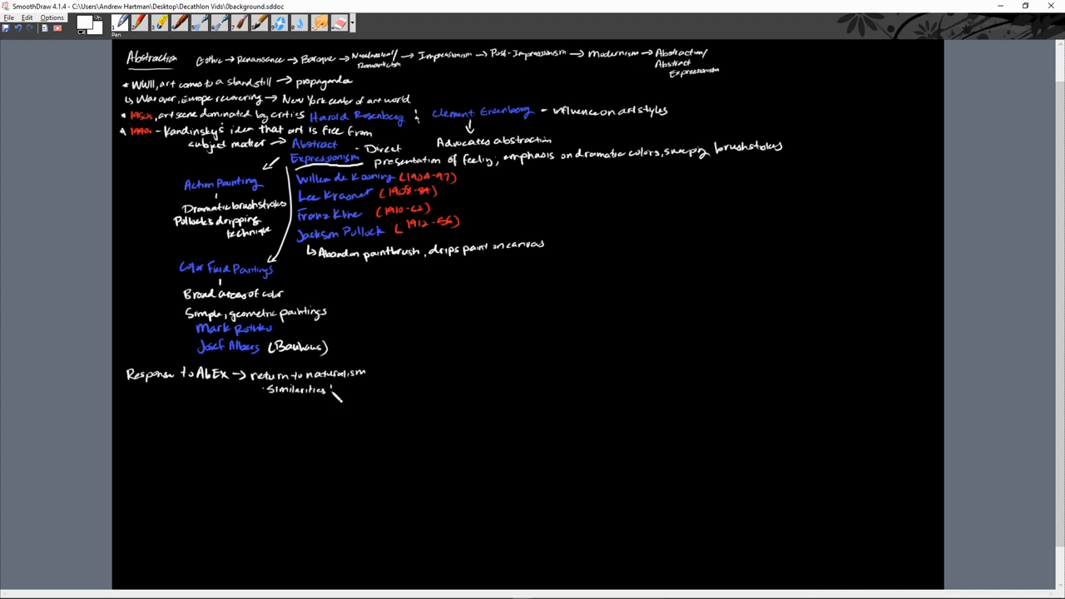
text(to AbEx)
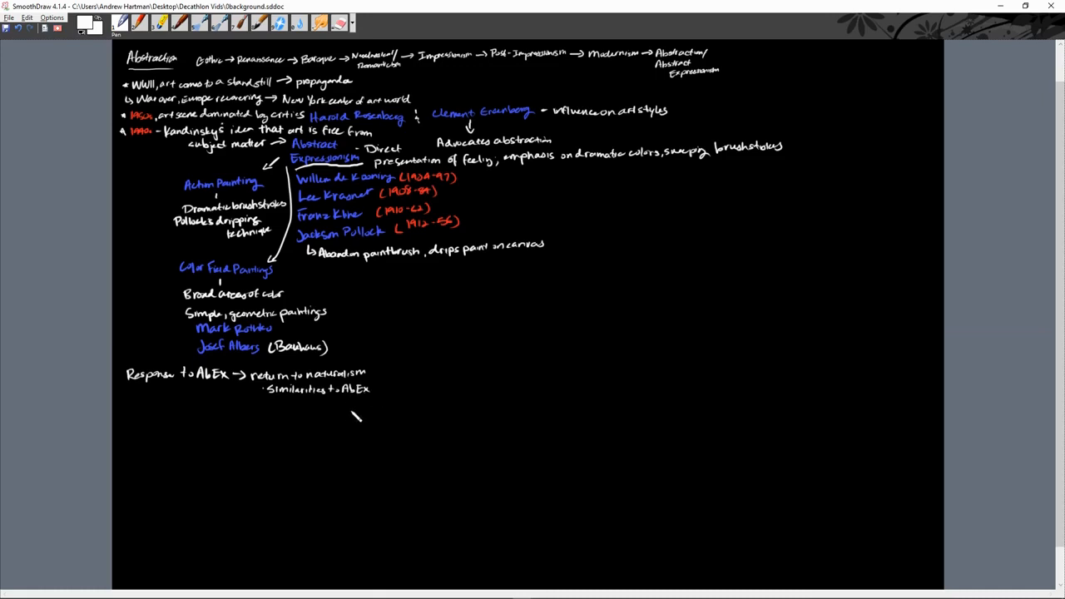
mouse_move(270, 409)
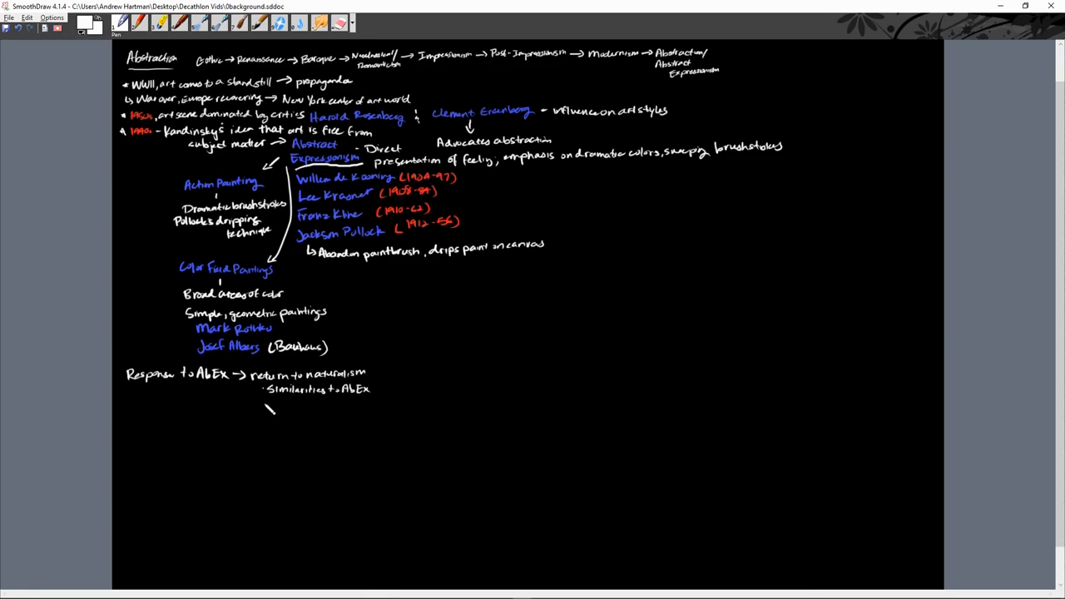
text(Foc)
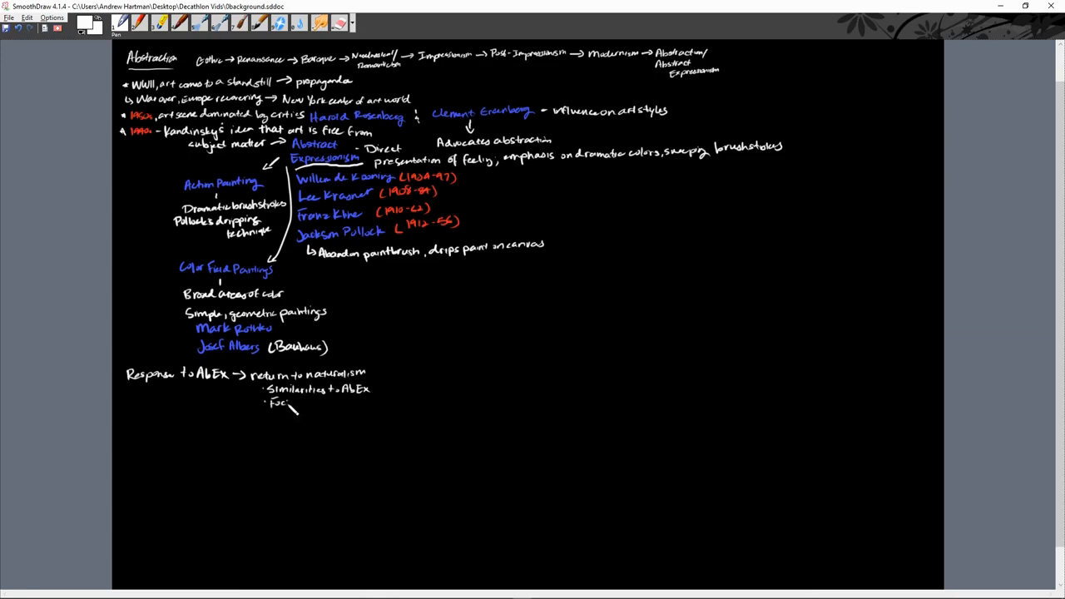
text(Focused on)
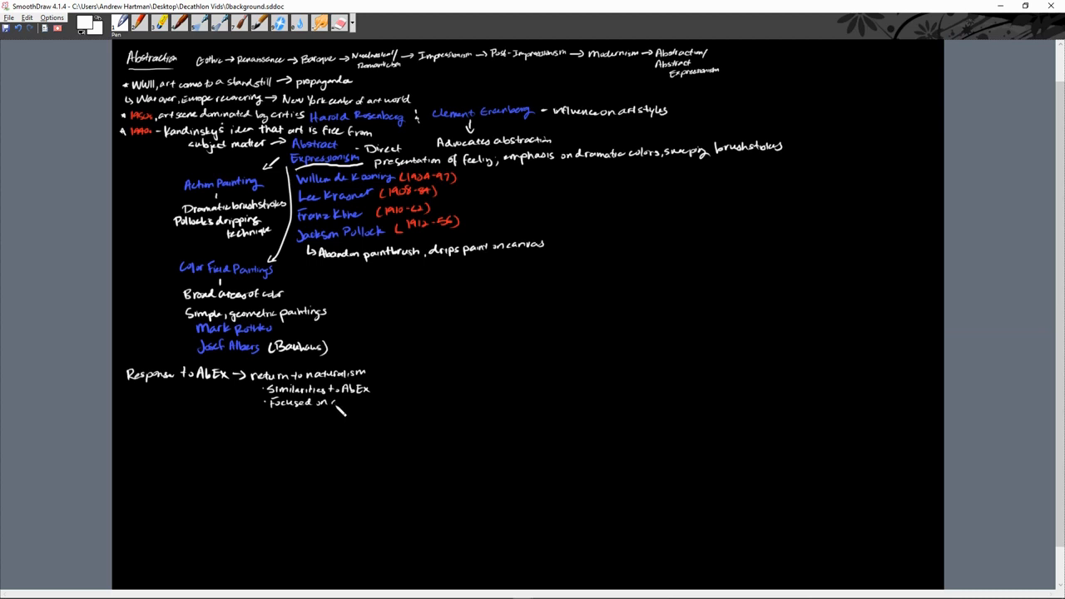
text(consumer objects)
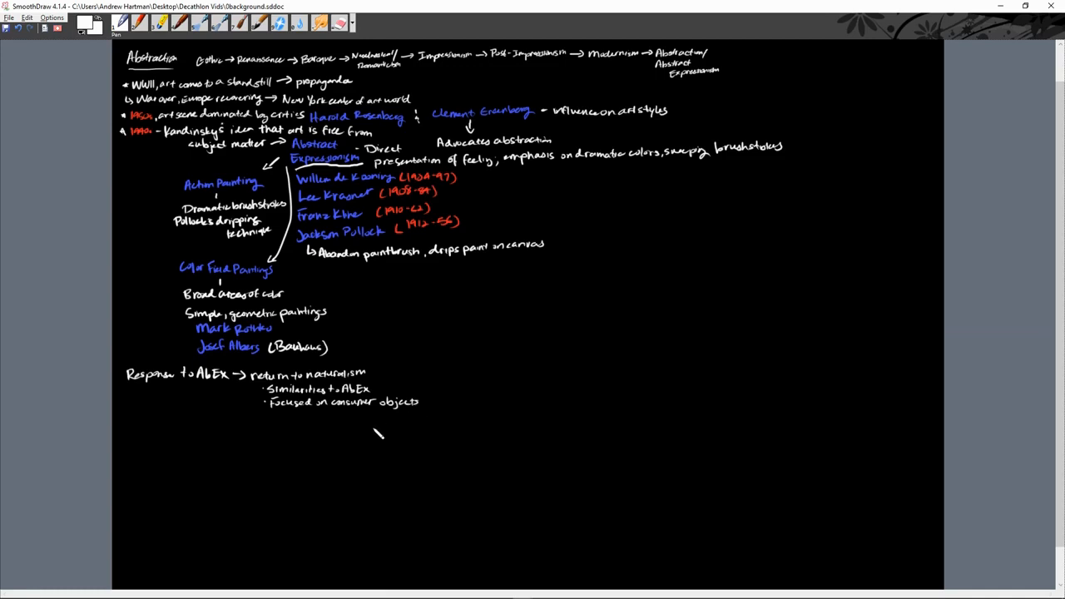
mouse_move(397, 406)
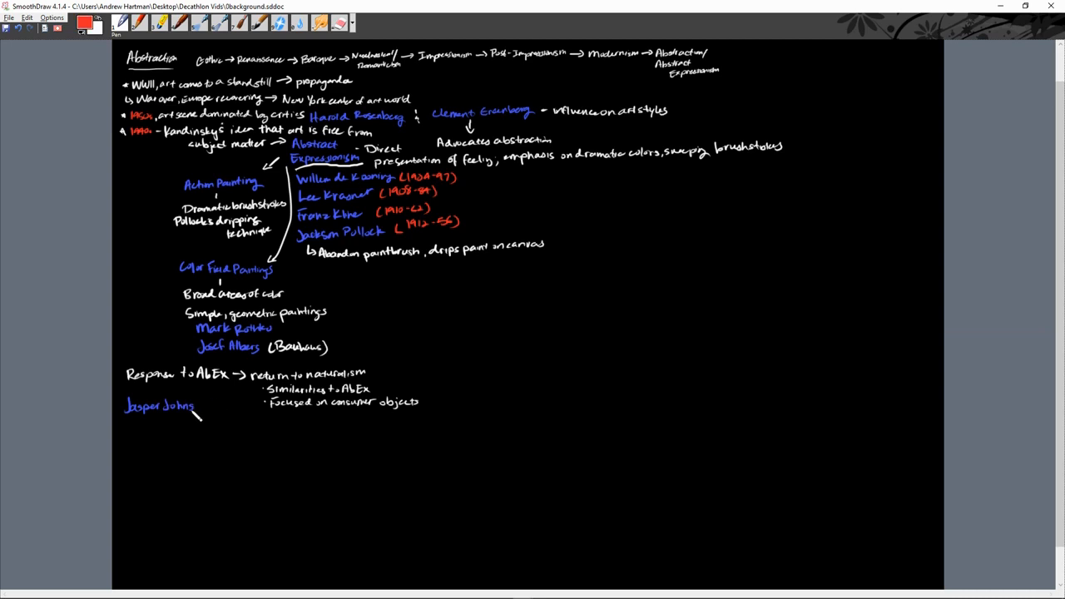
- Write '→ Common things – flags, numbers, maps, letters' in white under Jasper Johns
text(Cr)
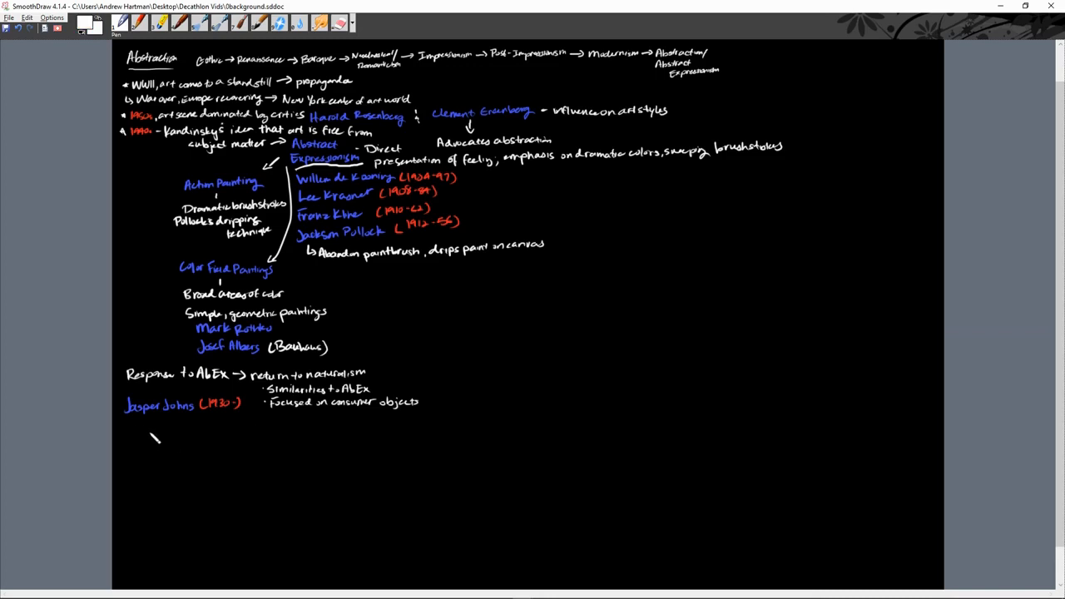
drag(153, 436, 142, 424)
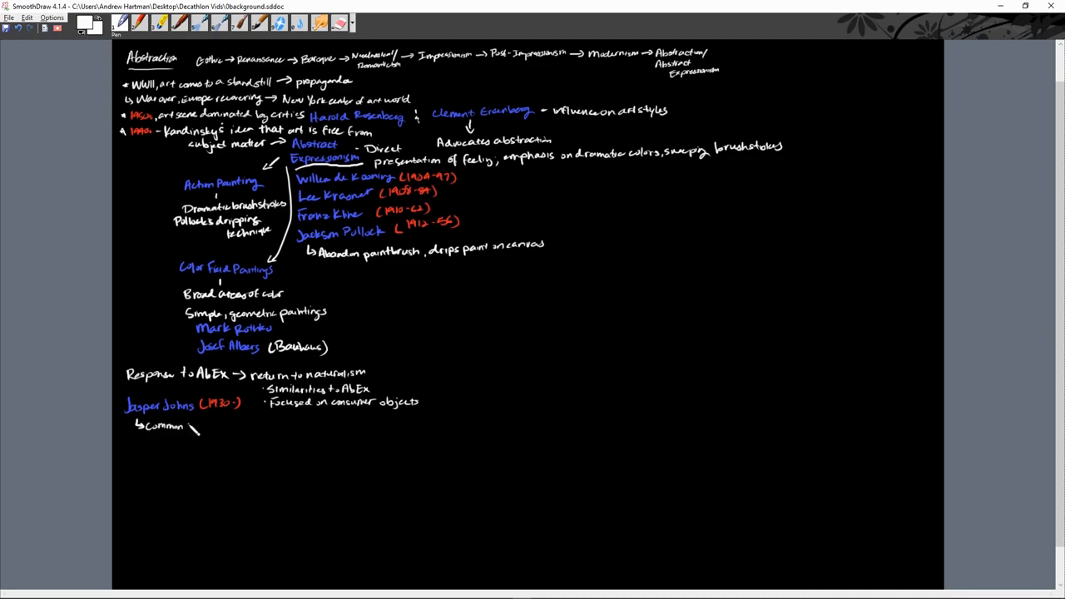
text(things -)
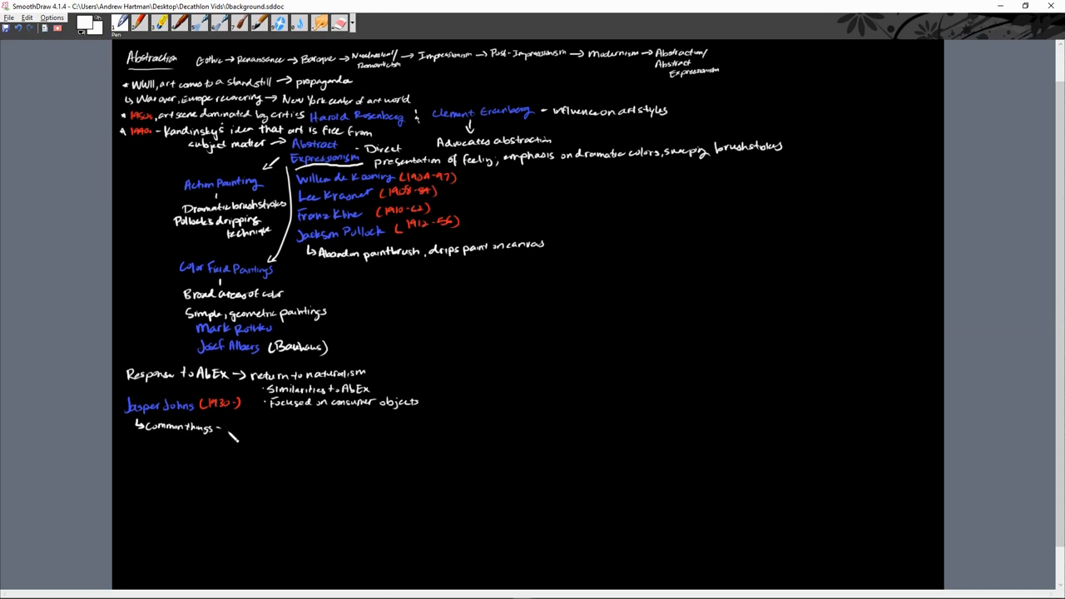
text(Flags)
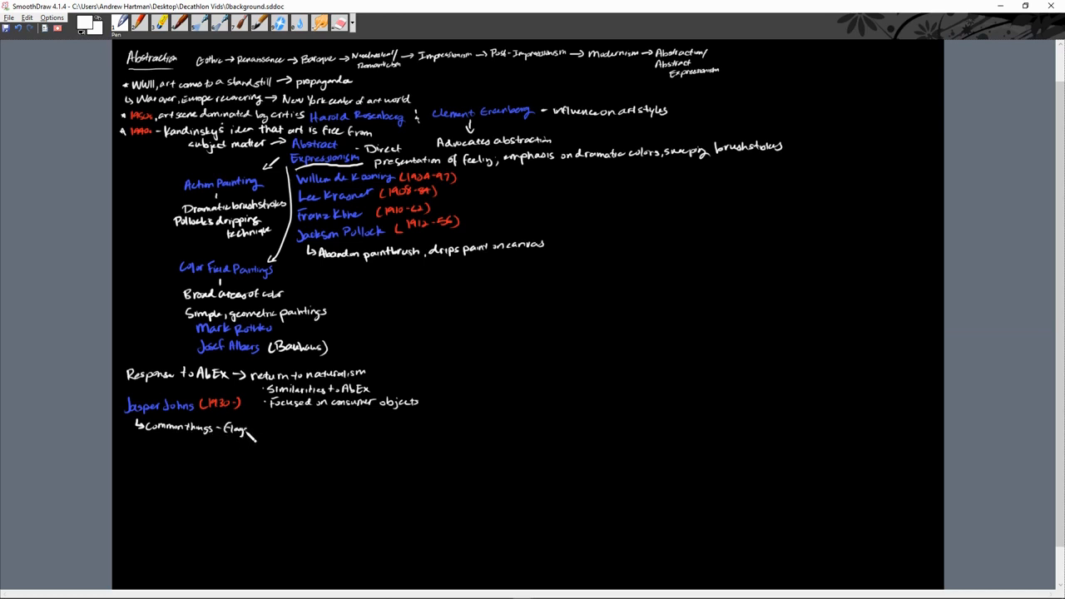
text(numbers, maps,)
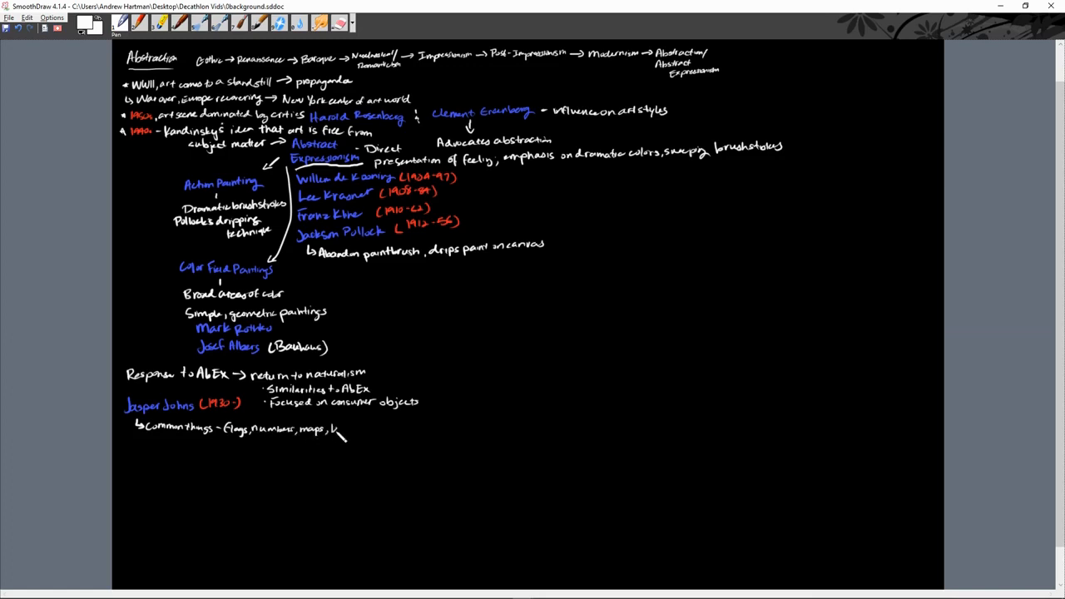
text(letters)
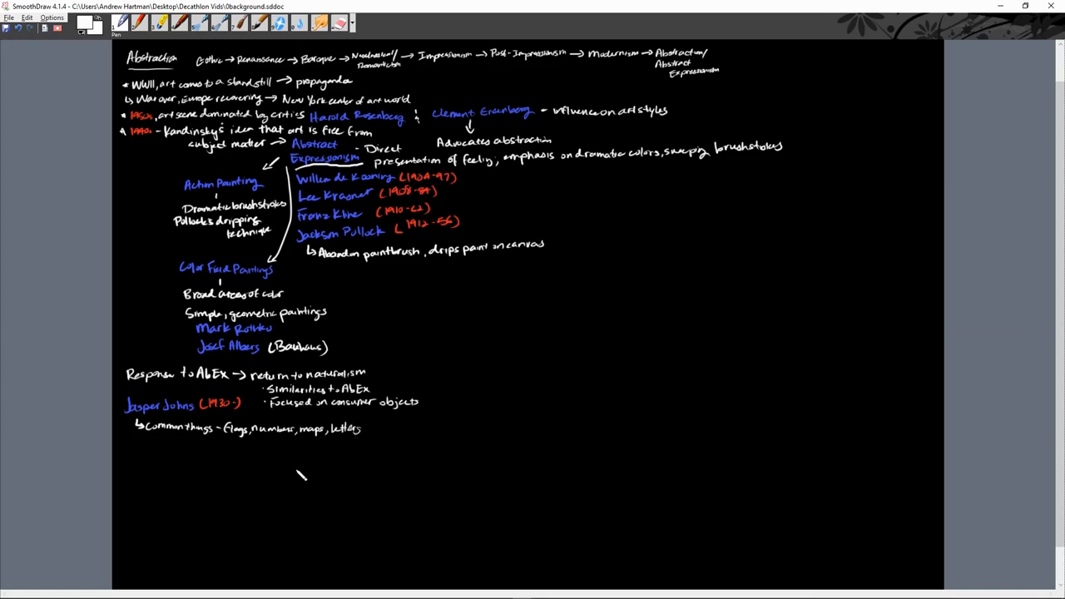
mouse_move(275, 467)
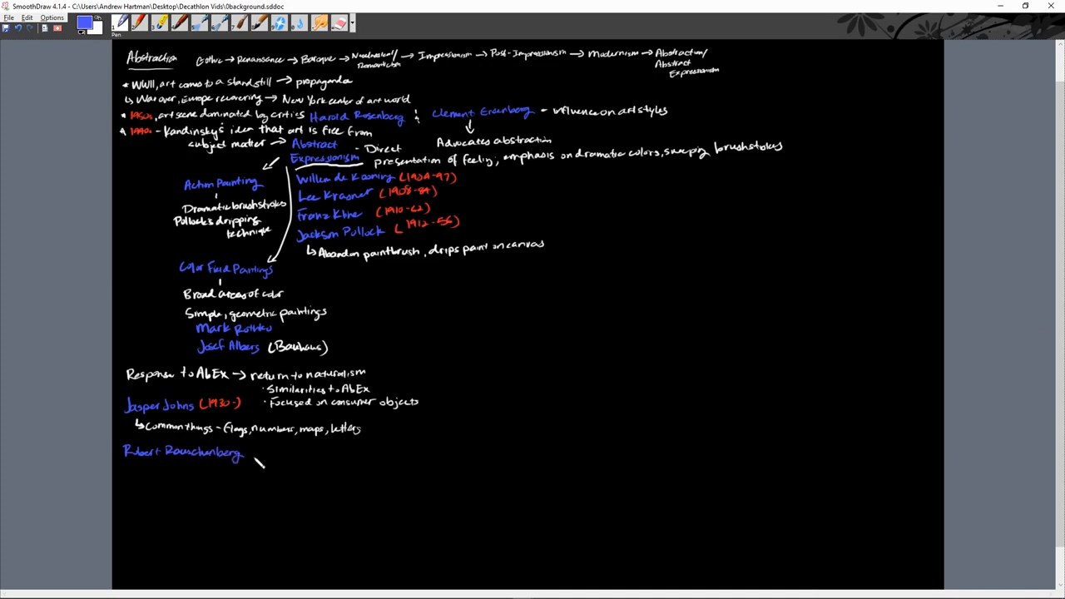
- Add Rauschenberg's dates '(1925–2008)' in red ink
click(84, 23)
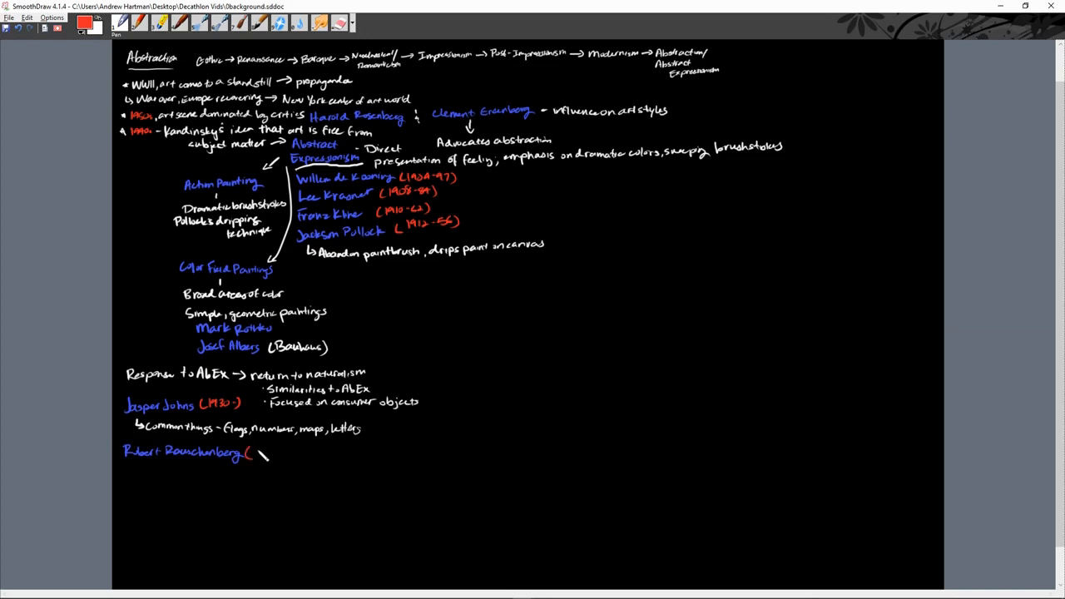
text(1925)
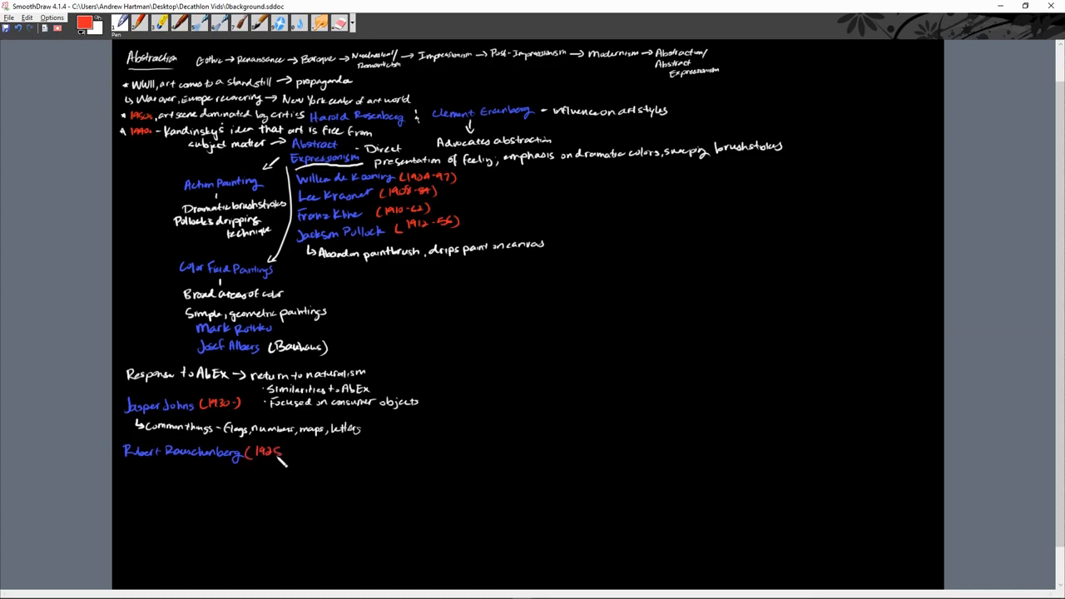
text(-2008)
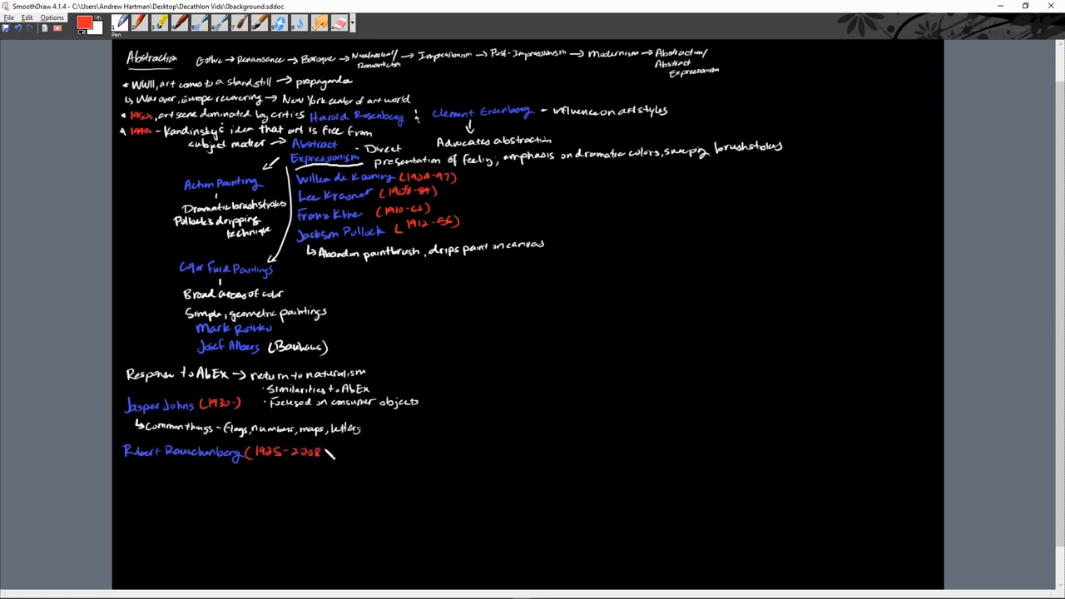
- Note in white '→ Sculptures from cast-off objects – "combines"'
click(86, 23)
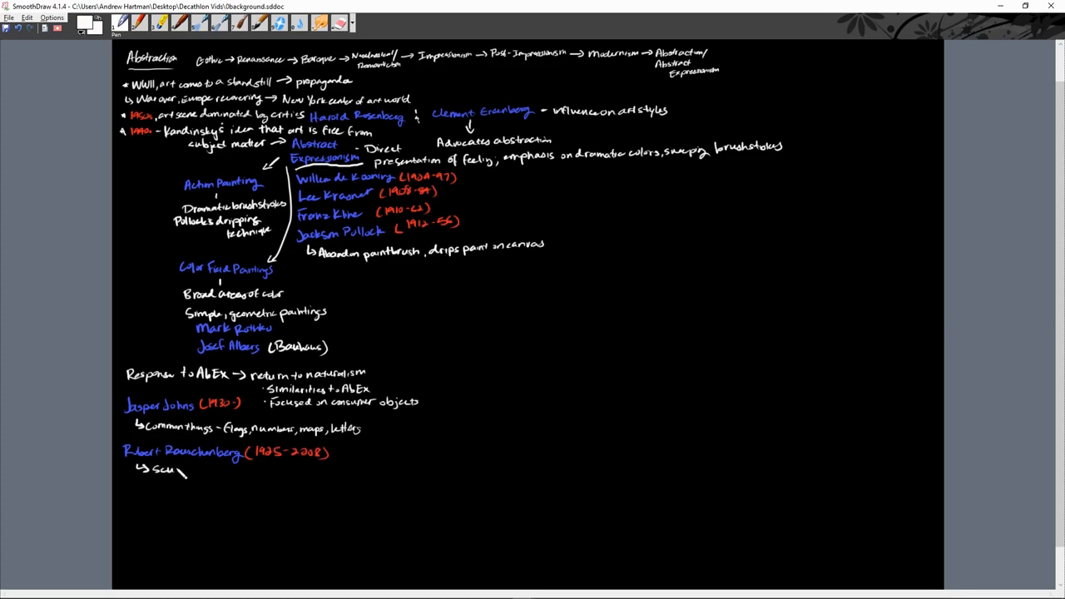
text(Sculptures)
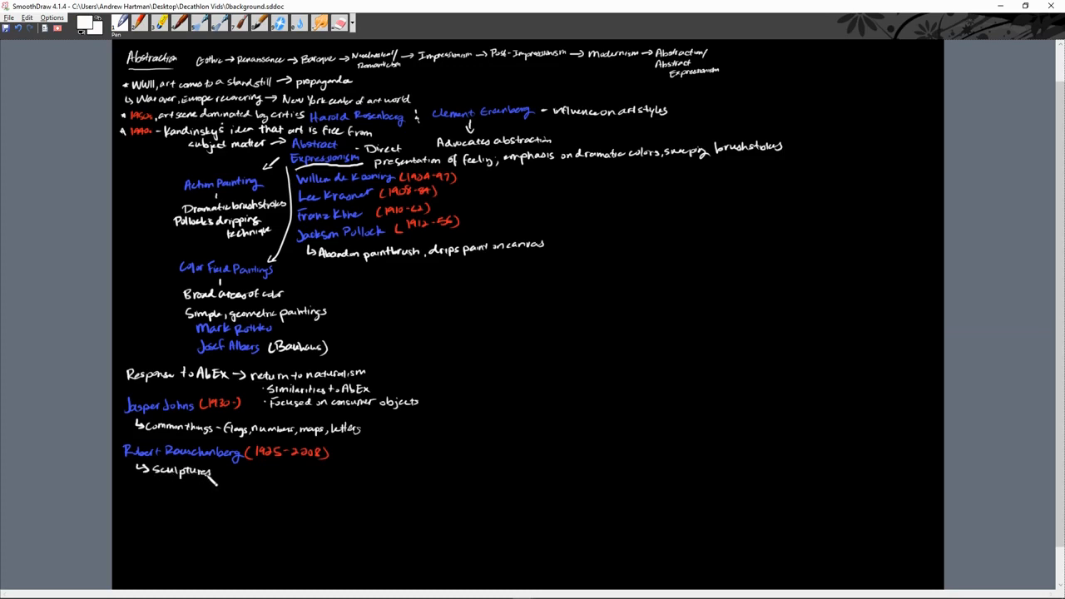
text(from)
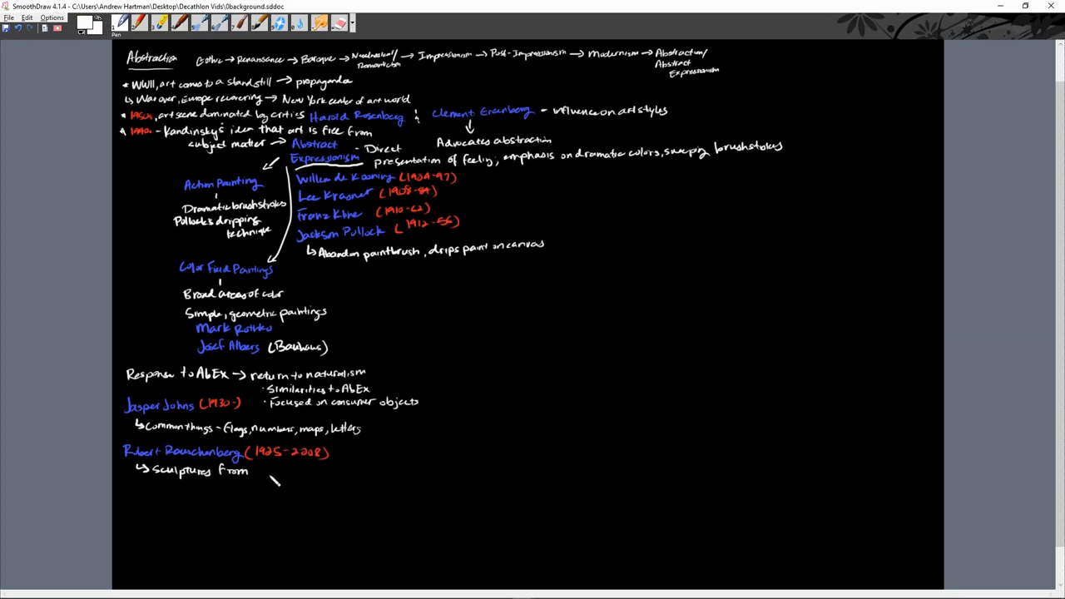
mouse_move(270, 479)
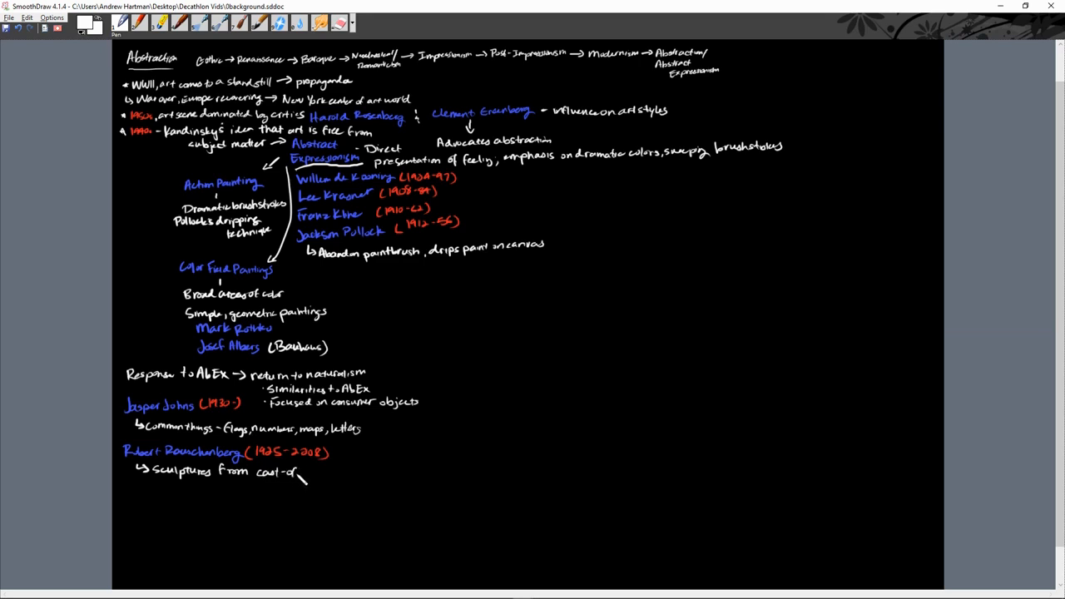
text(-off objects)
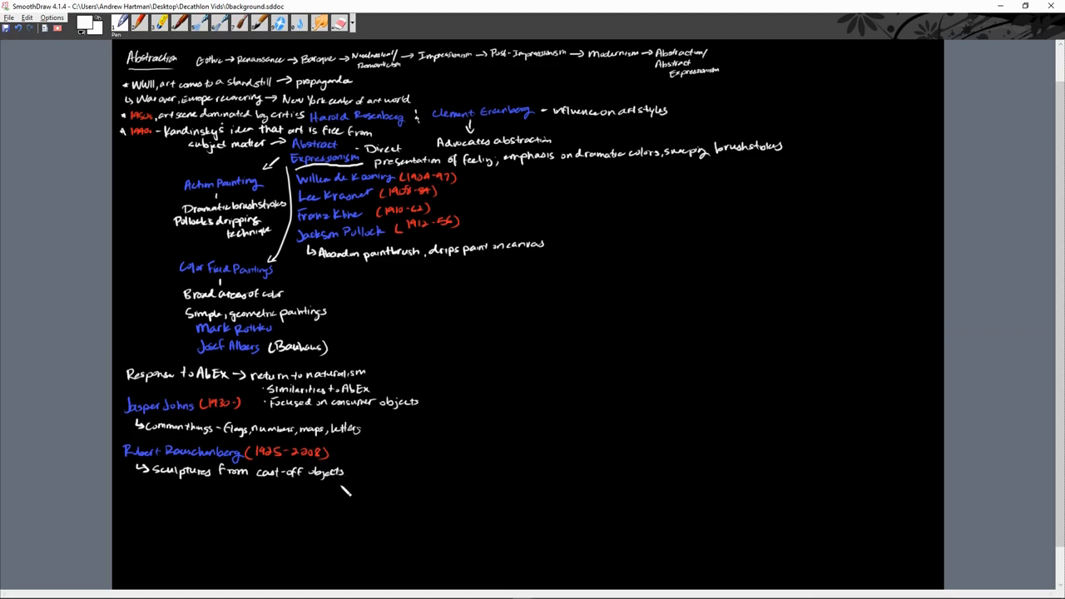
mouse_move(356, 481)
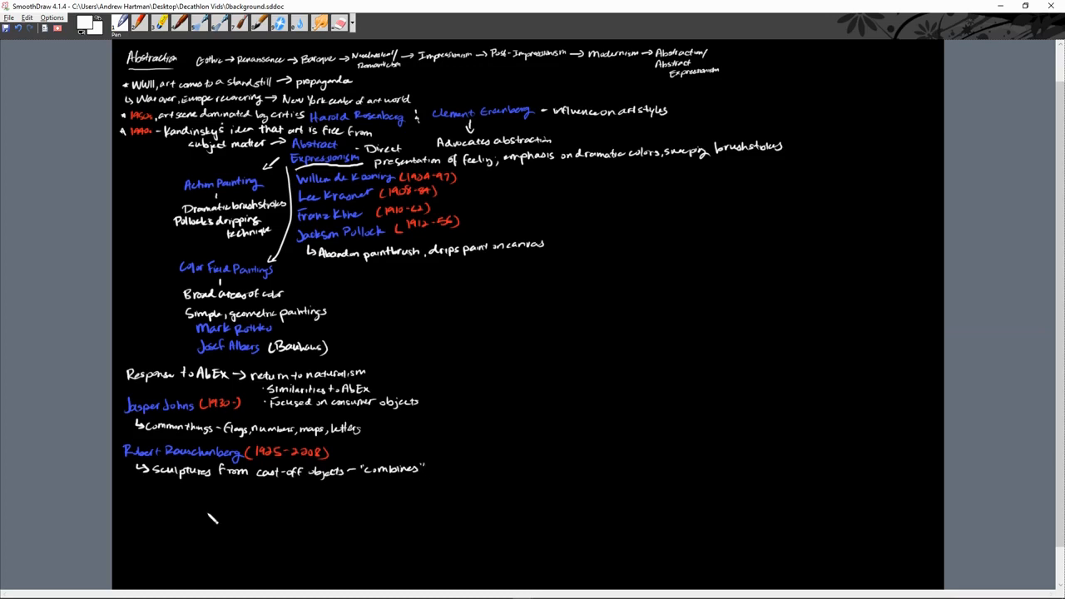
mouse_move(149, 512)
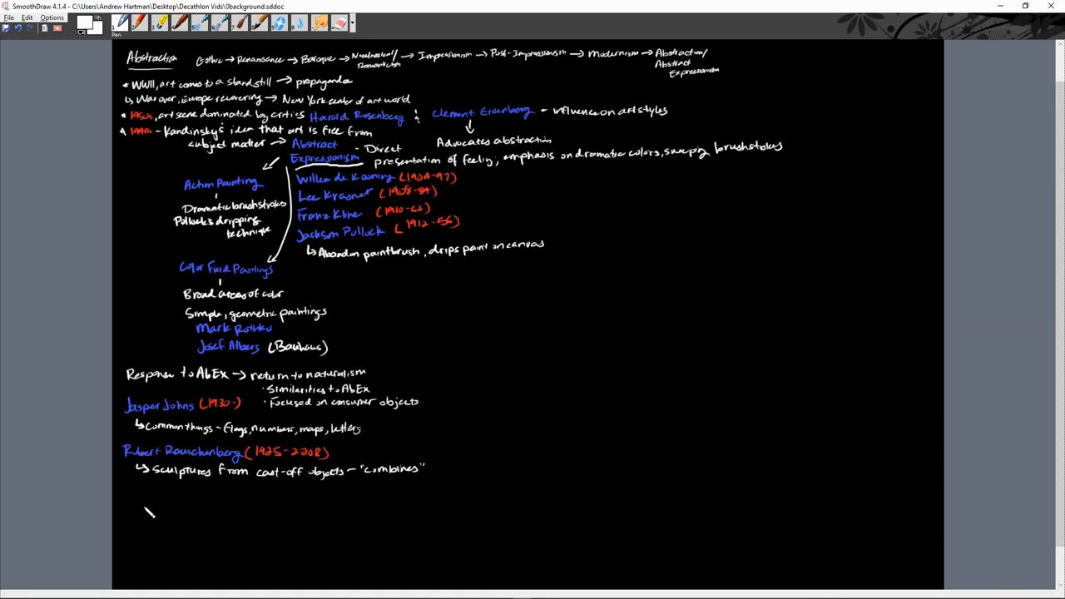
- List 'Bed' and 'Monogram' in blue with the red date (1955)
click(84, 23)
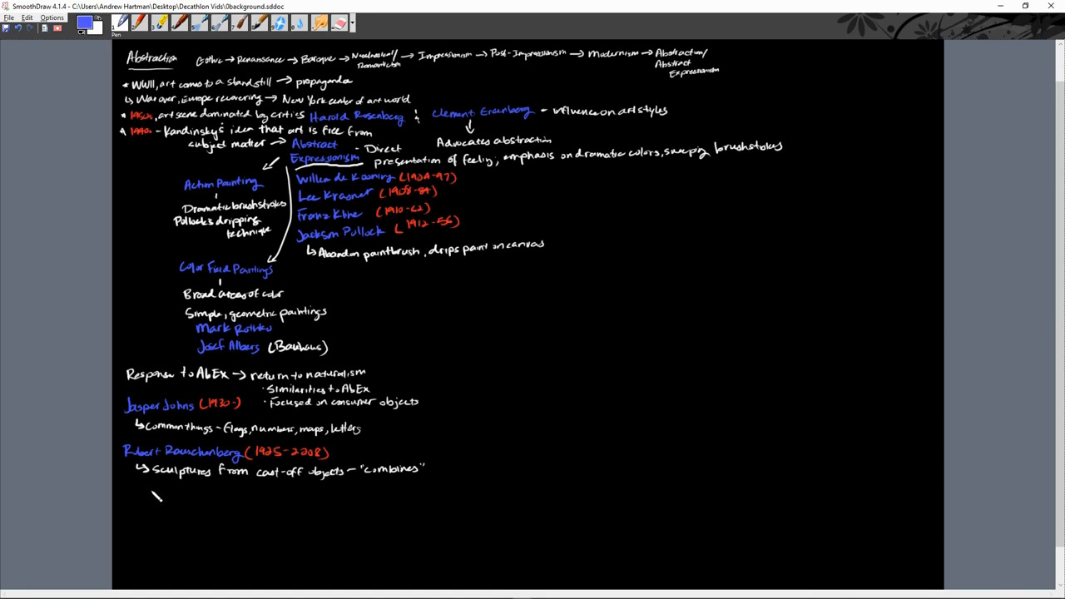
text(Bed)
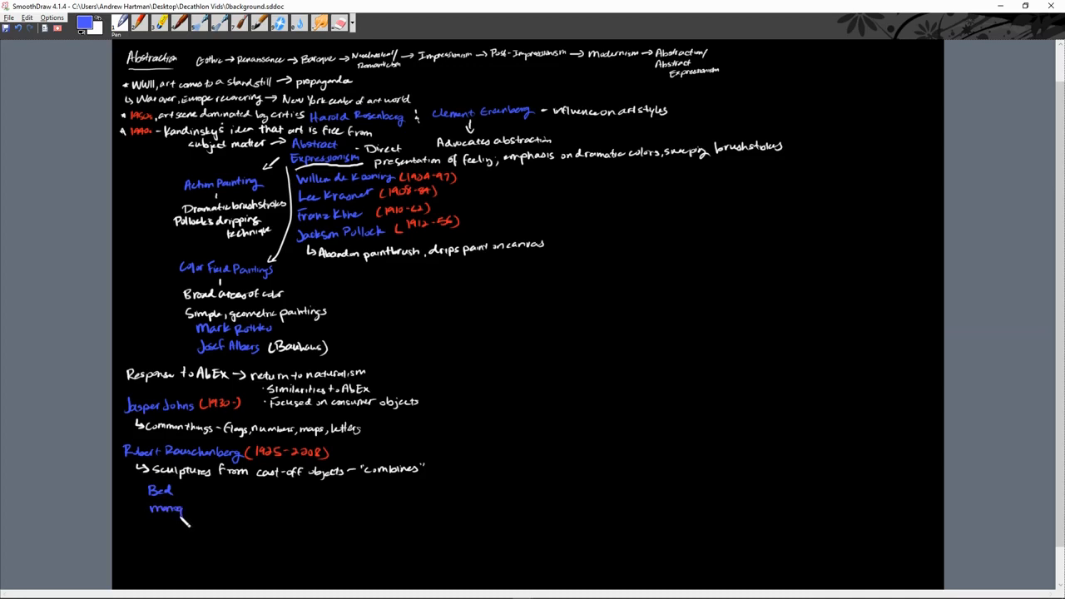
text(gram)
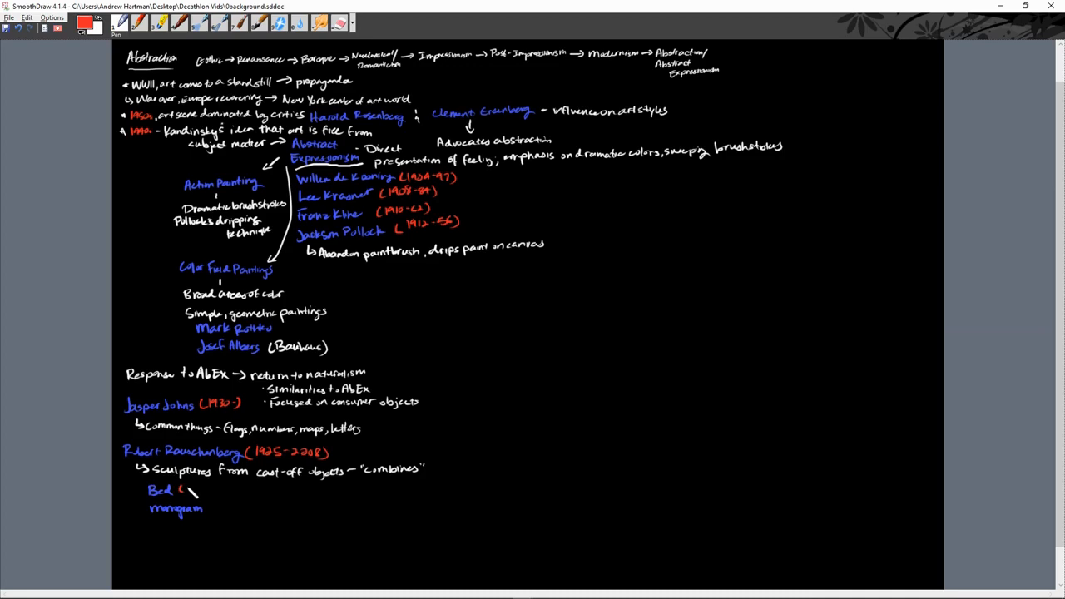
text((1955))
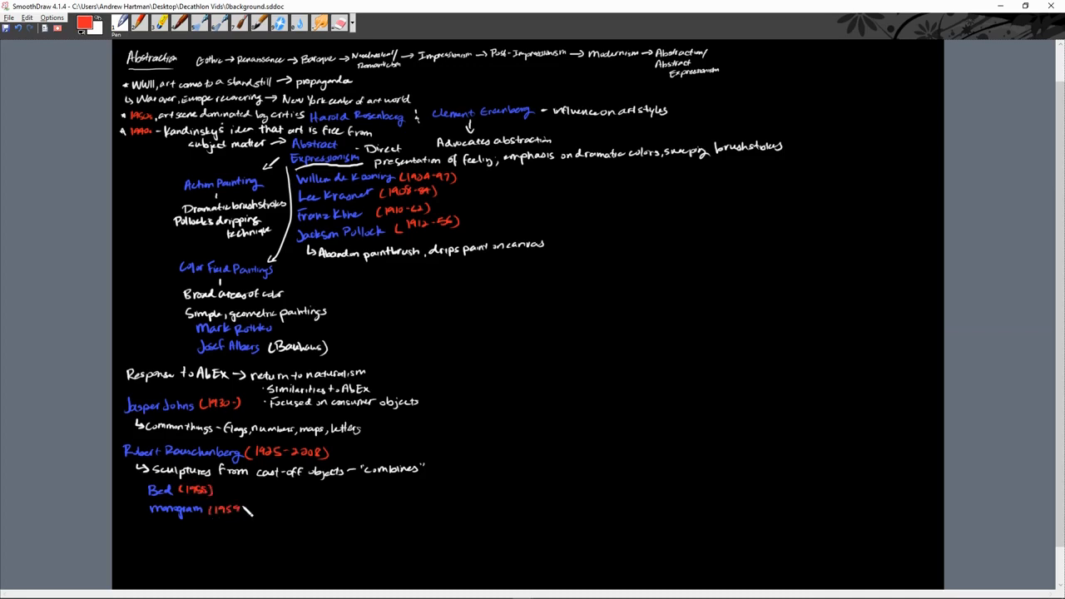
- Note in white that Bed is bedclothes hung on a wall and painted
click(83, 24)
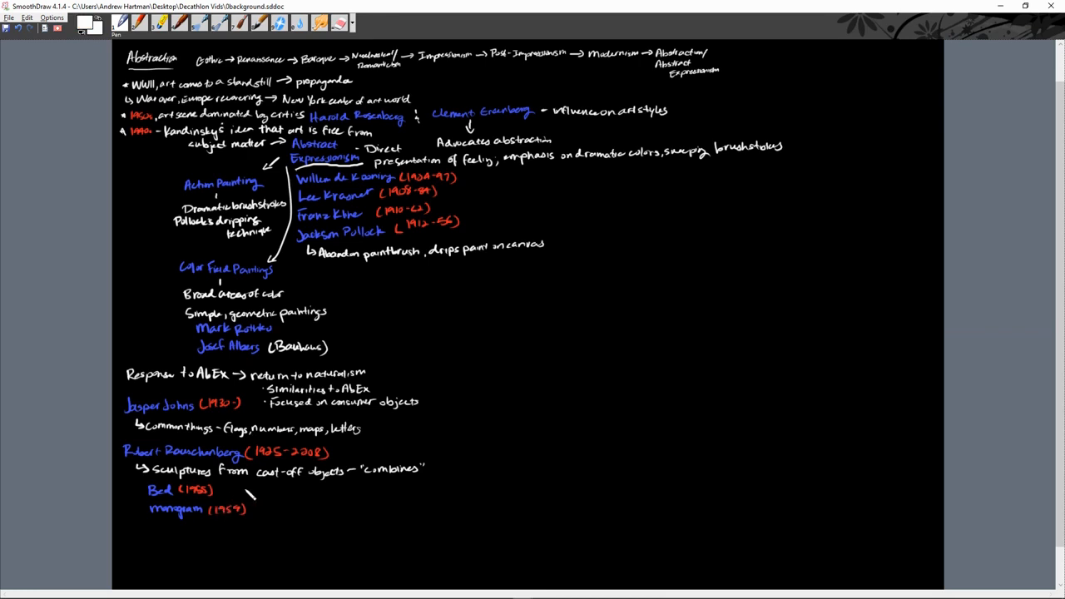
drag(225, 490, 241, 489)
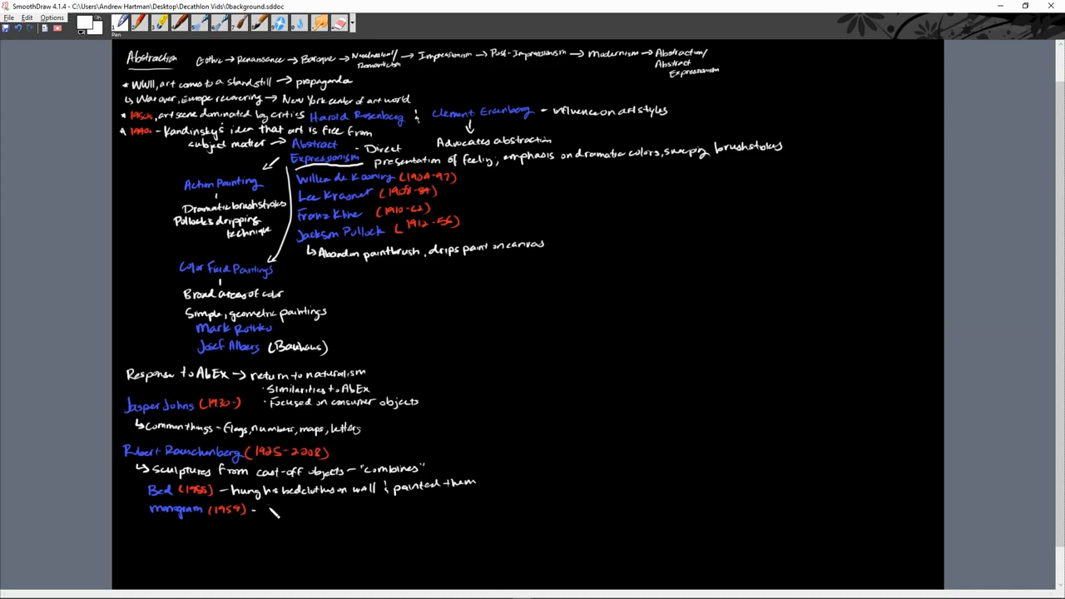
- Write '"Found" items' after Monogram and list stuffed goat, tire, police barrier, heel of a shoe, tennis ball, paint
text("found")
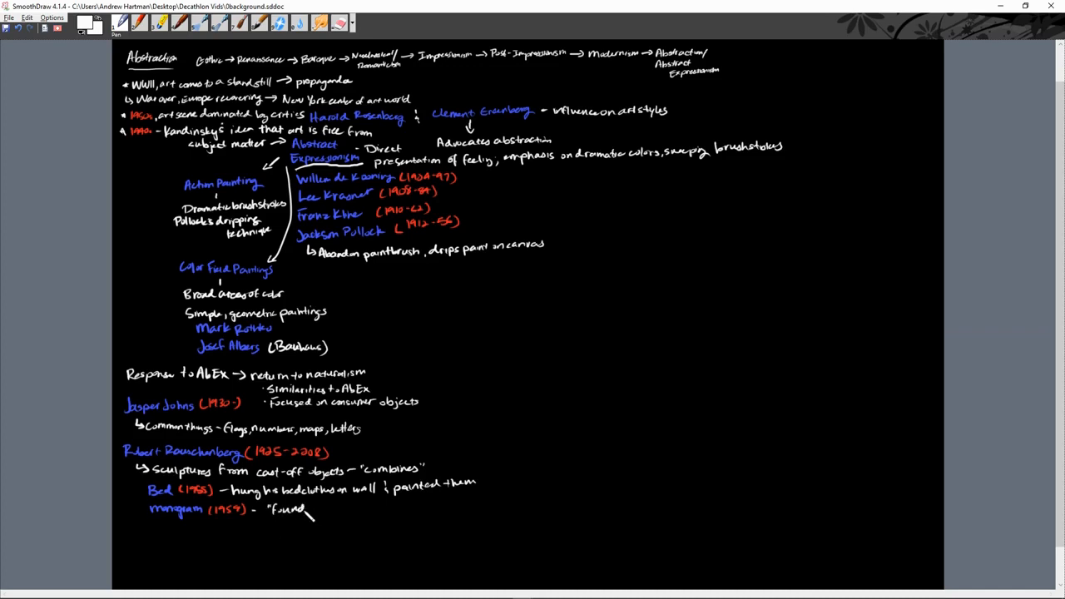
text(items)
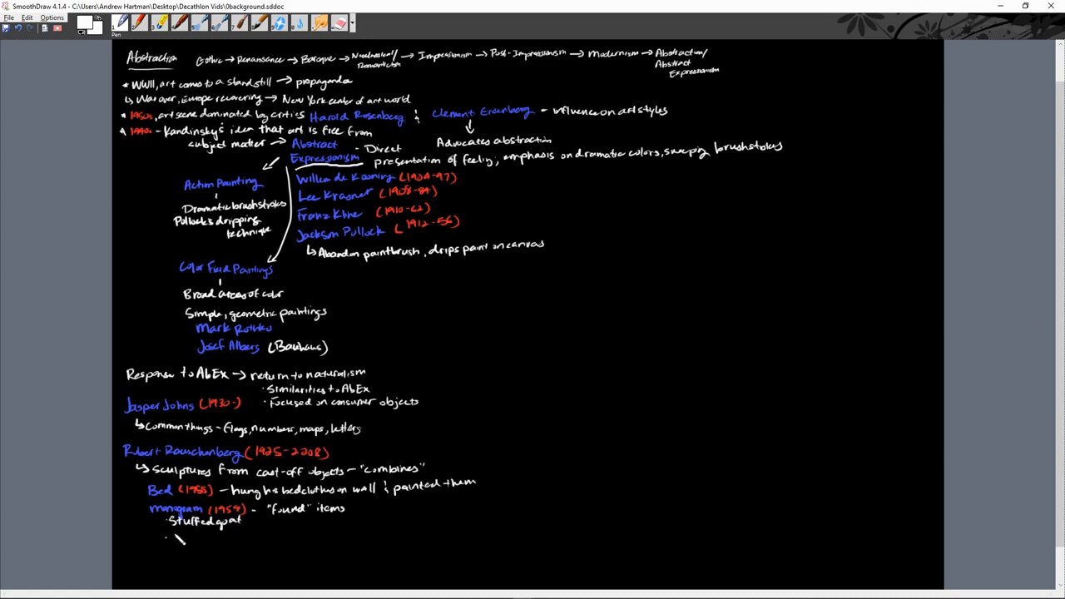
text(Tire)
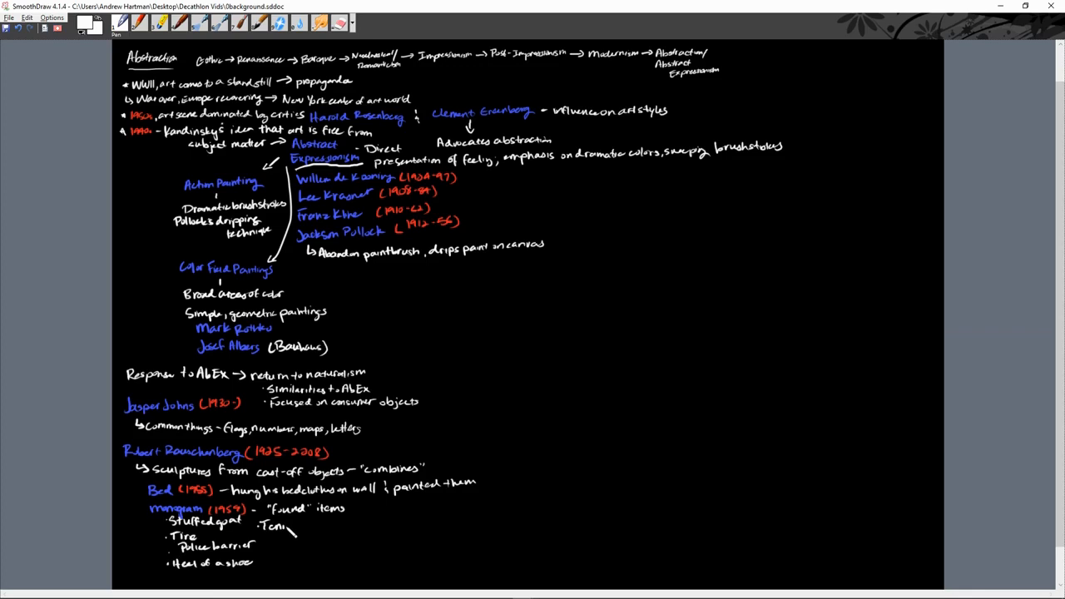
text(Tennis paint)
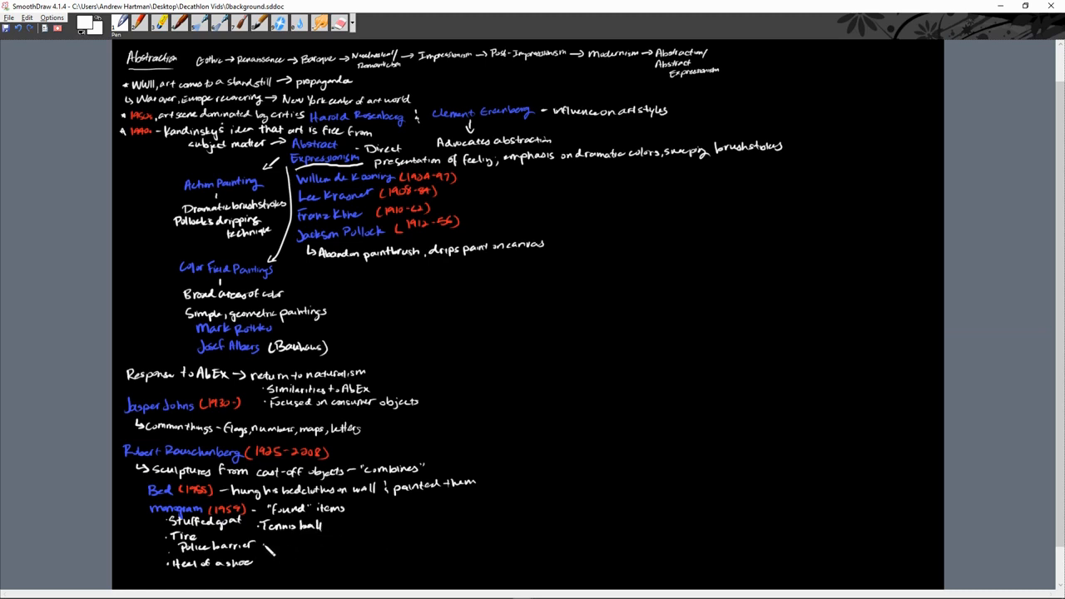
text(Paint)
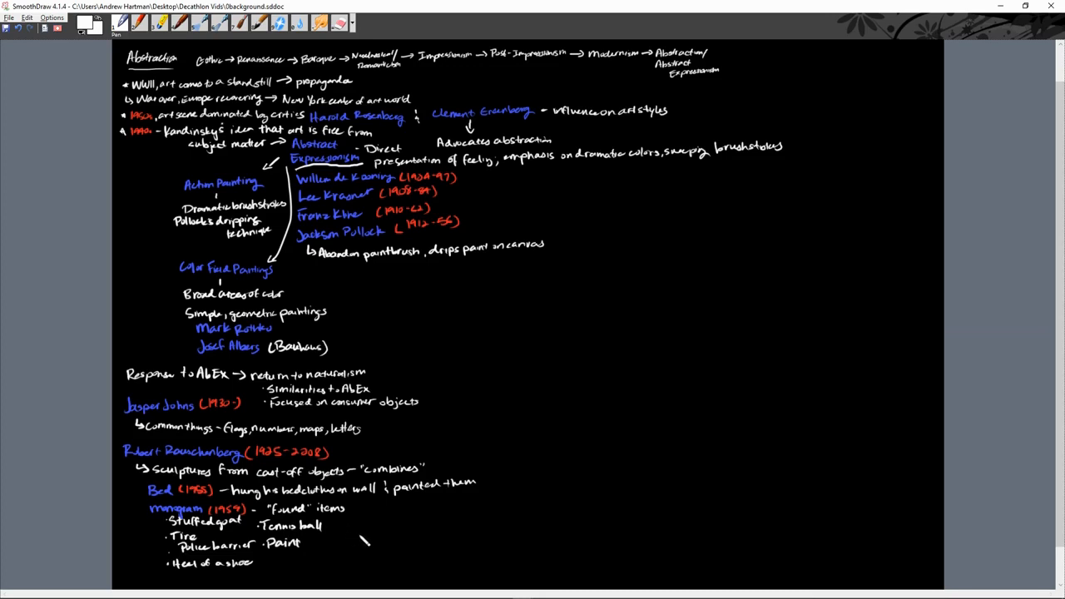
mouse_move(420, 318)
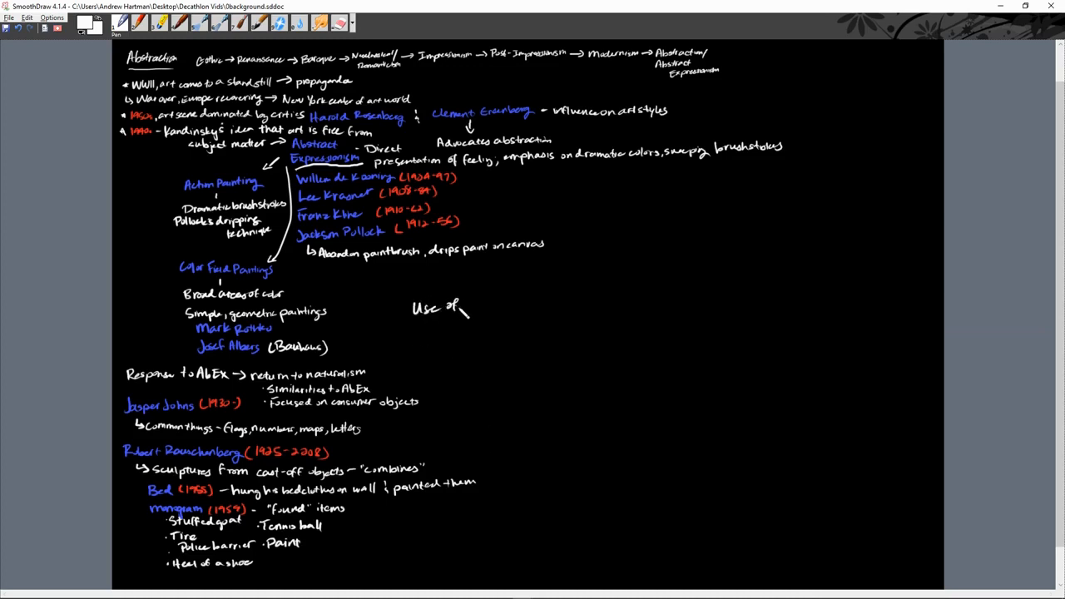
- Handwrite 'Use of everyday objects' with an arrow leading to 'Pop Art'
text(everyday)
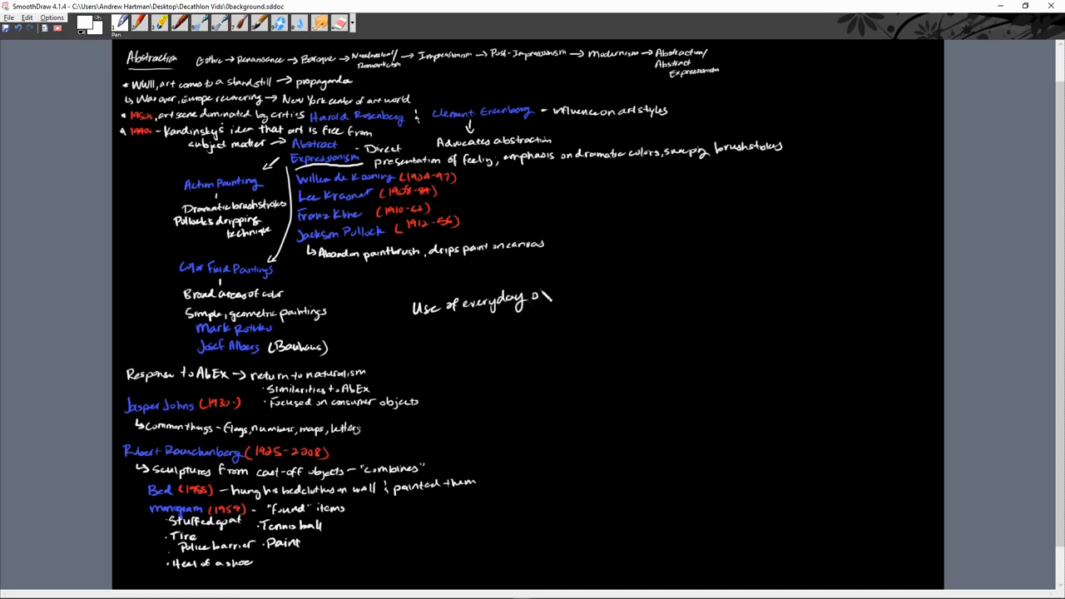
text(objects?)
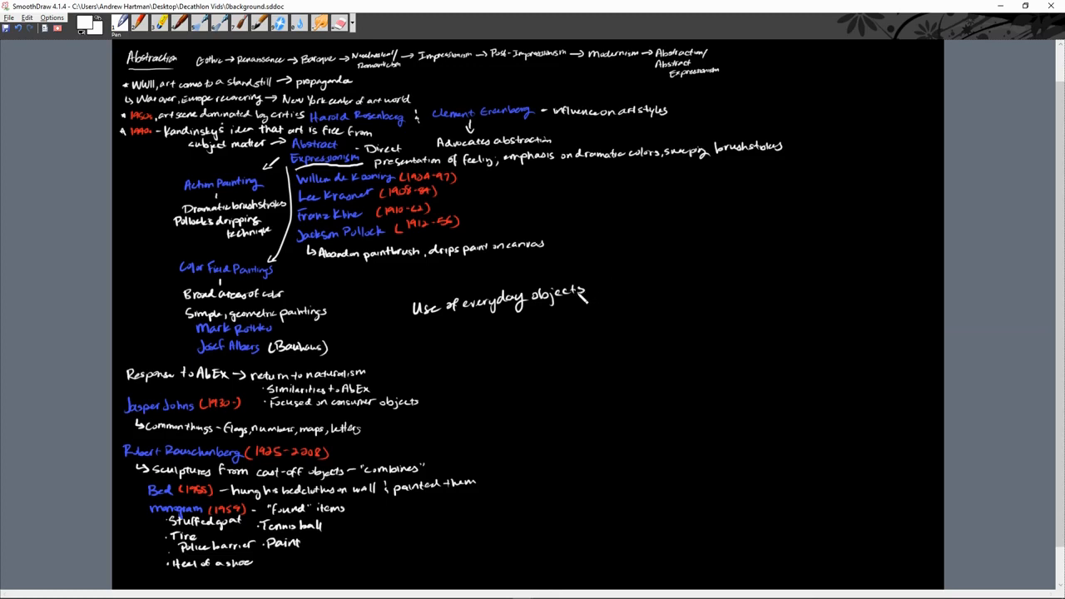
drag(591, 286, 624, 283)
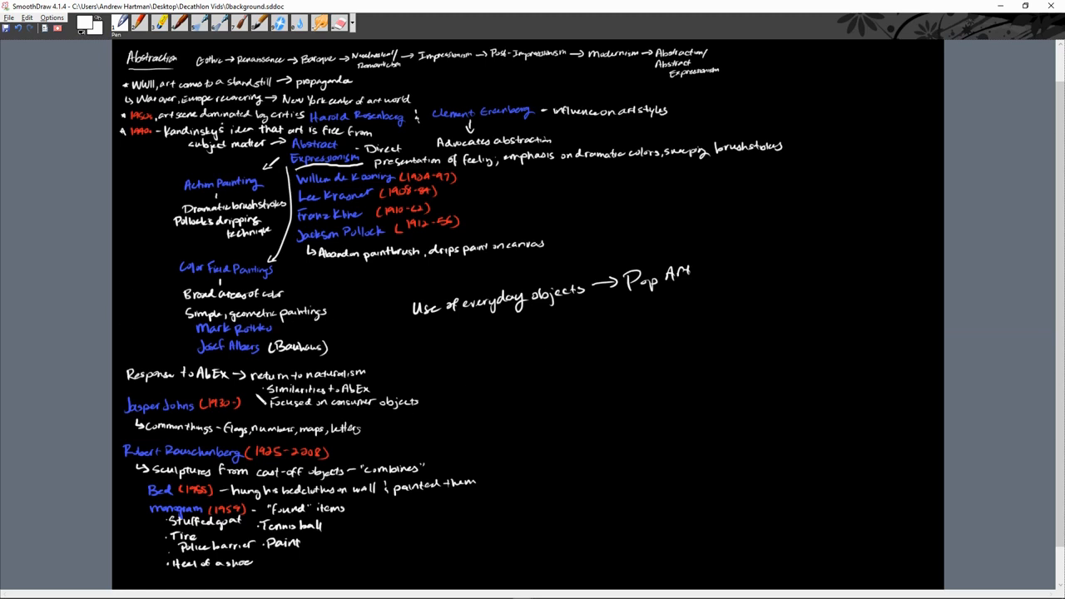
mouse_move(73, 439)
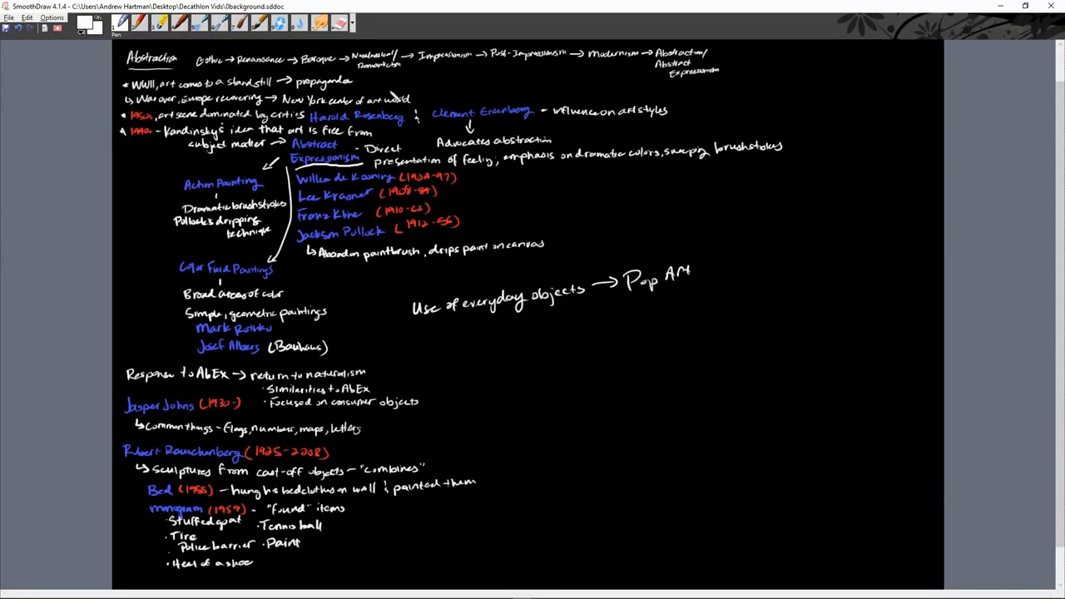
mouse_move(396, 95)
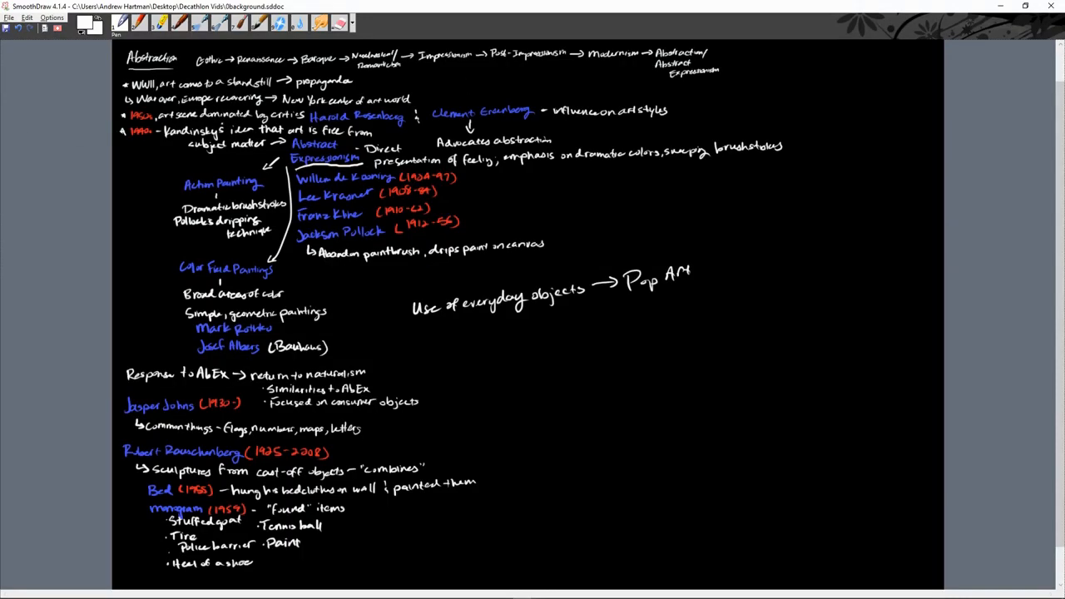